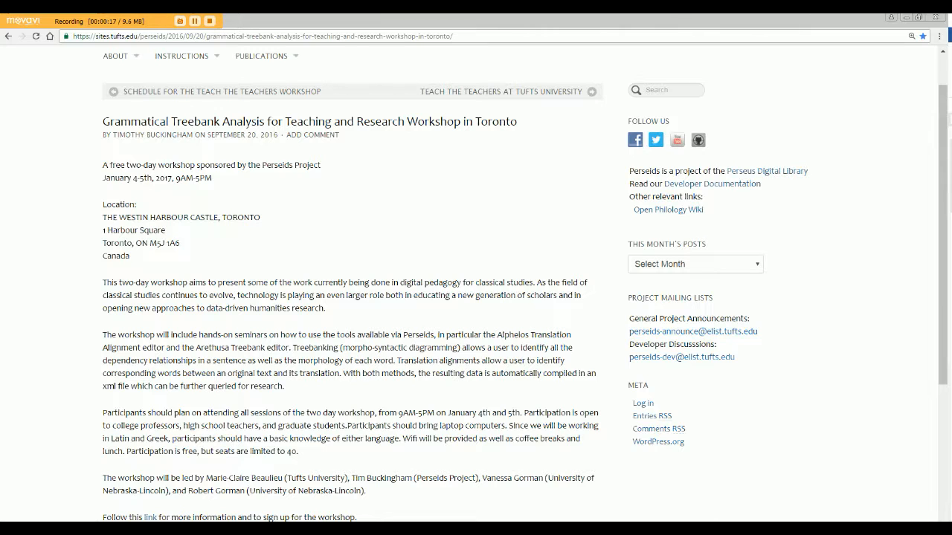
pyautogui.moveTo(192, 194)
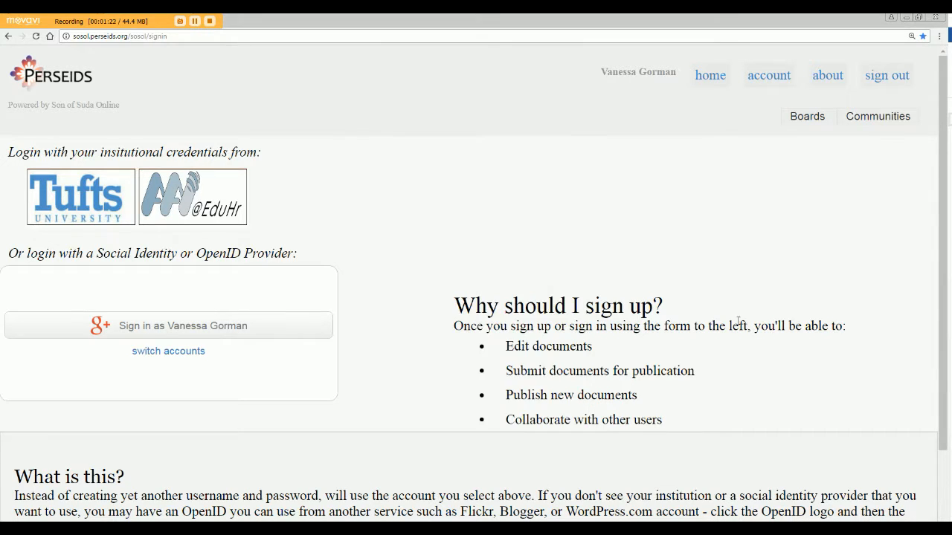
# - Sign in with the linked Google account to reach the Perseids dashboard
pyautogui.click(183, 326)
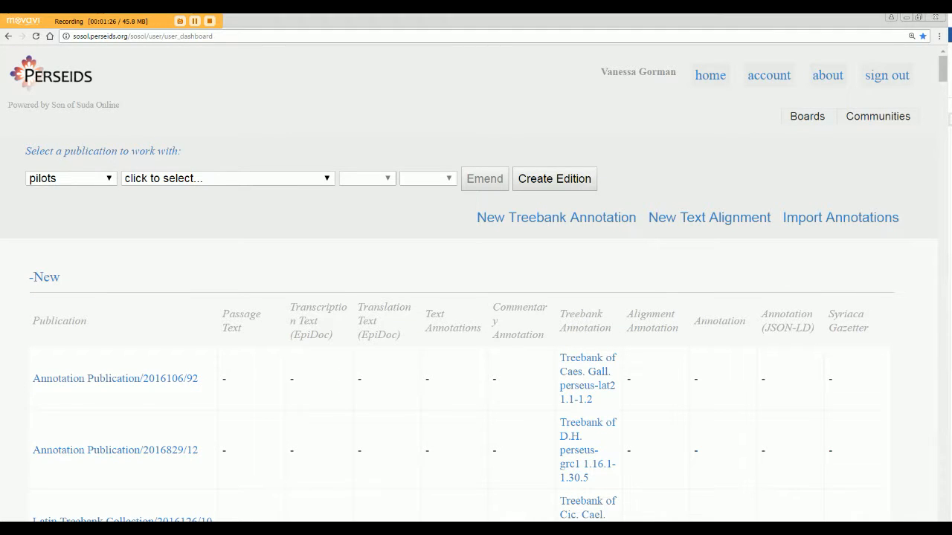
pyautogui.moveTo(824, 412)
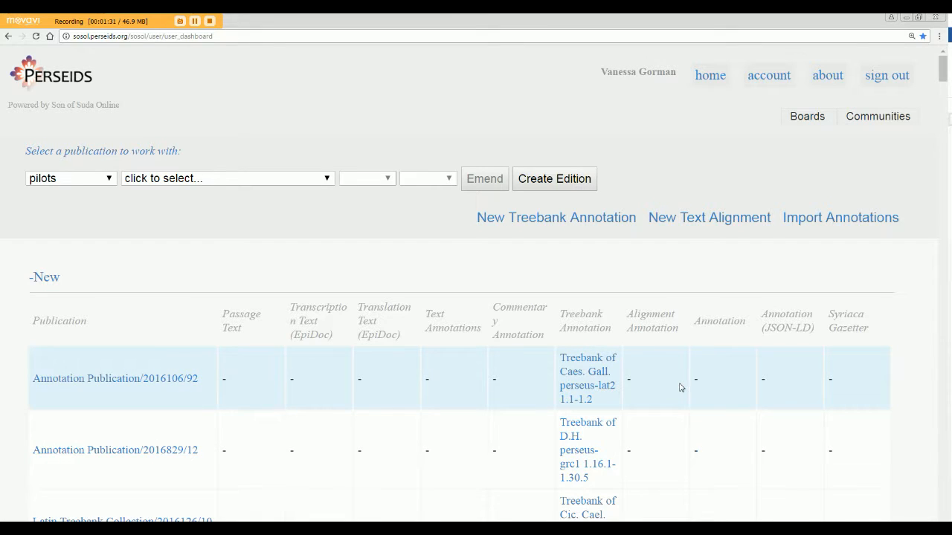
pyautogui.moveTo(696, 374)
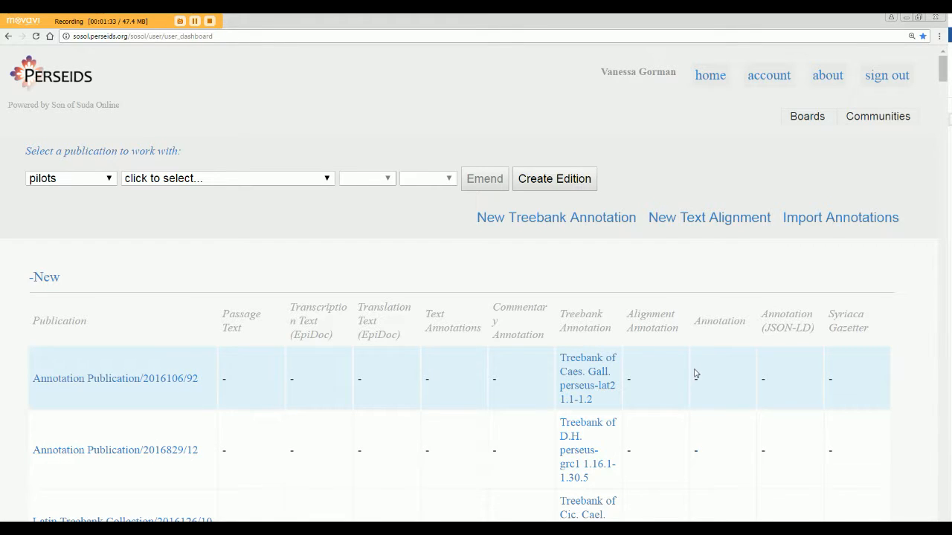
pyautogui.moveTo(506, 229)
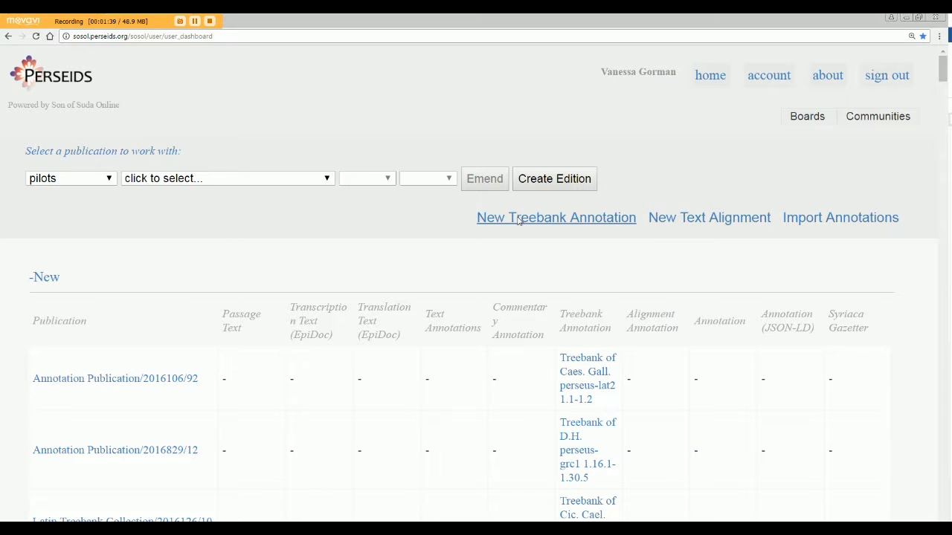
# - Start a new treebank annotation and bring up the Available Works catalogue
pyautogui.click(556, 217)
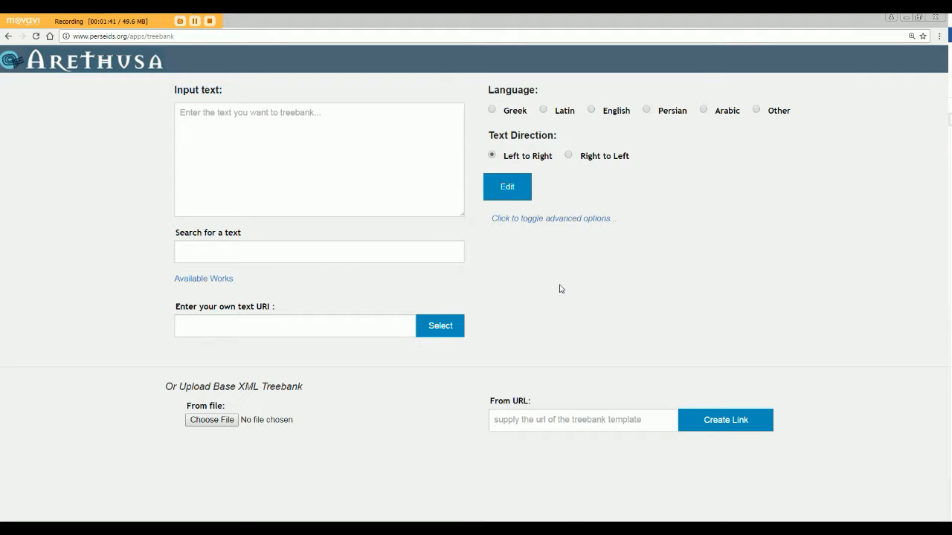
pyautogui.click(296, 250)
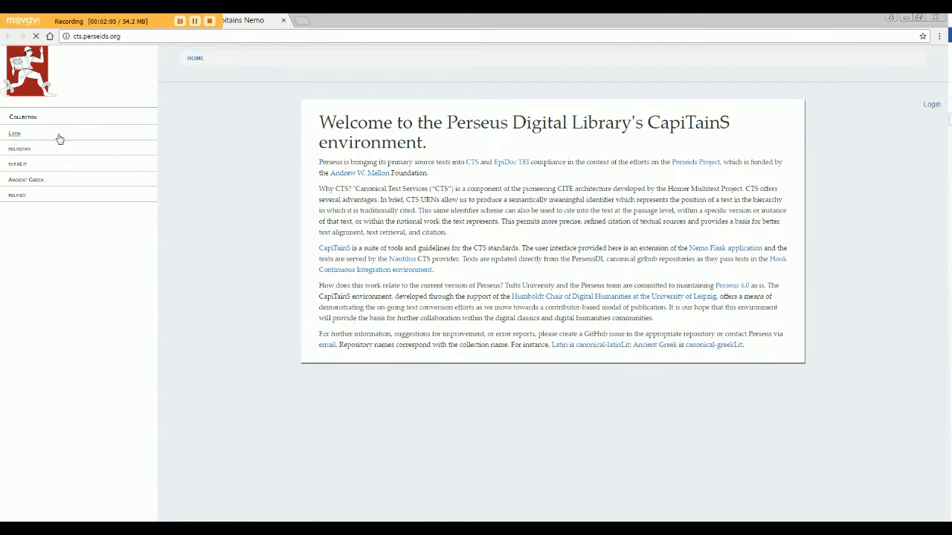
# - Browse the collection's author list in CapiTainS Nemo
pyautogui.click(15, 134)
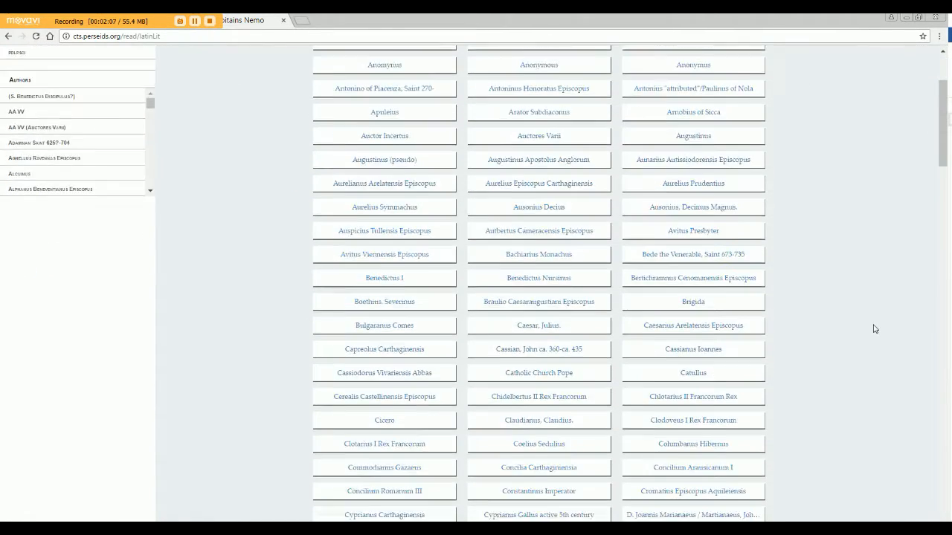
pyautogui.scroll(-3)
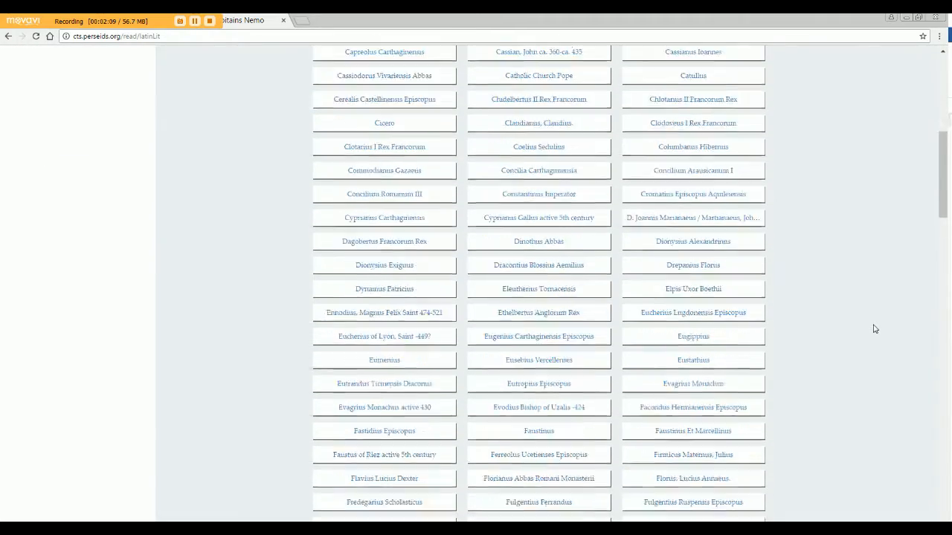
pyautogui.scroll(-3)
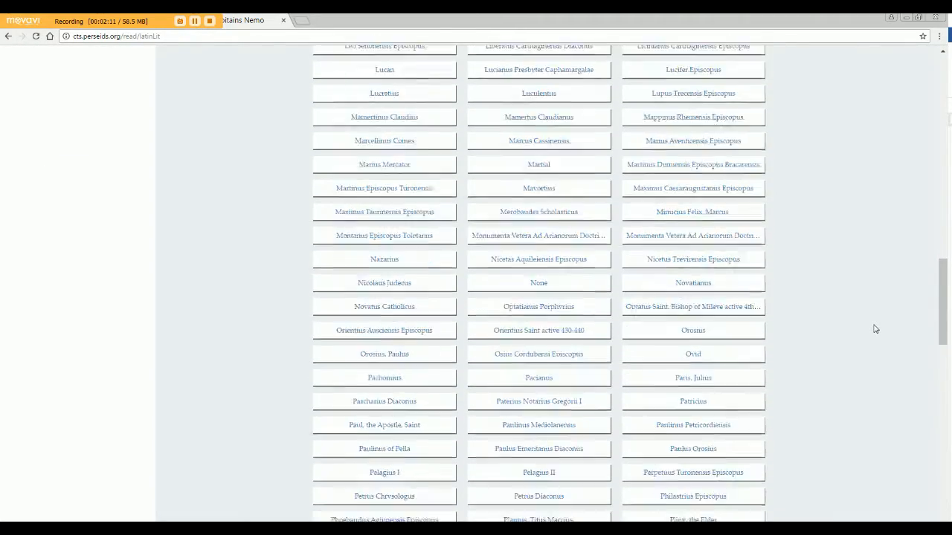
pyautogui.scroll(-3)
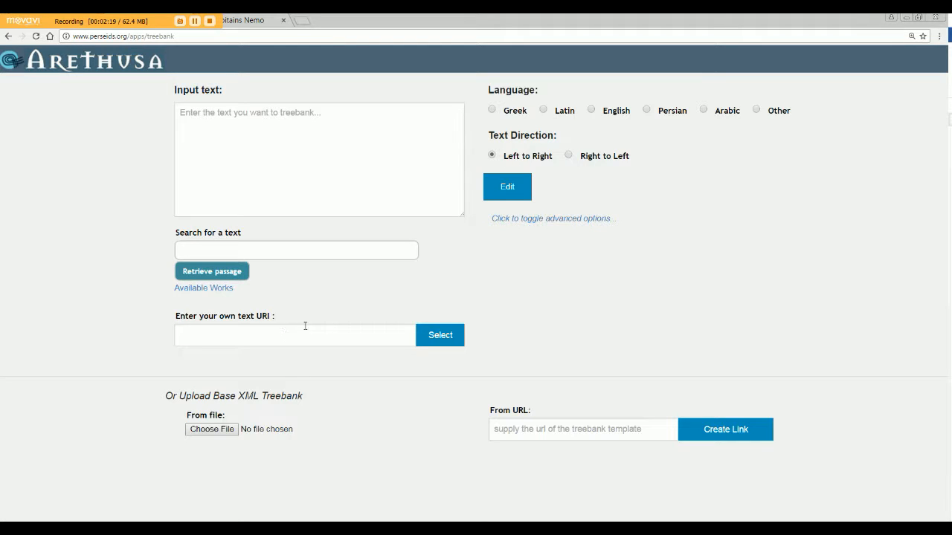
pyautogui.moveTo(357, 303)
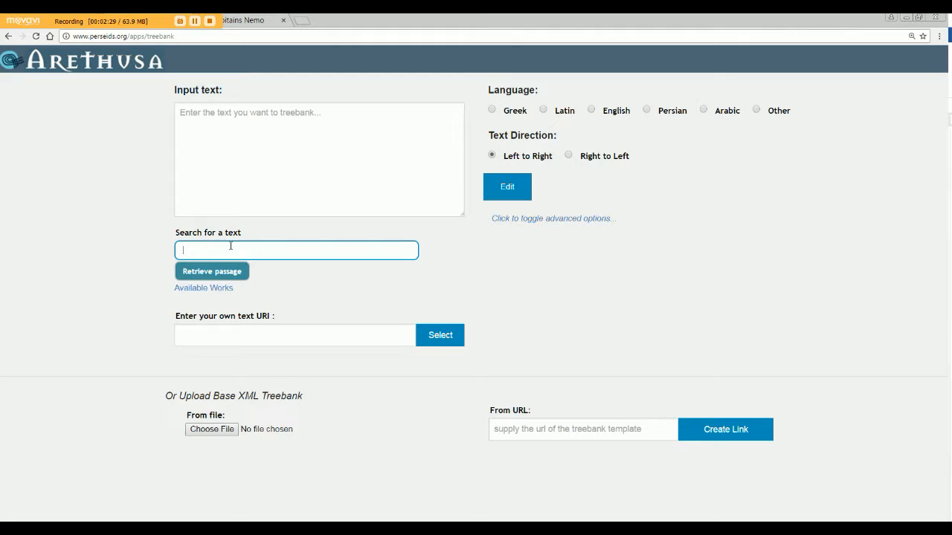
# - Search 'Caesar' and choose Caesar's Gallic War from the matches
pyautogui.write('ae')
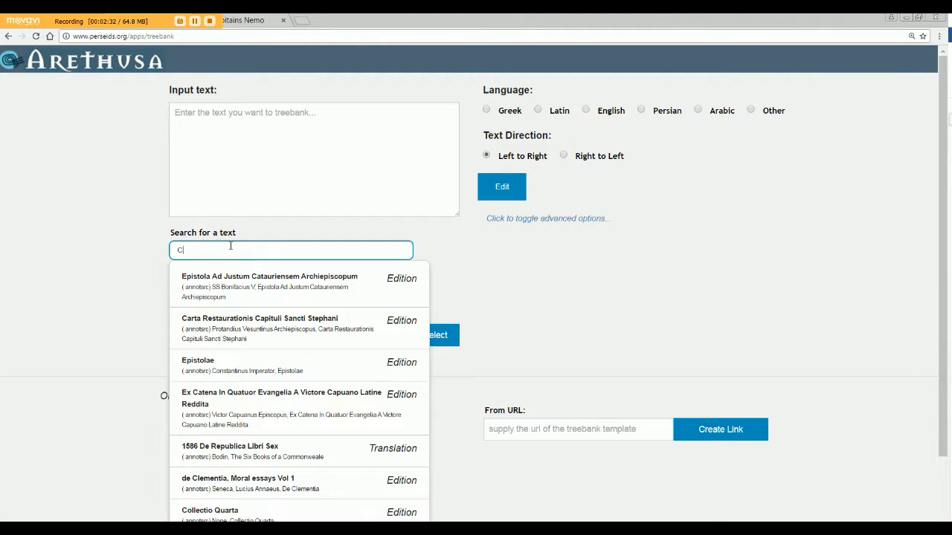
pyautogui.write('aesa')
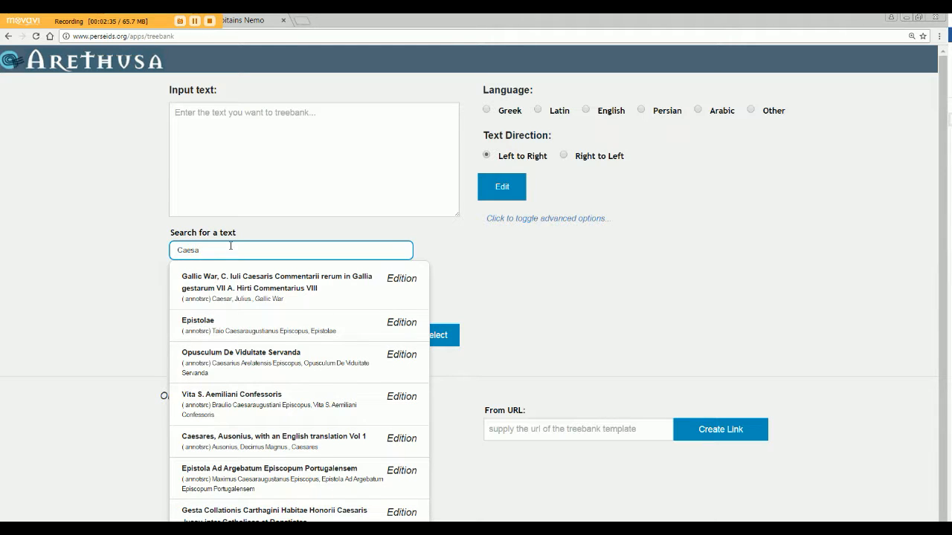
pyautogui.click(275, 288)
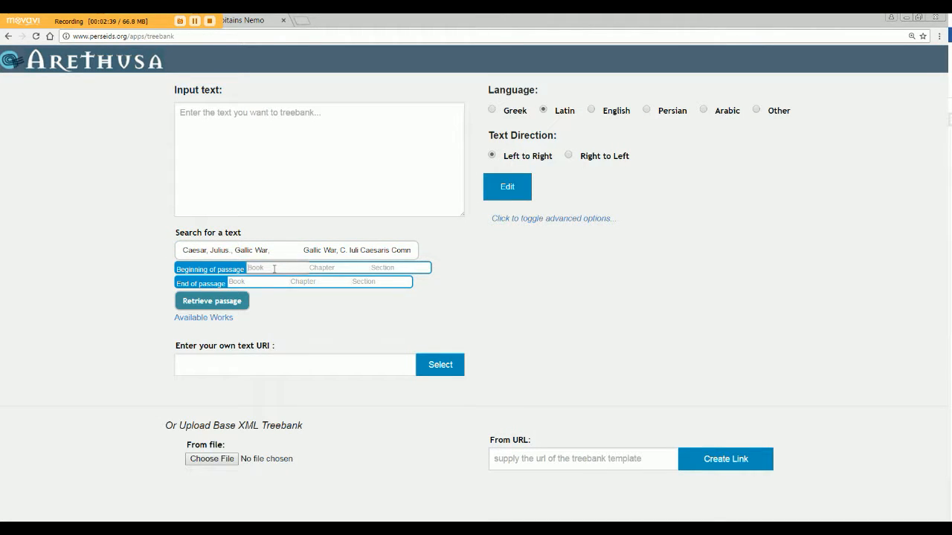
# - Retrieve book 1 chapters 1–2 of the Gallic War into the input text
pyautogui.write('1')
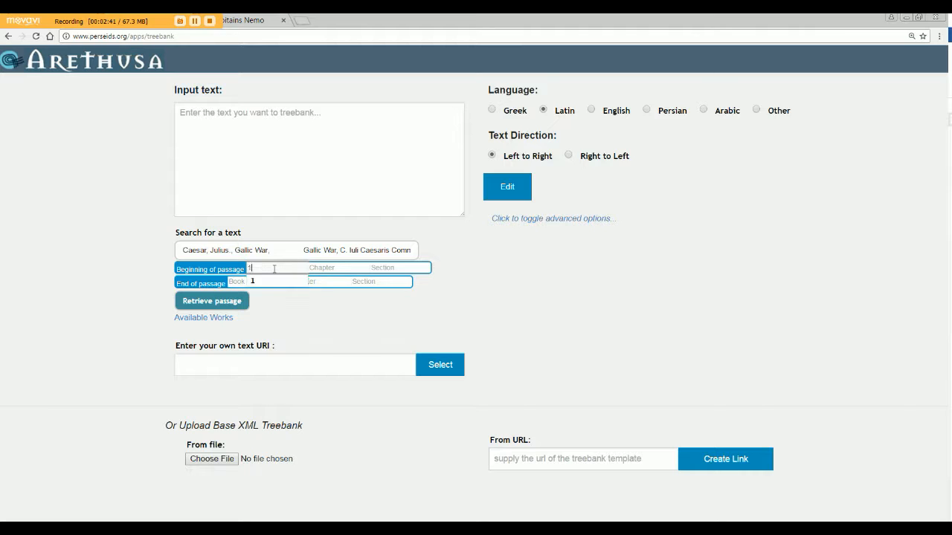
pyautogui.write('1')
pyautogui.click(320, 281)
pyautogui.write('2')
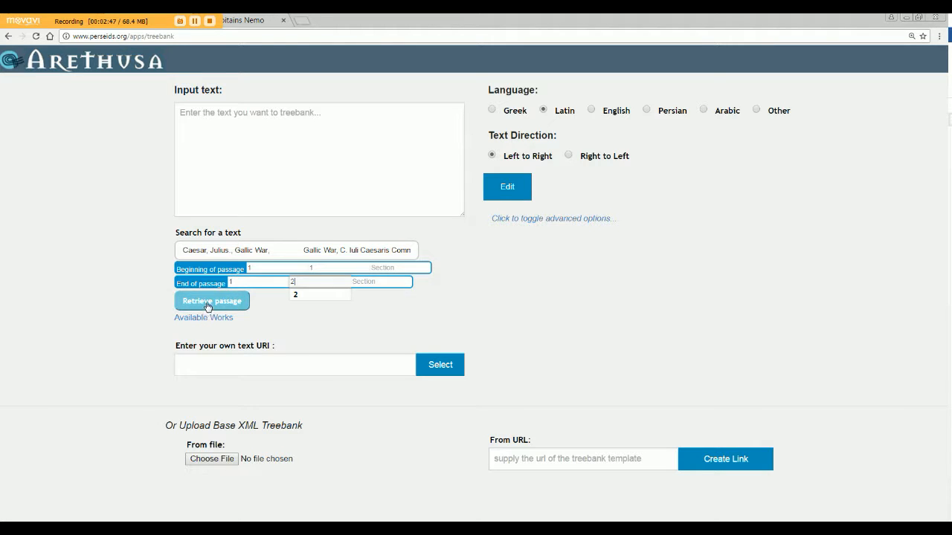
pyautogui.click(212, 300)
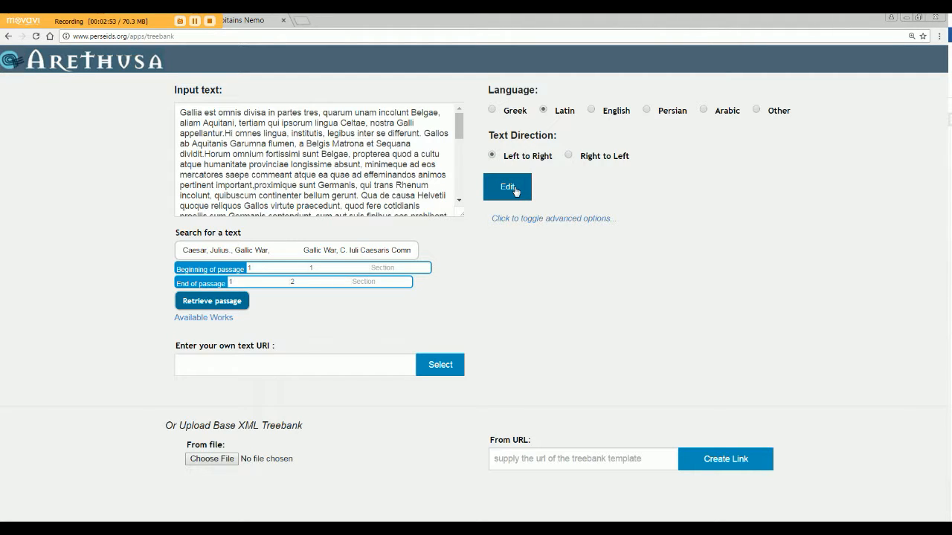
pyautogui.moveTo(578, 250)
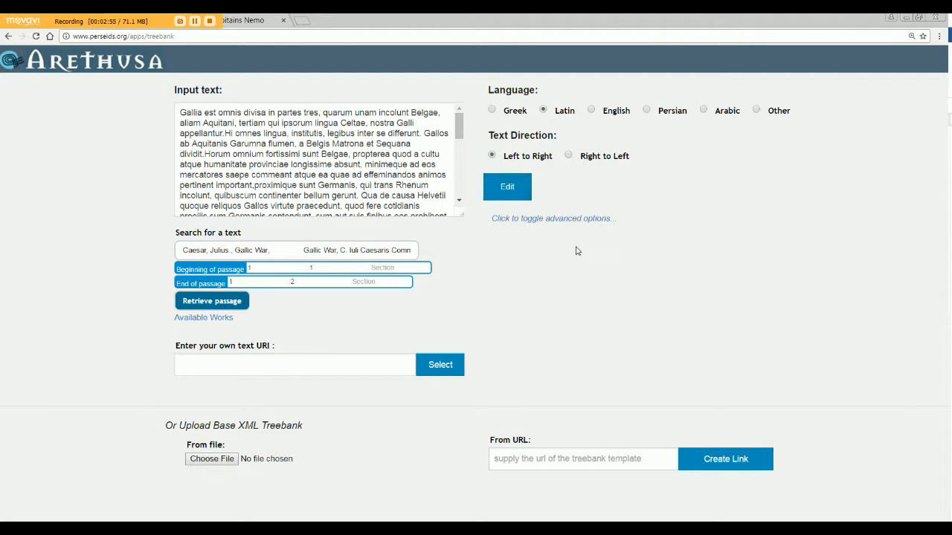
pyautogui.moveTo(125, 225)
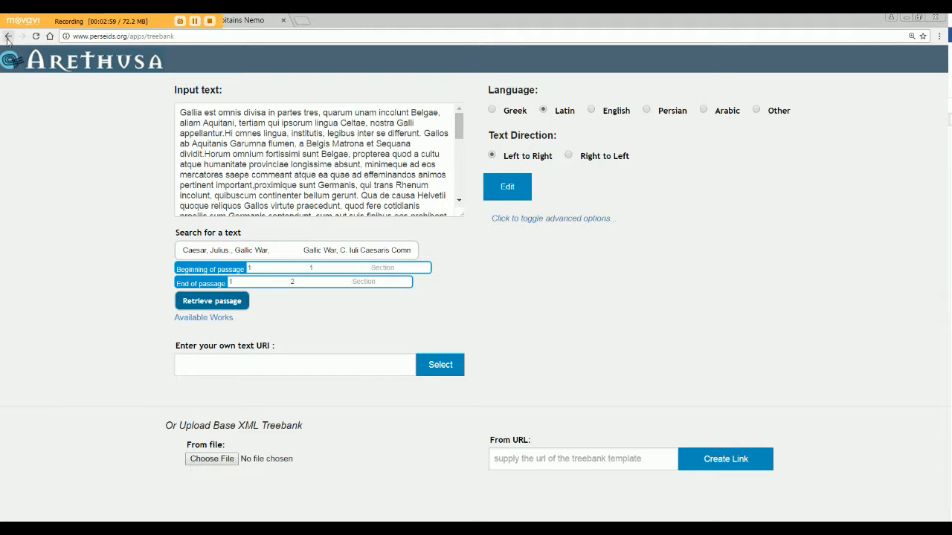
pyautogui.moveTo(9, 39)
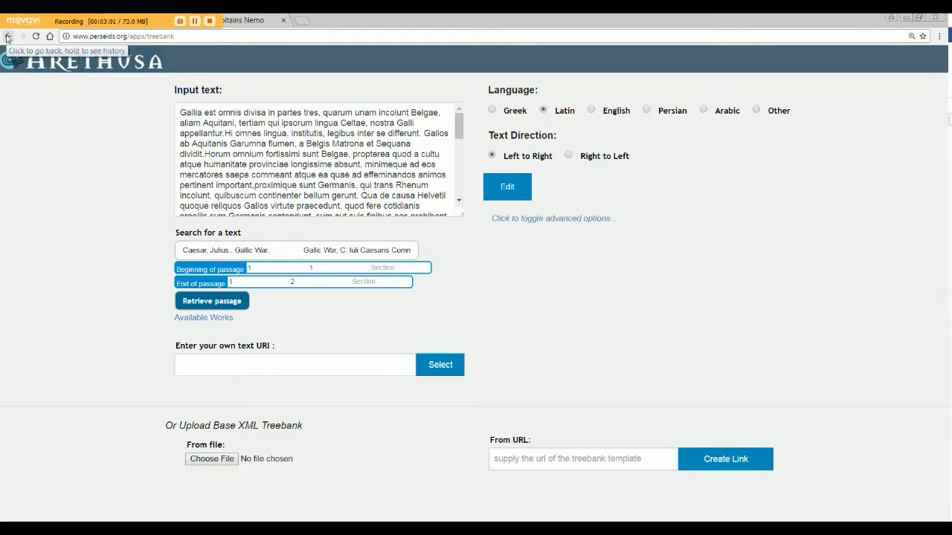
# - From the dashboard, open the Caes. Gall. 1.1-1.2 treebank for editing
pyautogui.click(9, 35)
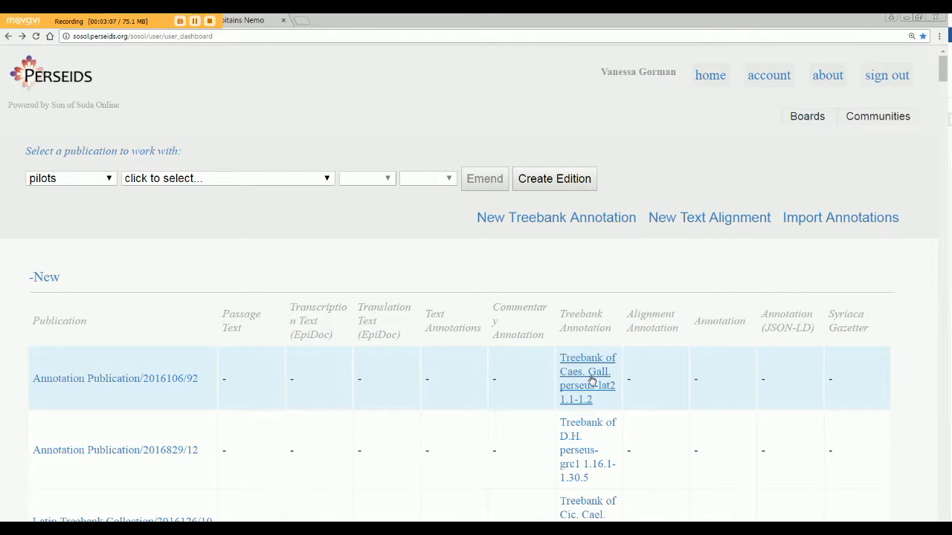
pyautogui.click(587, 372)
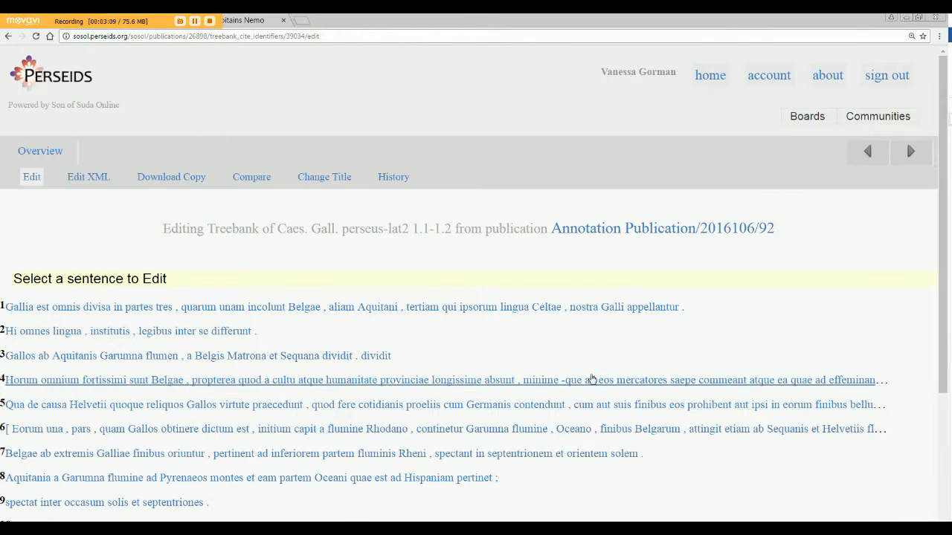
pyautogui.scroll(-3)
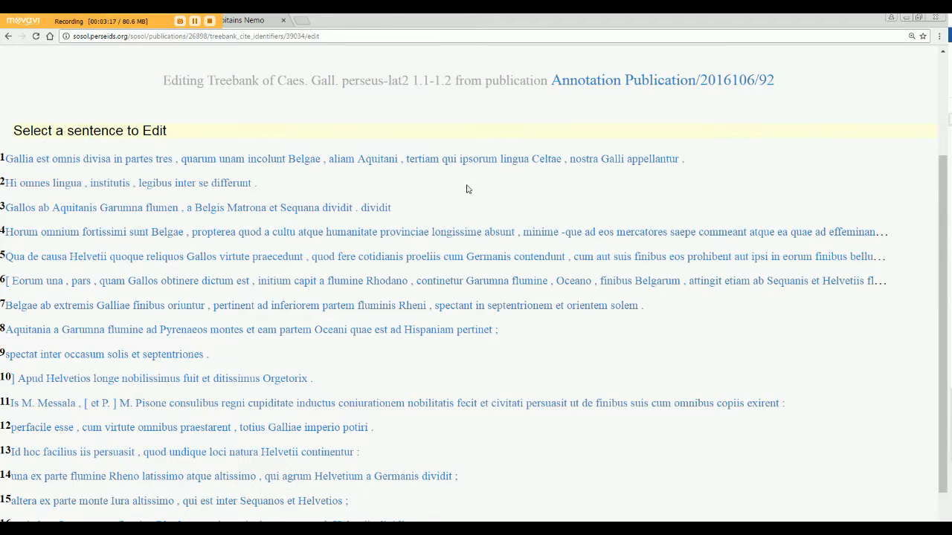
pyautogui.moveTo(318, 180)
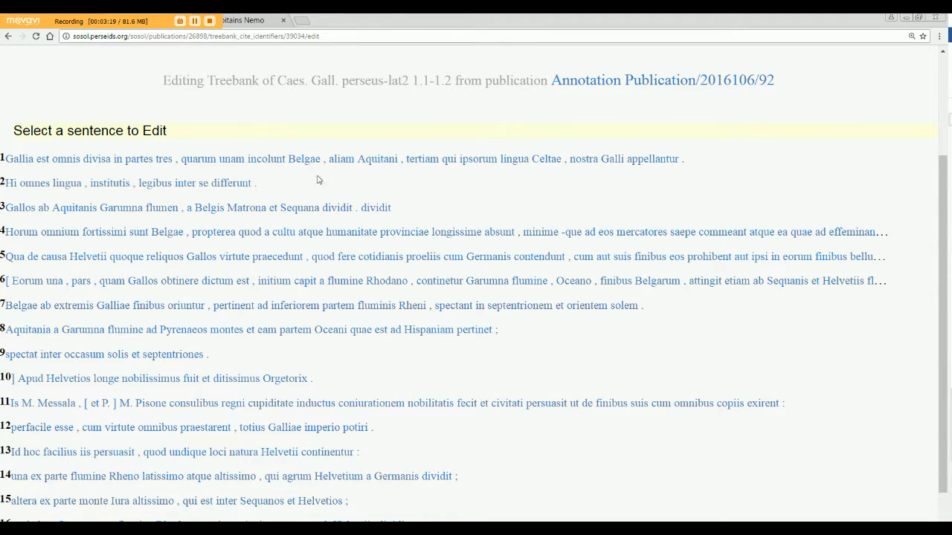
pyautogui.moveTo(241, 164)
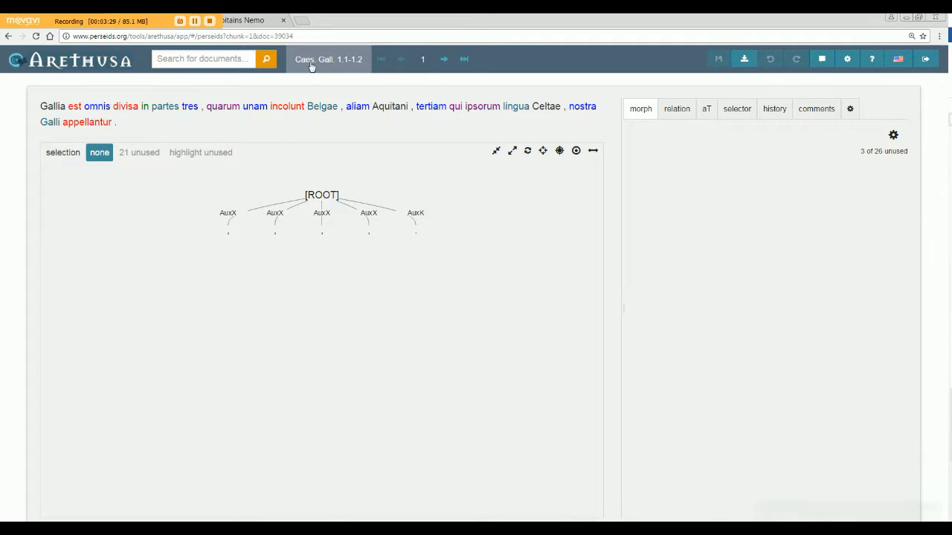
pyautogui.click(422, 59)
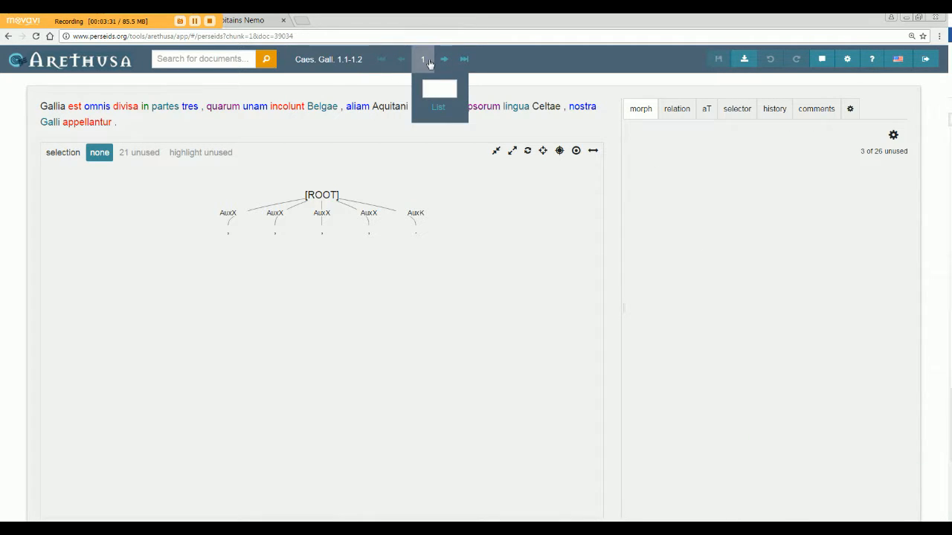
pyautogui.click(443, 60)
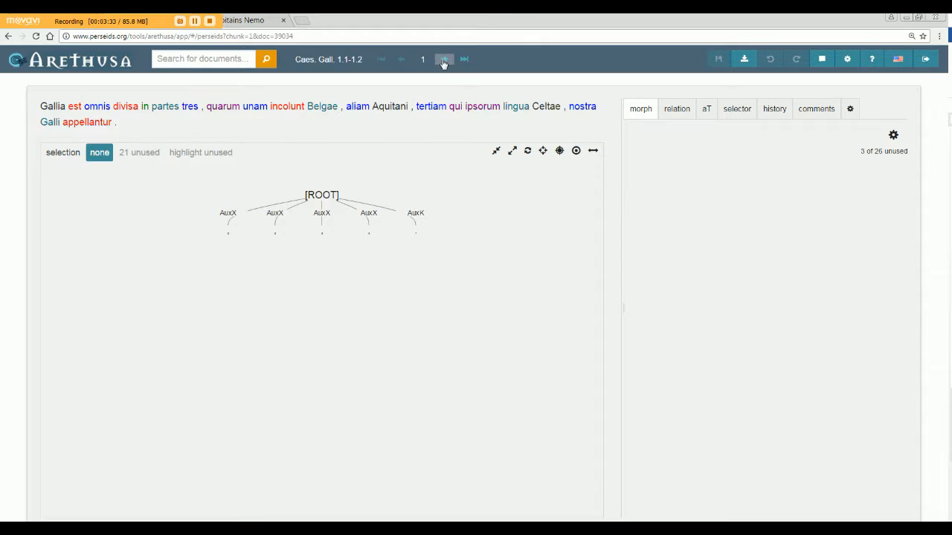
pyautogui.click(422, 60)
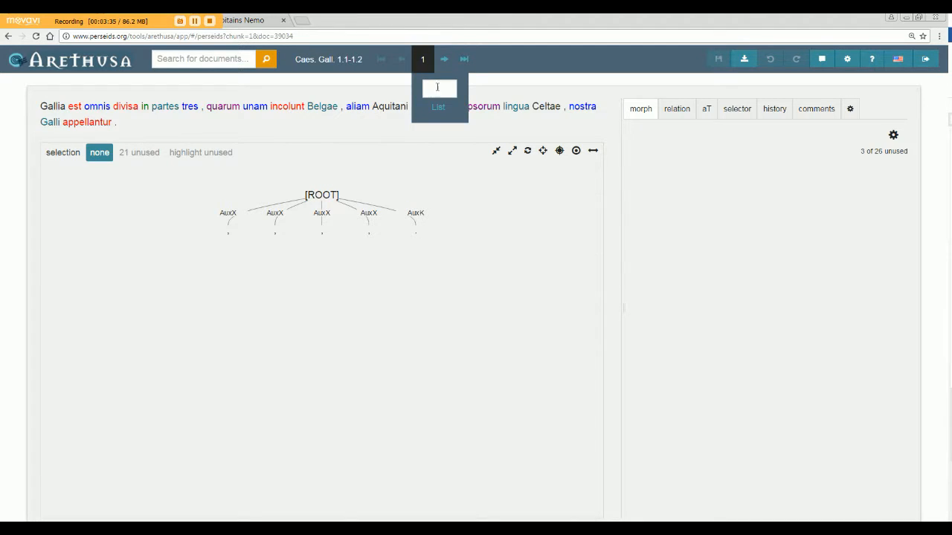
pyautogui.click(404, 71)
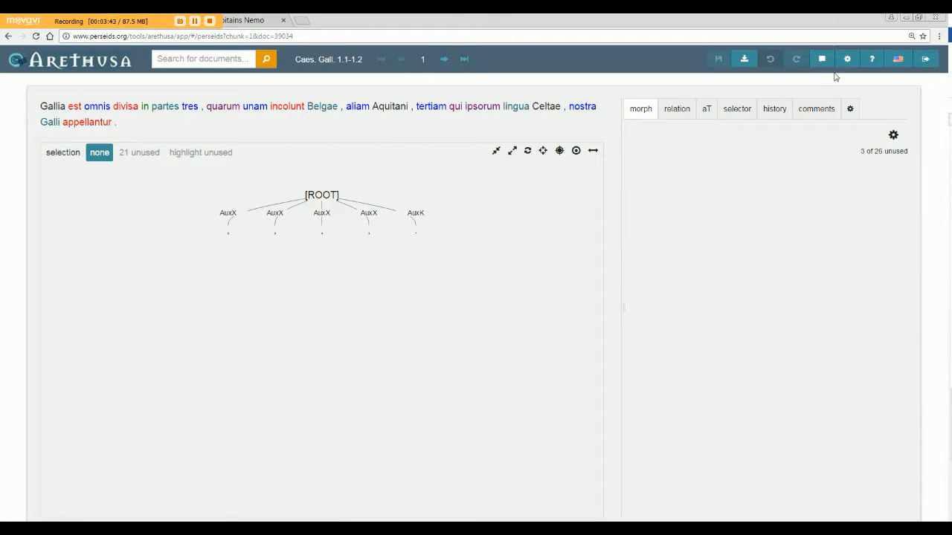
pyautogui.moveTo(872, 59)
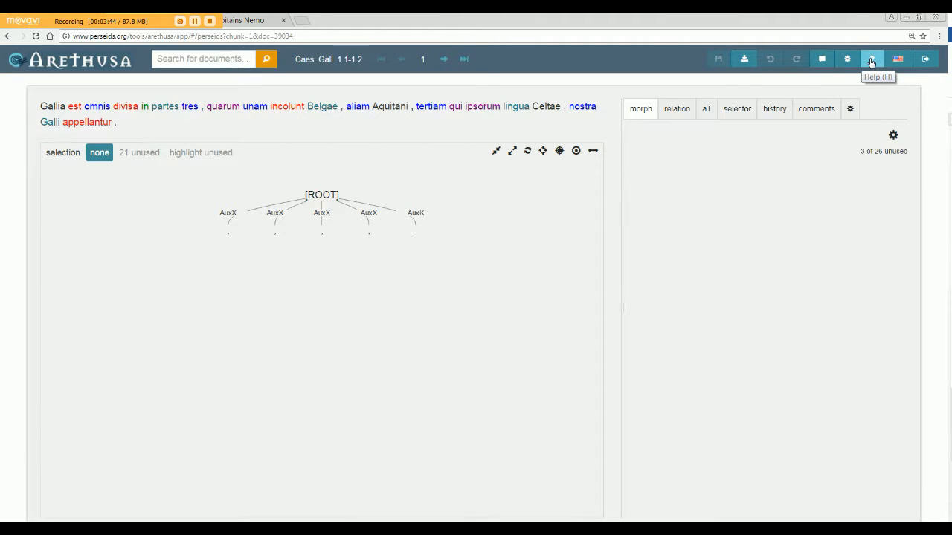
pyautogui.moveTo(476, 156)
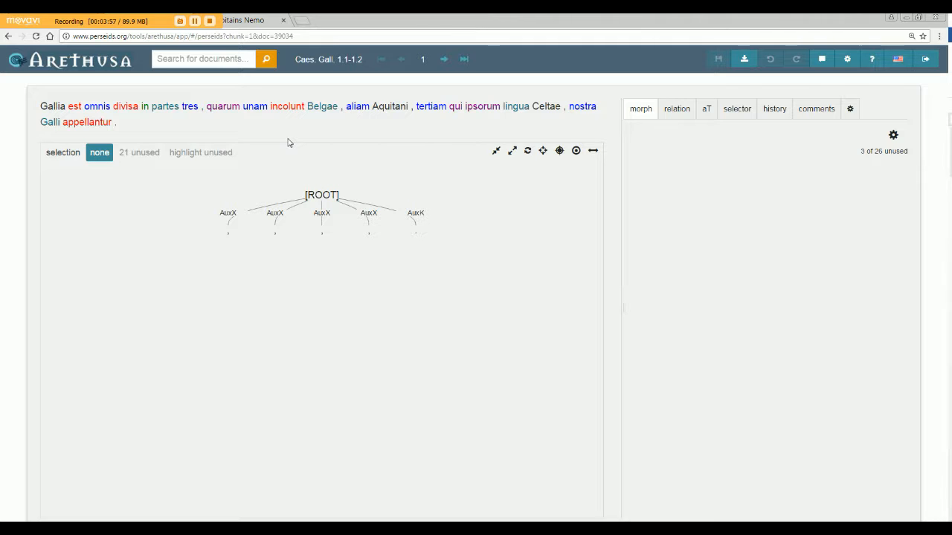
pyautogui.moveTo(301, 116)
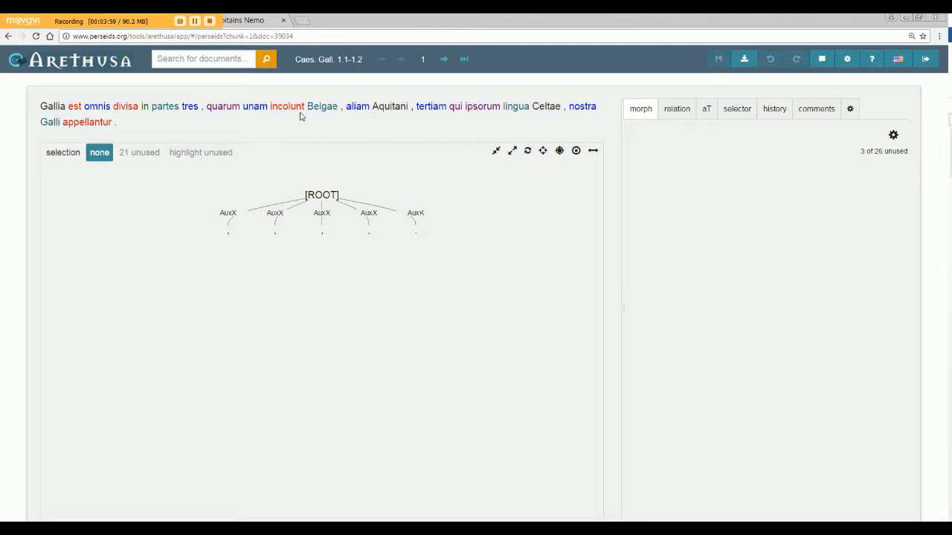
pyautogui.click(285, 107)
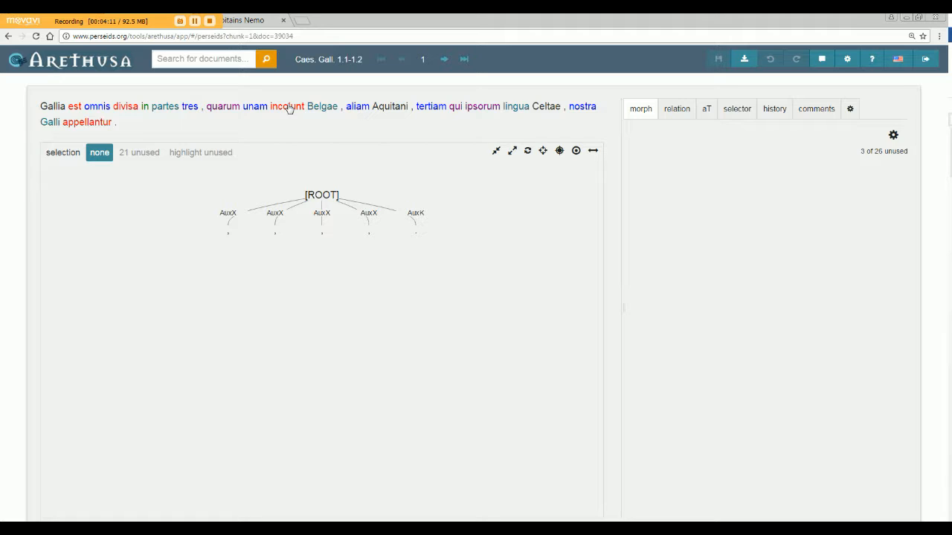
pyautogui.moveTo(297, 122)
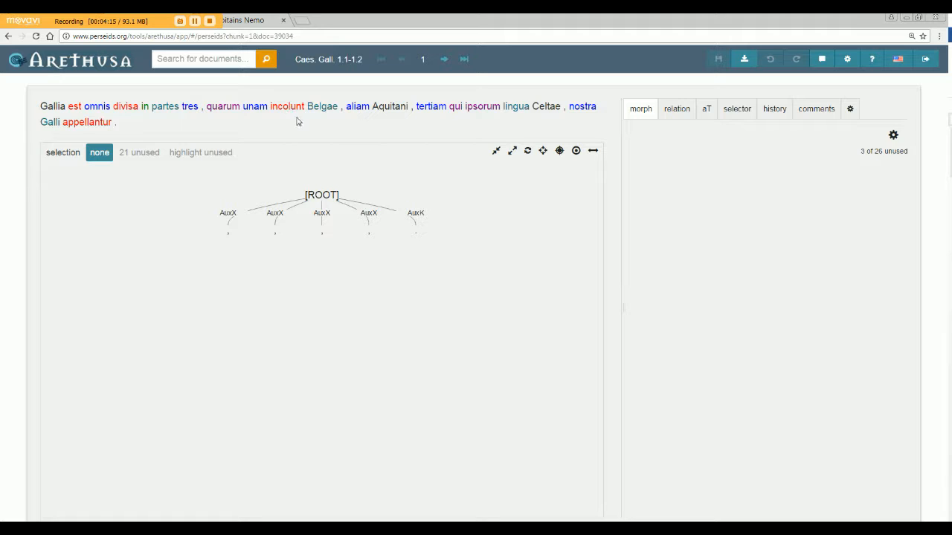
pyautogui.moveTo(220, 131)
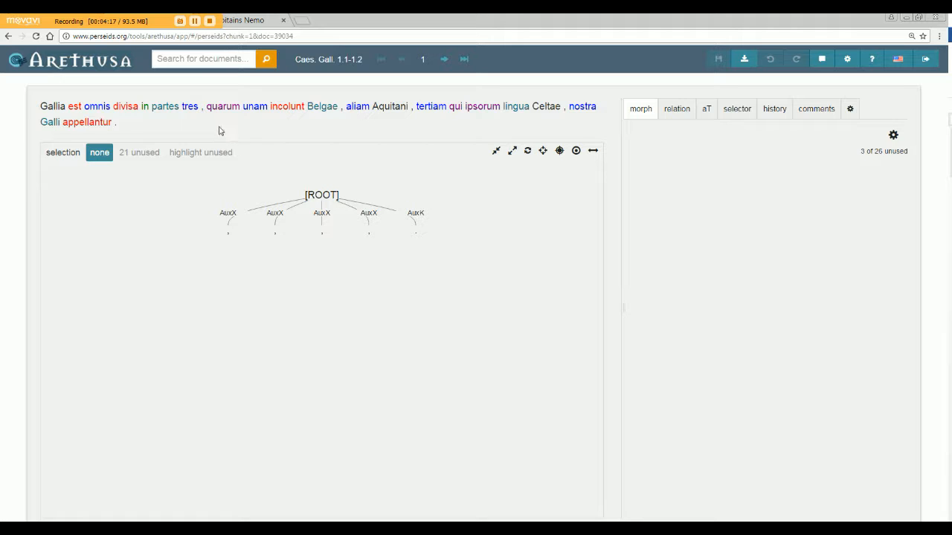
pyautogui.moveTo(128, 123)
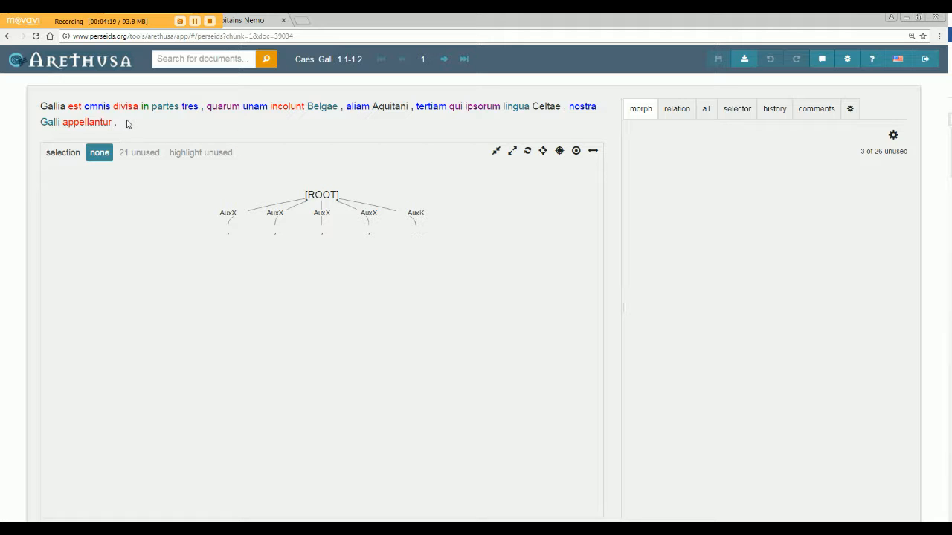
pyautogui.moveTo(298, 238)
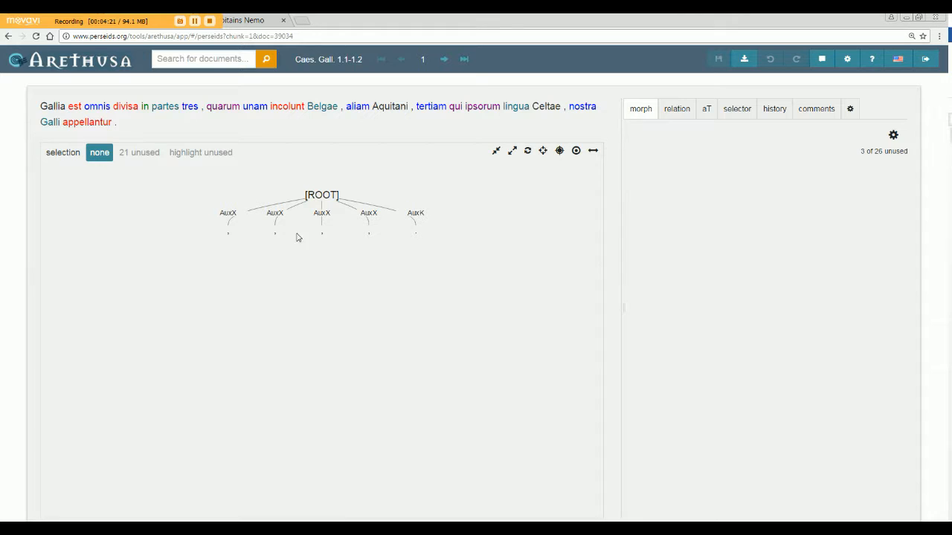
# - Choose the feminine singular nominative perfect participle reading for divisa
pyautogui.click(125, 107)
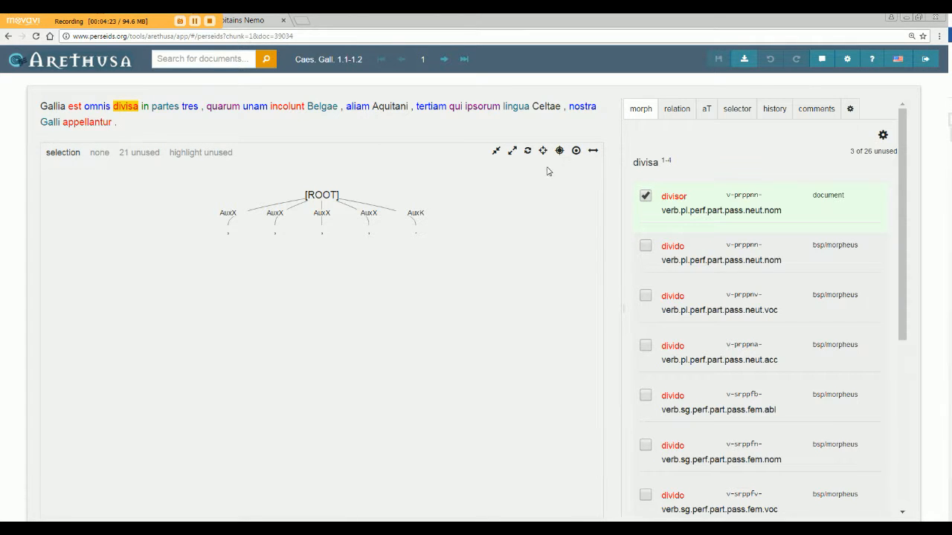
pyautogui.moveTo(833, 241)
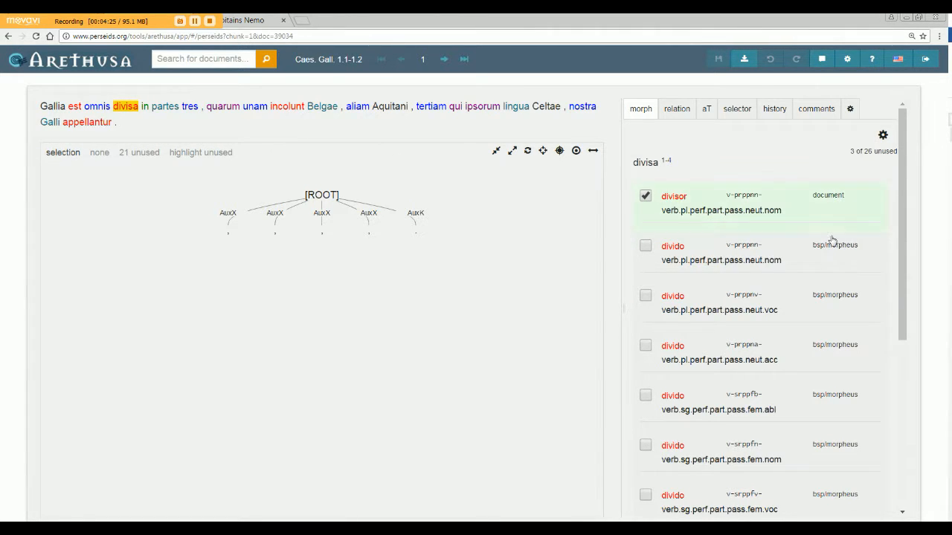
pyautogui.scroll(-3)
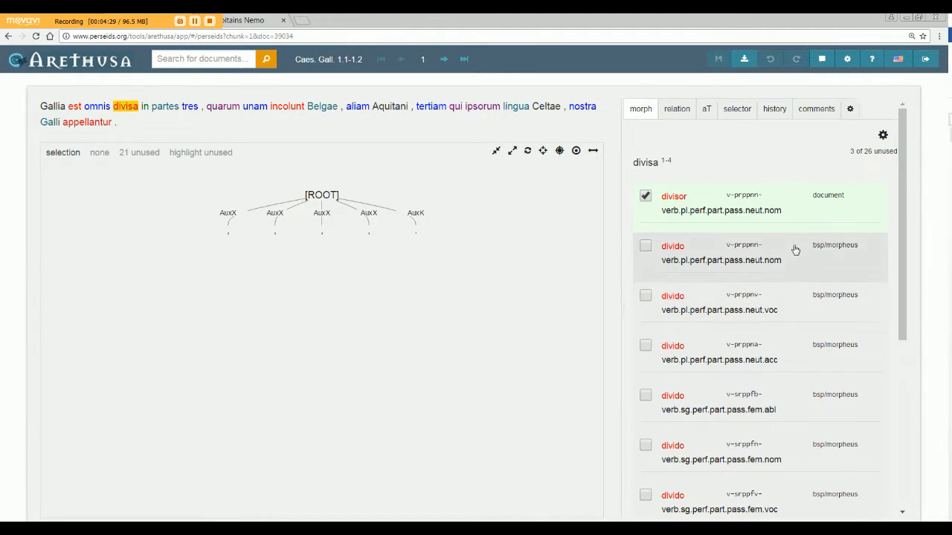
pyautogui.scroll(-3)
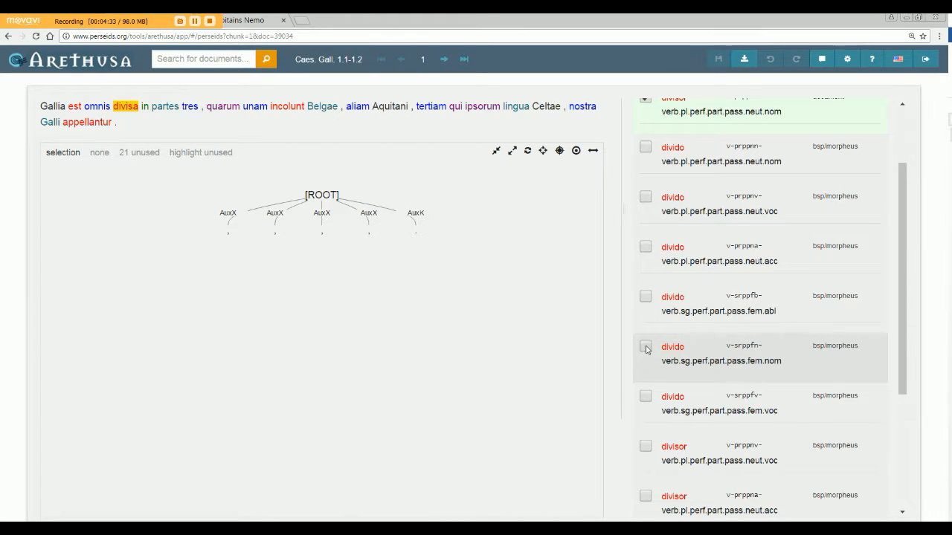
pyautogui.click(645, 347)
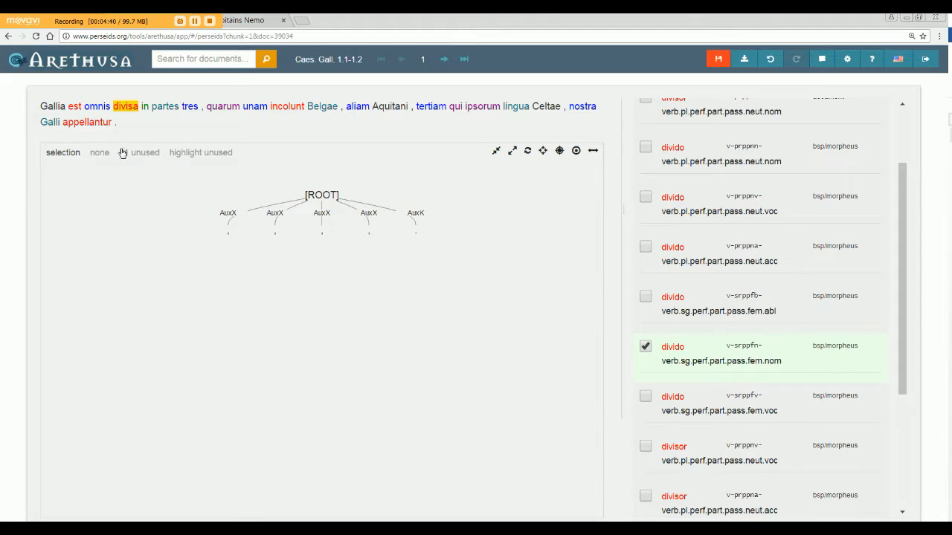
pyautogui.click(144, 151)
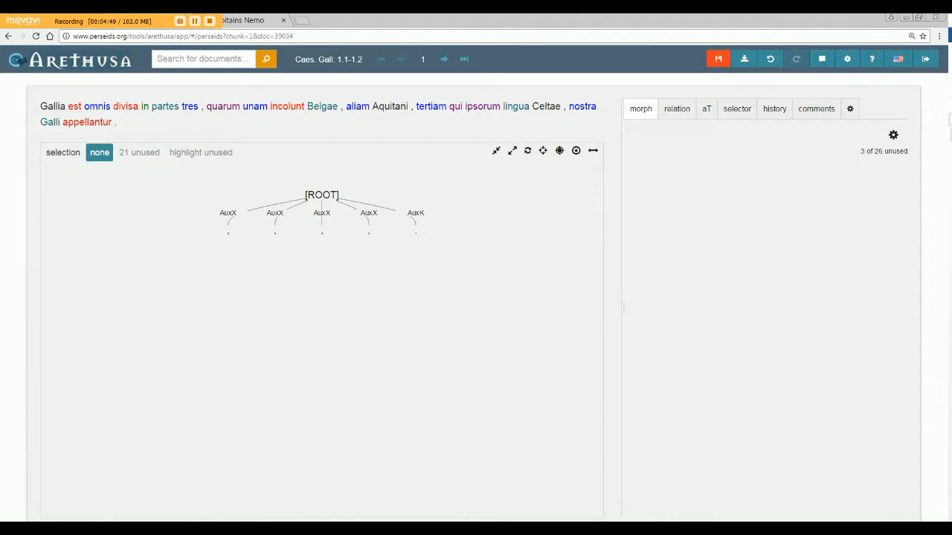
pyautogui.moveTo(292, 412)
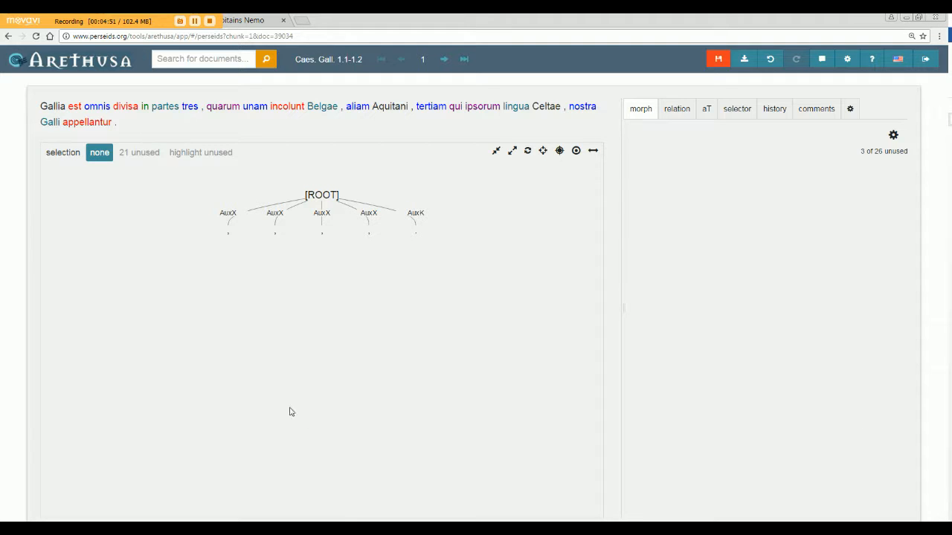
# - Attach divisa to the root, with est and Gallia (heading omnis) beneath it
pyautogui.click(125, 107)
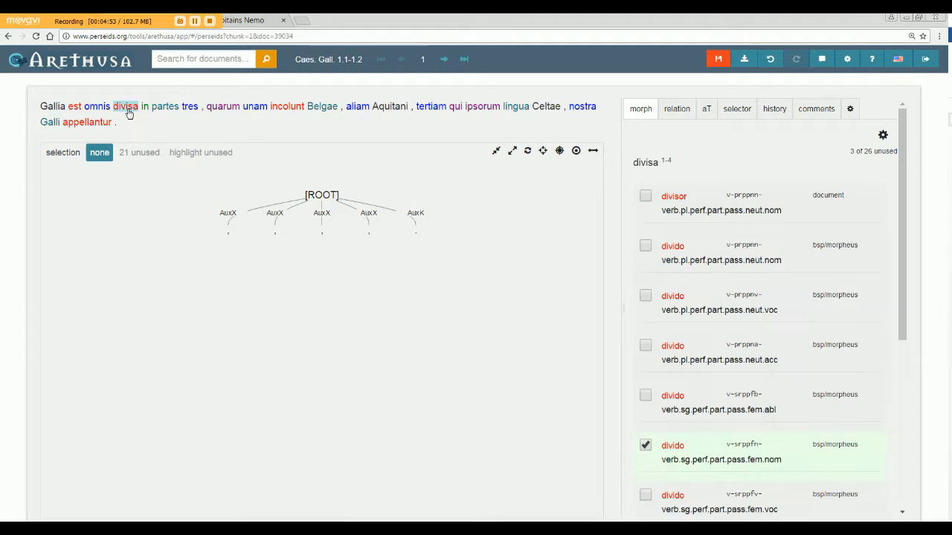
pyautogui.click(322, 195)
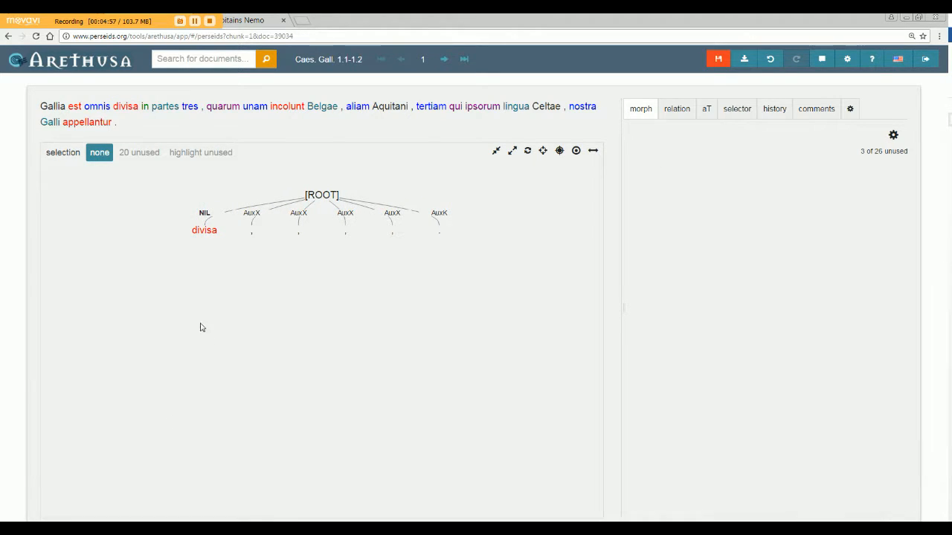
pyautogui.moveTo(199, 246)
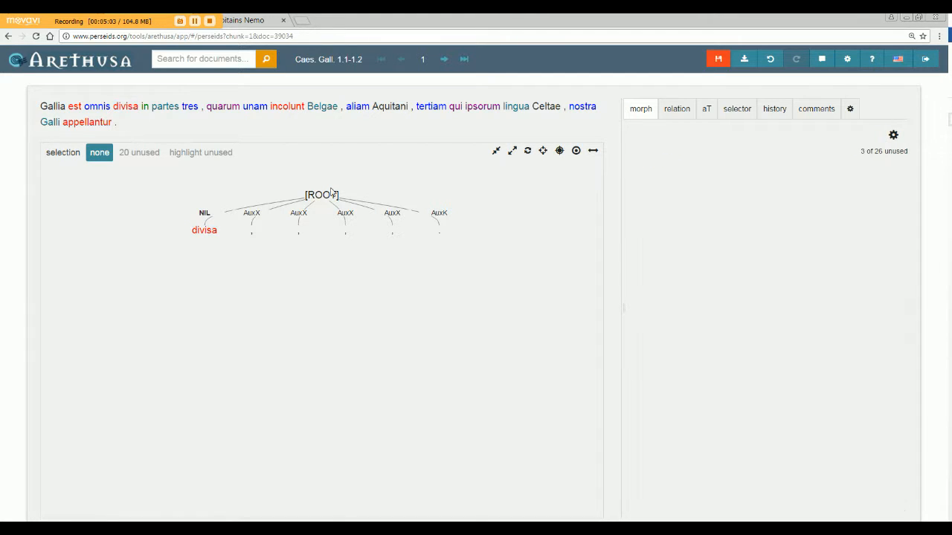
pyautogui.click(75, 107)
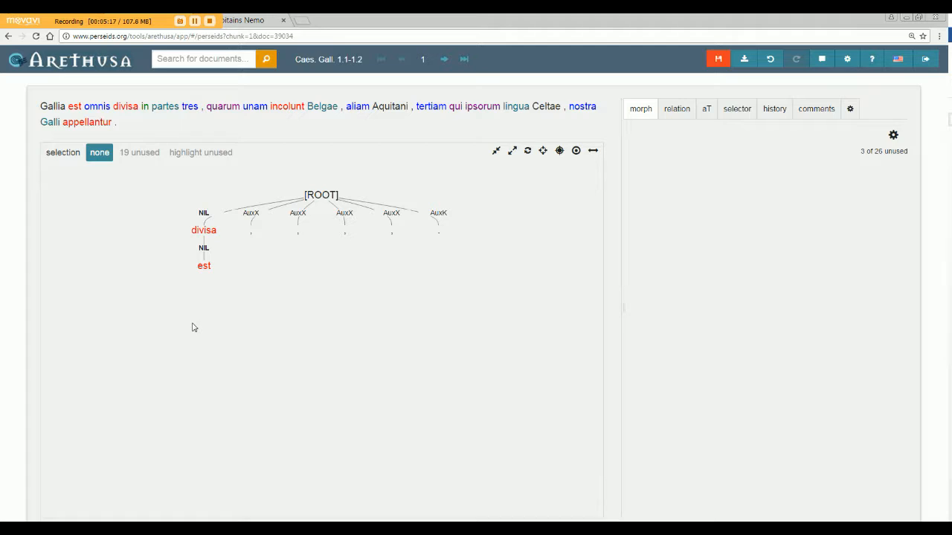
pyautogui.moveTo(138, 277)
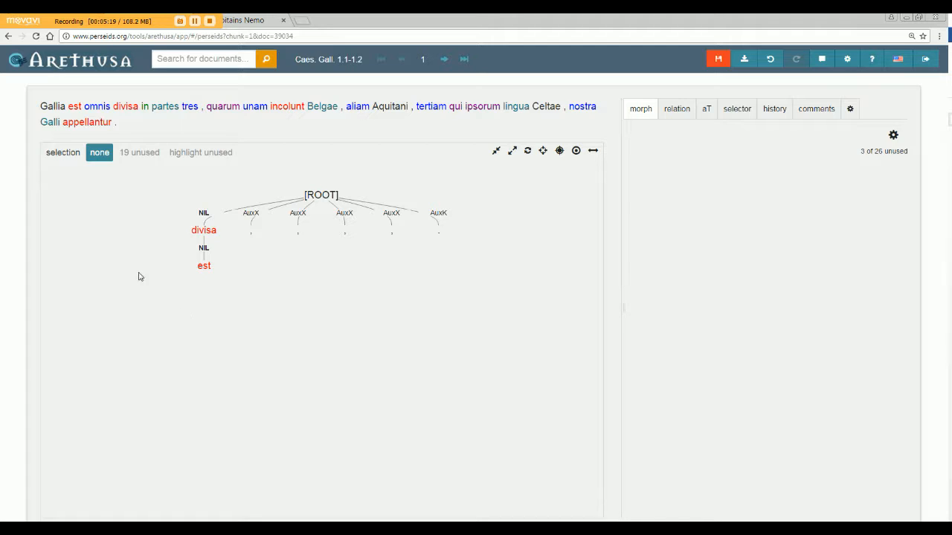
pyautogui.moveTo(119, 244)
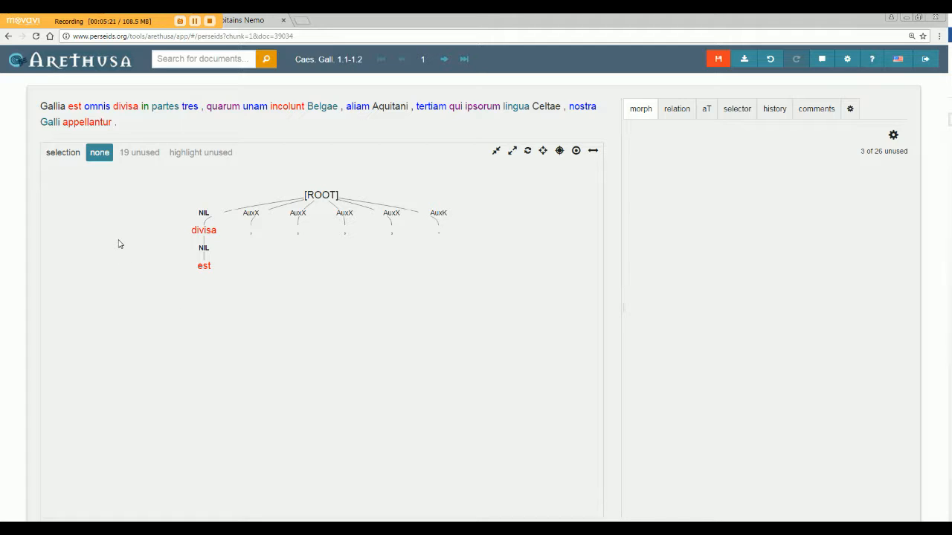
pyautogui.click(52, 105)
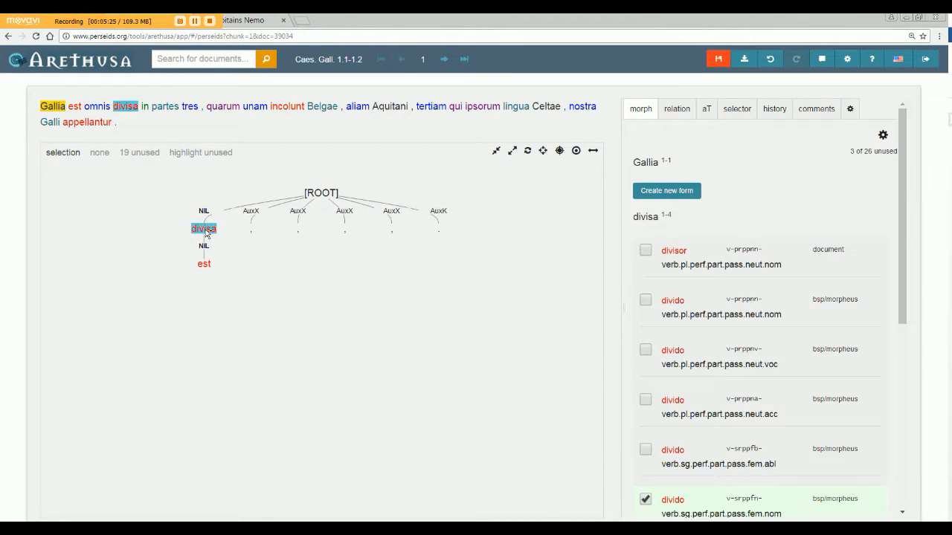
pyautogui.click(97, 106)
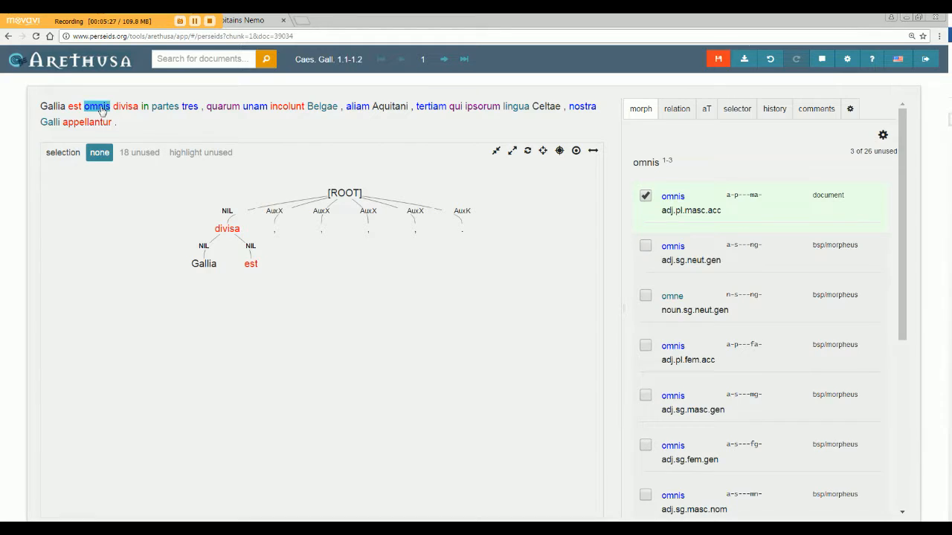
pyautogui.click(51, 107)
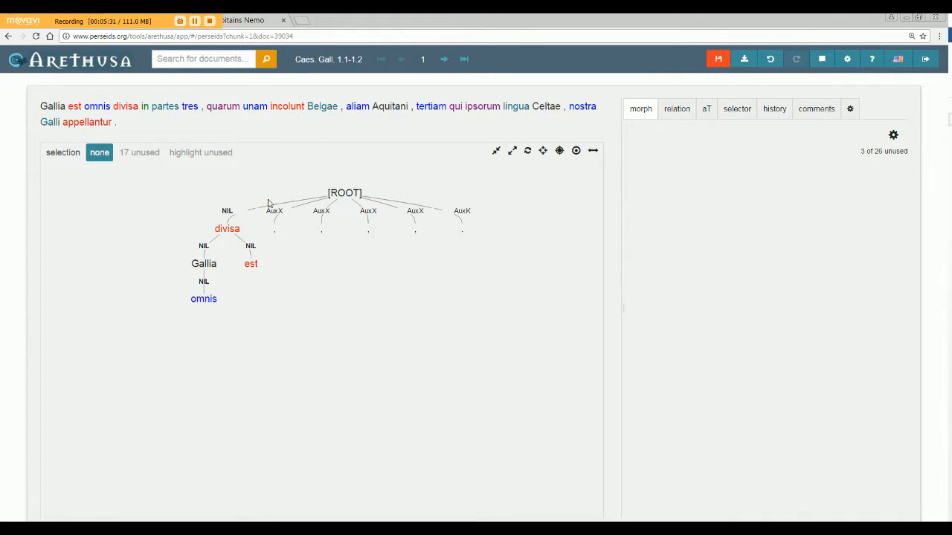
# - Build the phrase in partes tres and attach in beneath divisa
pyautogui.click(163, 105)
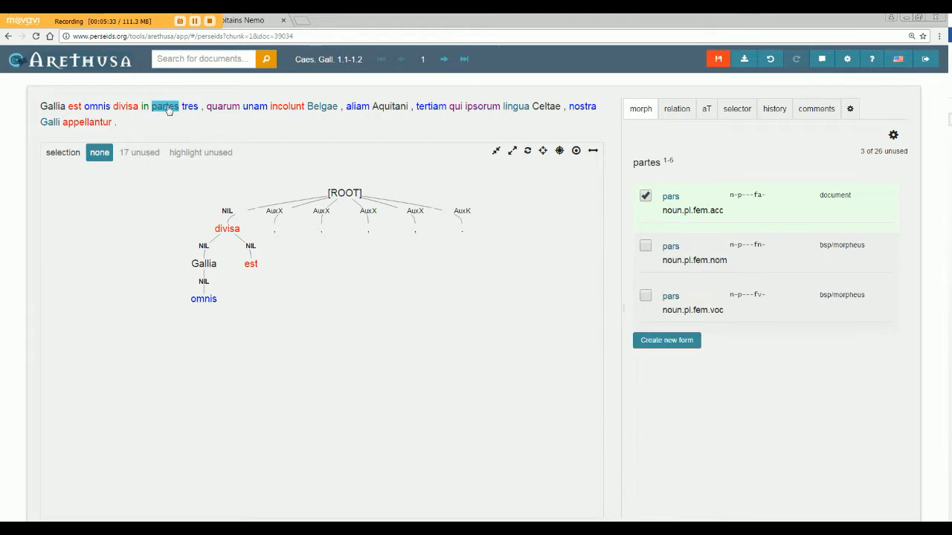
pyautogui.click(164, 107)
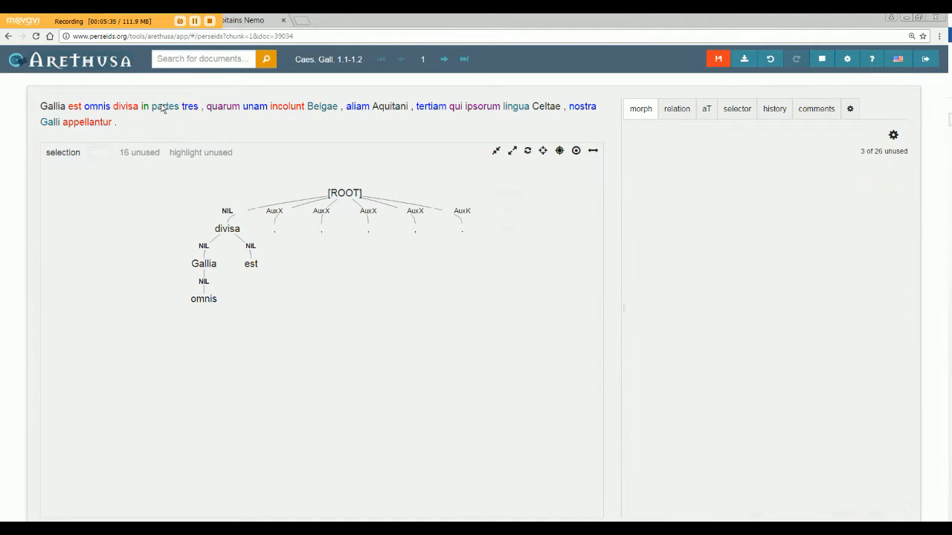
pyautogui.click(164, 107)
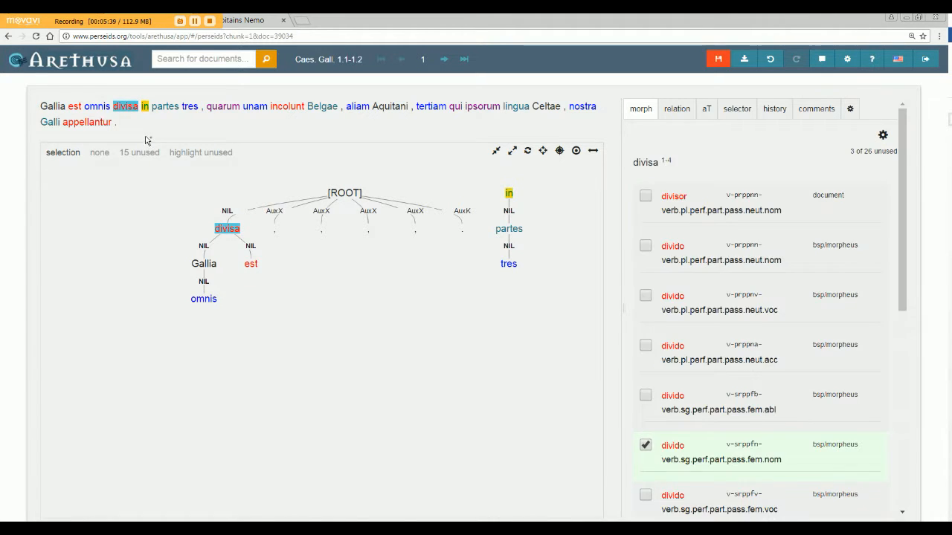
pyautogui.click(98, 152)
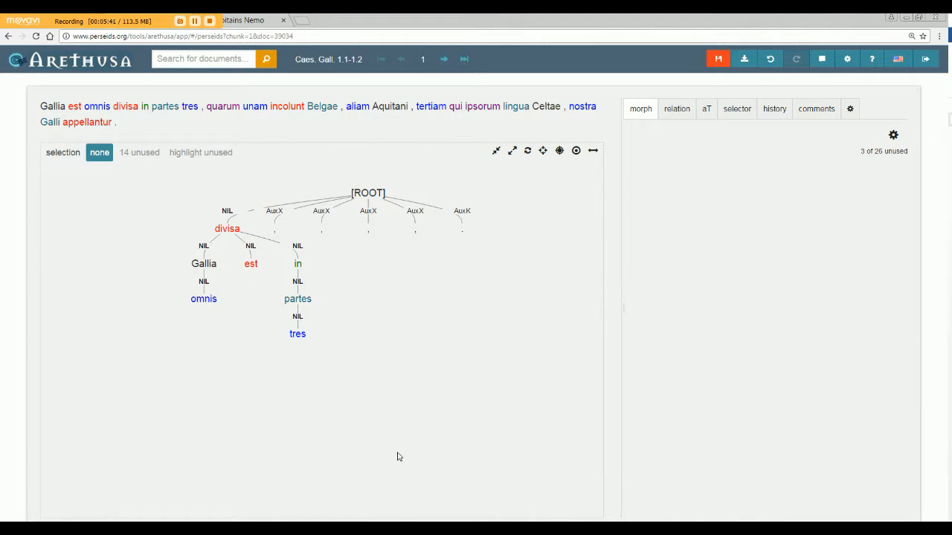
pyautogui.moveTo(412, 351)
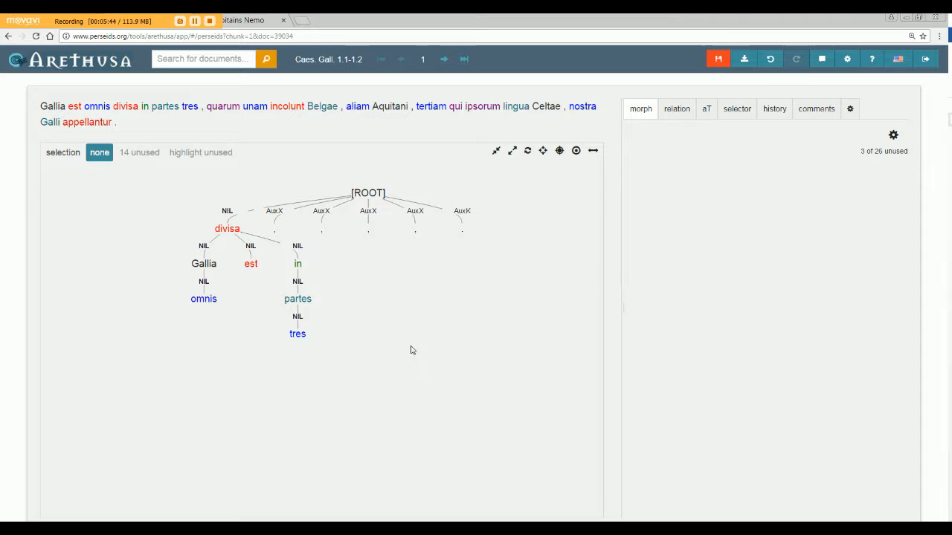
pyautogui.moveTo(375, 349)
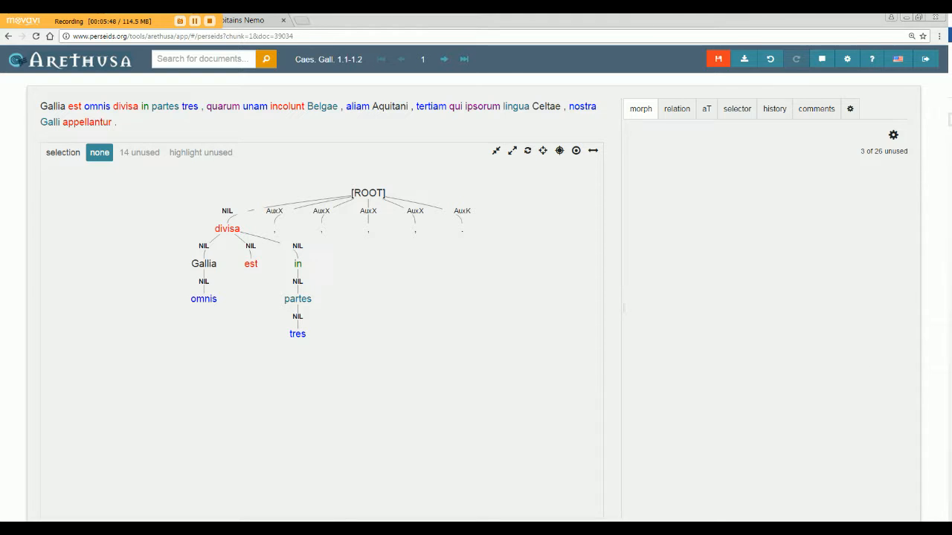
pyautogui.moveTo(107, 247)
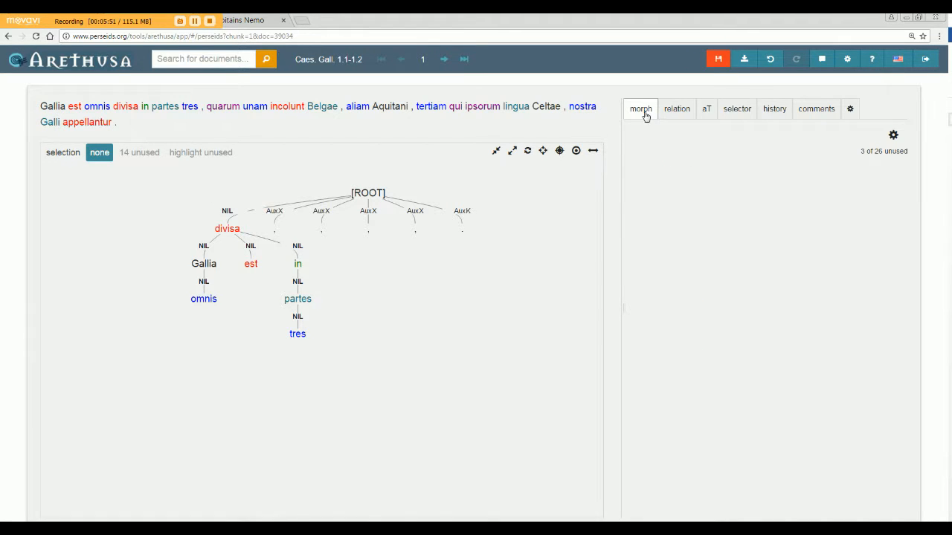
# - Switch to the relation editor and select divisa in the tree
pyautogui.click(226, 229)
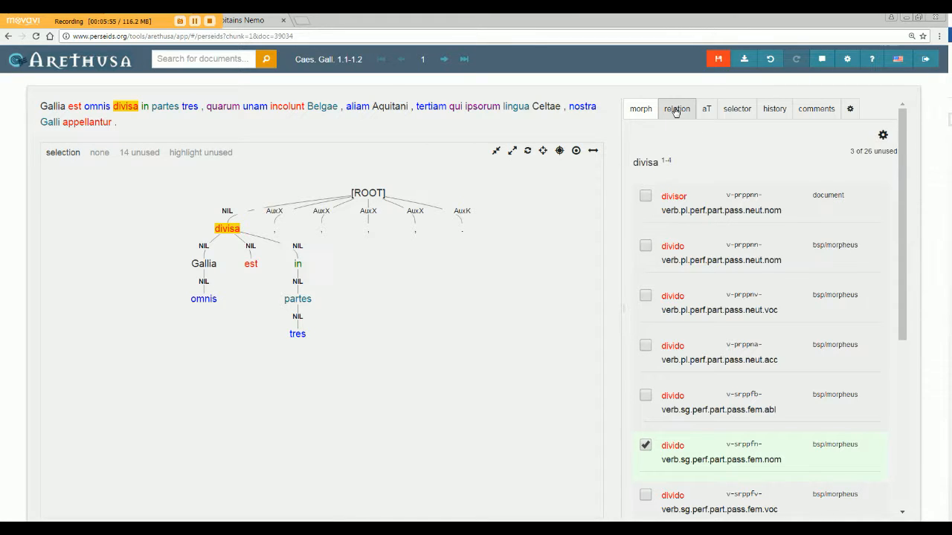
pyautogui.click(676, 109)
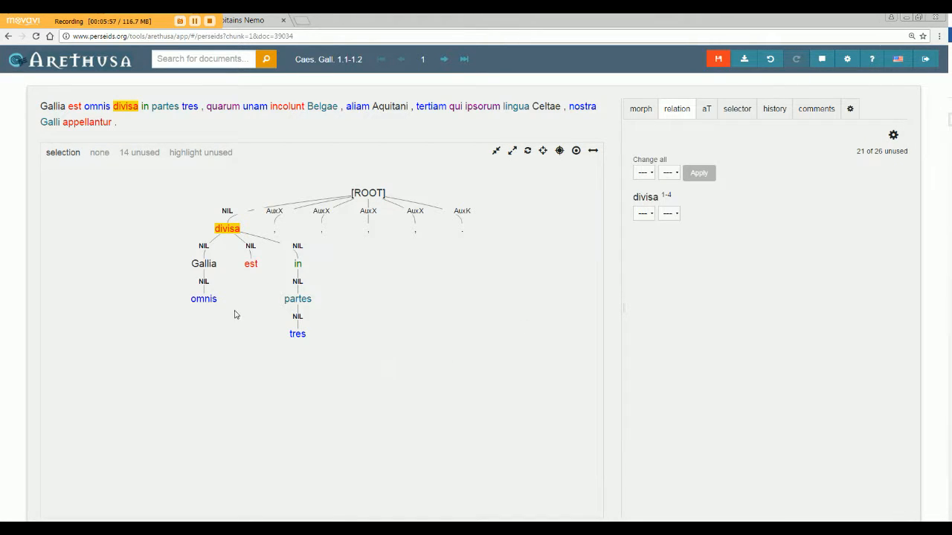
pyautogui.moveTo(229, 232)
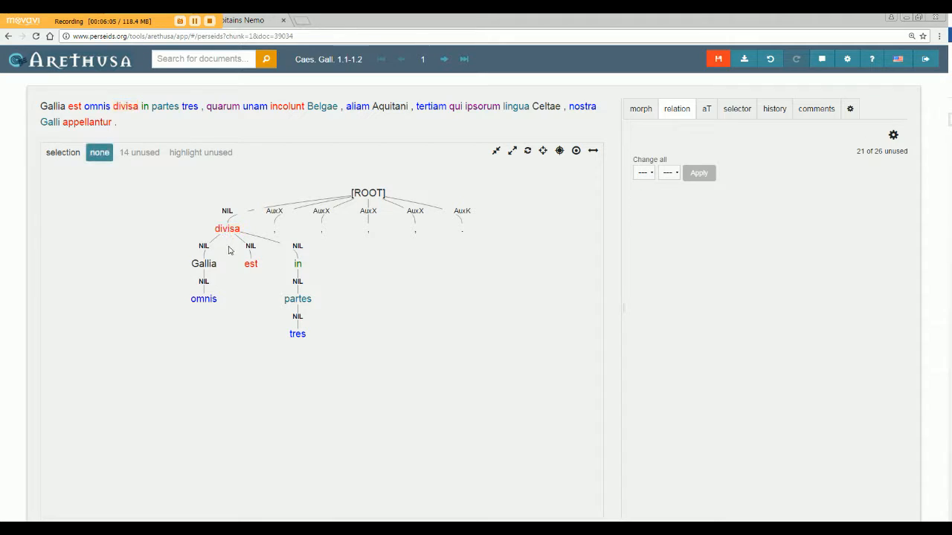
pyautogui.moveTo(220, 217)
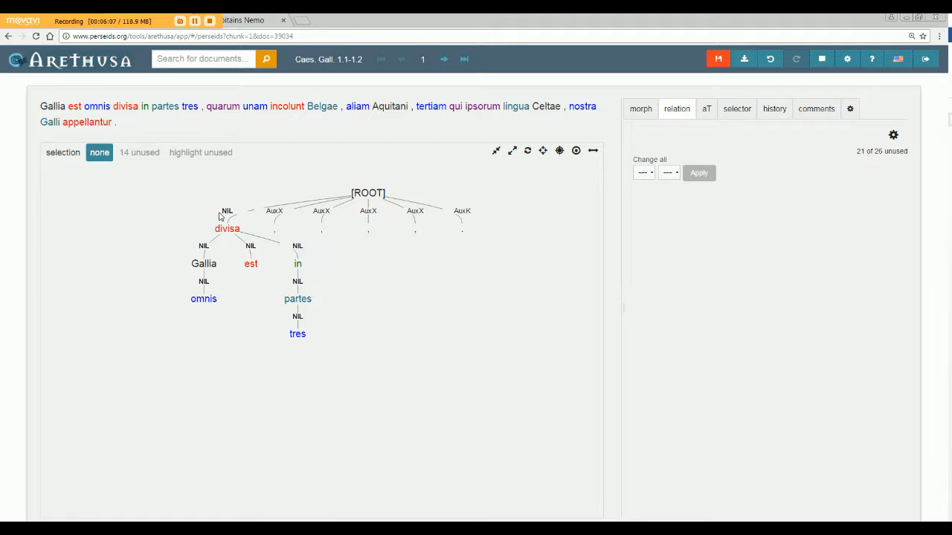
pyautogui.moveTo(324, 375)
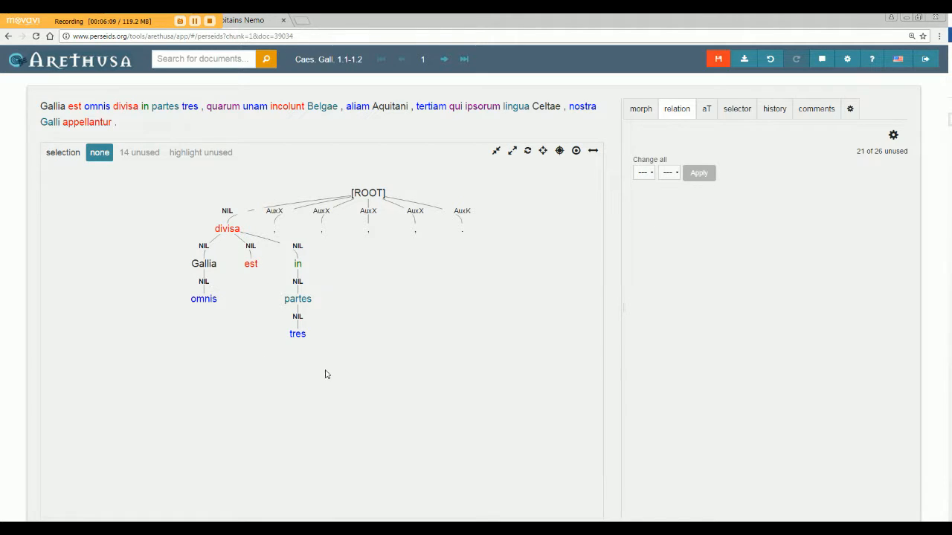
pyautogui.click(226, 229)
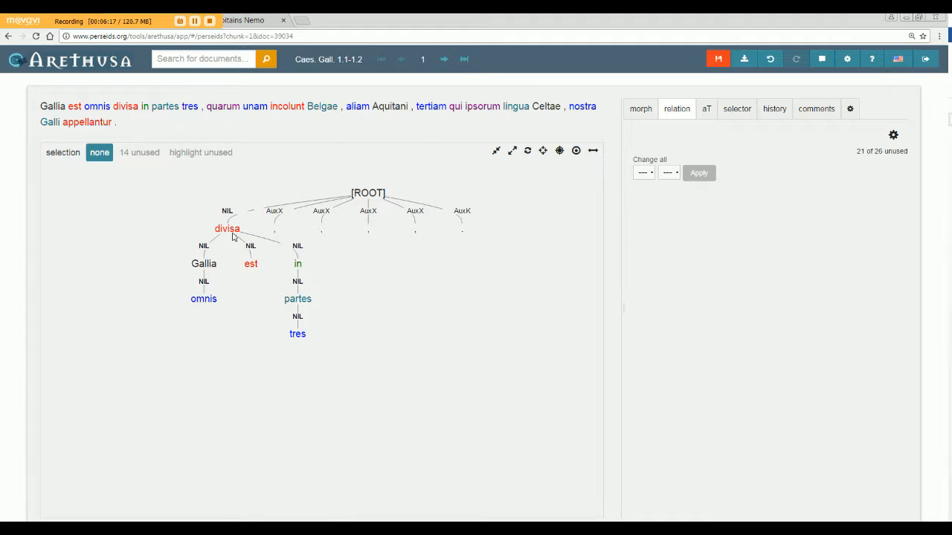
pyautogui.click(226, 230)
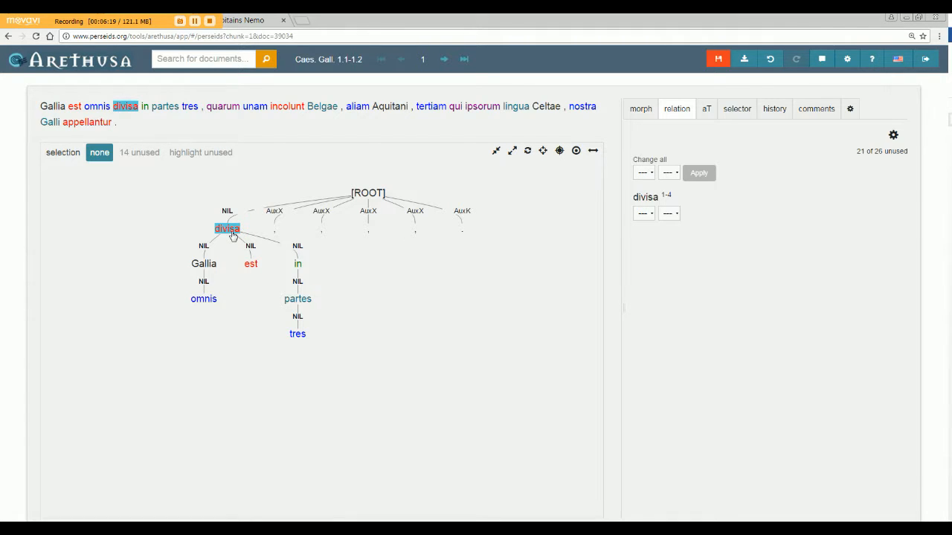
pyautogui.click(643, 215)
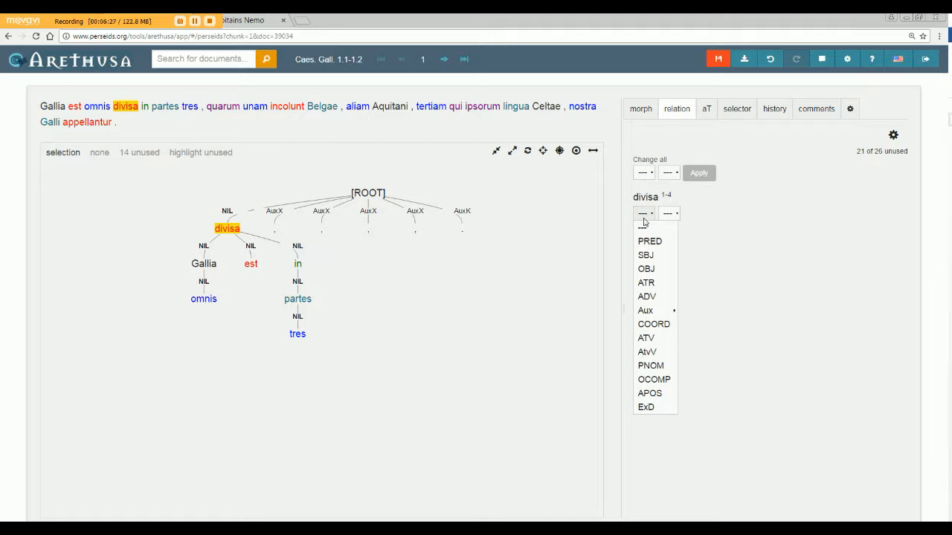
pyautogui.moveTo(656, 269)
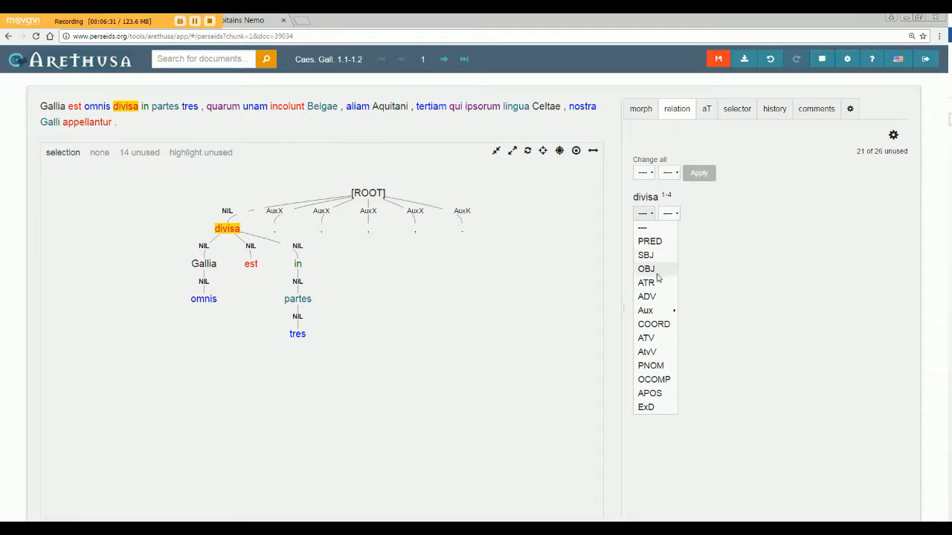
pyautogui.moveTo(646, 310)
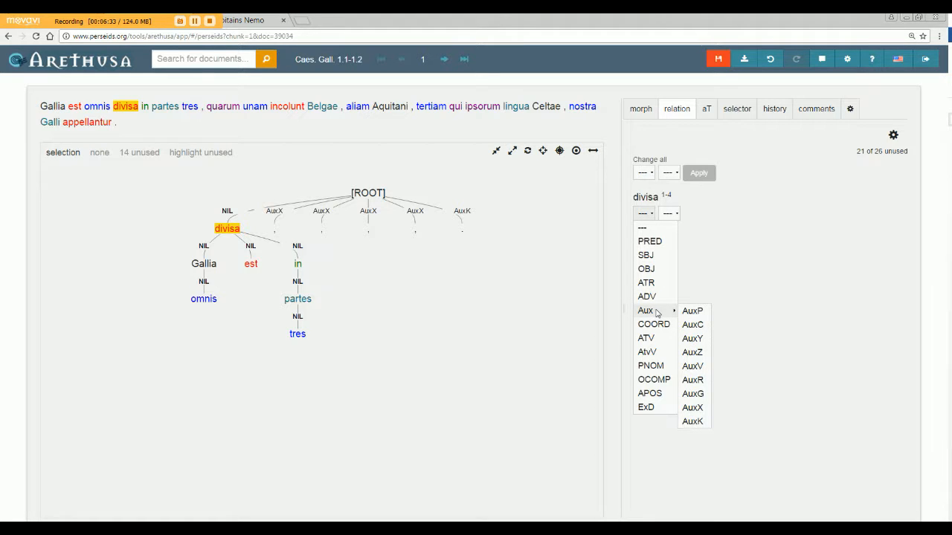
pyautogui.moveTo(676, 313)
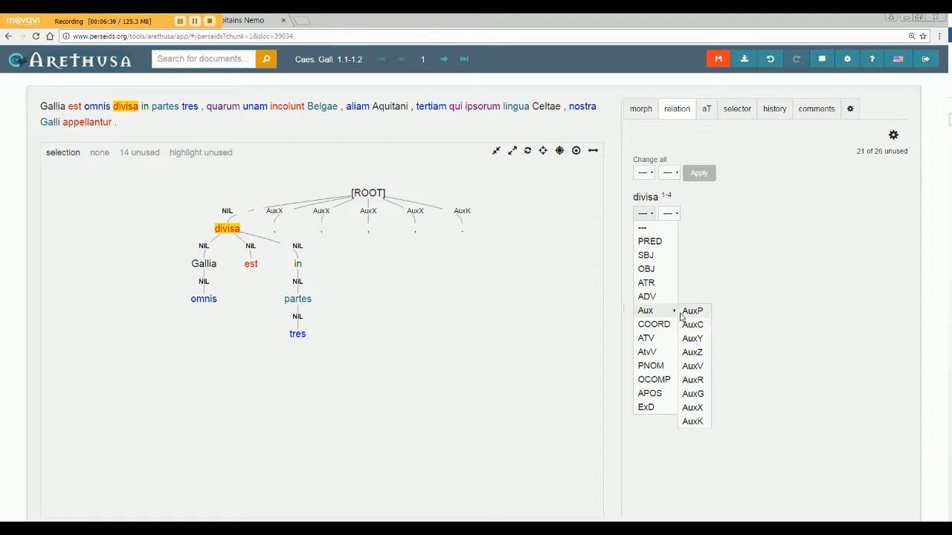
pyautogui.moveTo(656, 274)
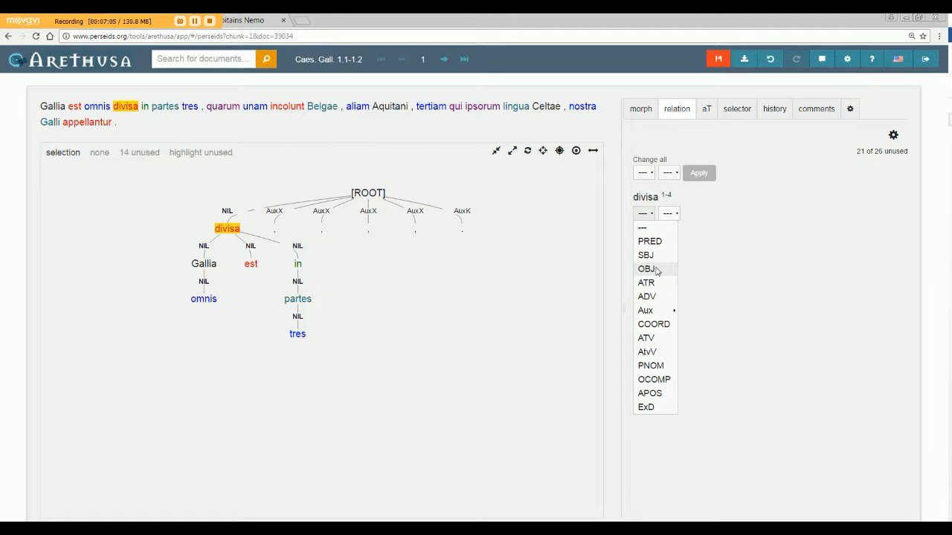
pyautogui.moveTo(646, 256)
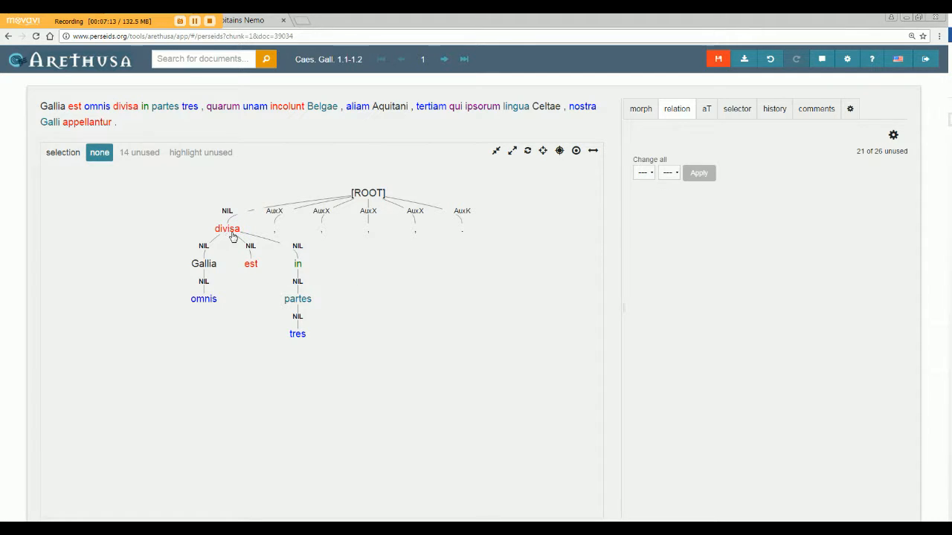
# - Label divisa as PRED
pyautogui.click(226, 229)
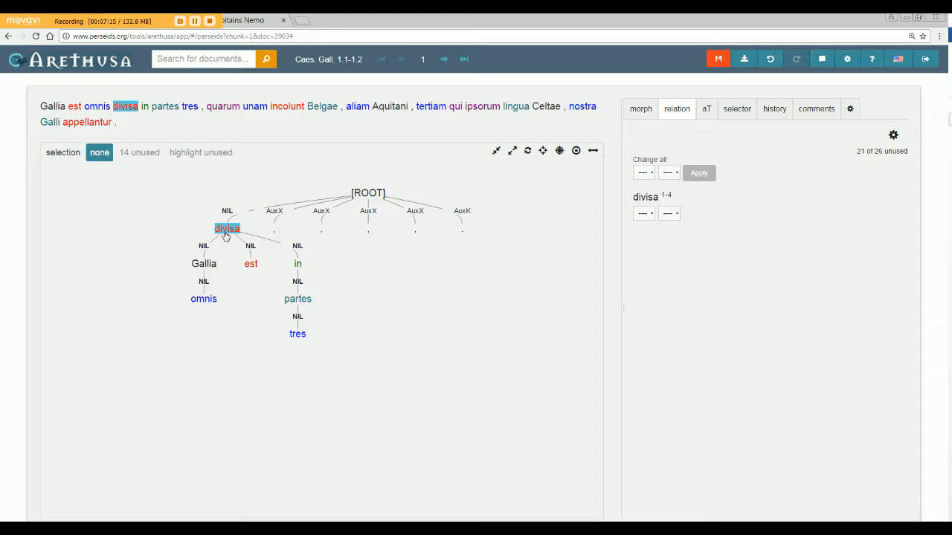
pyautogui.click(227, 229)
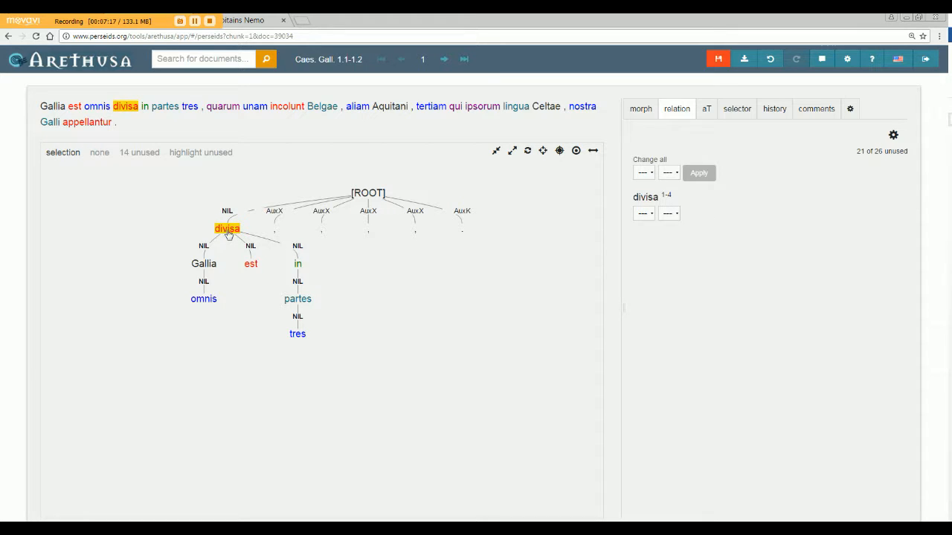
pyautogui.click(642, 214)
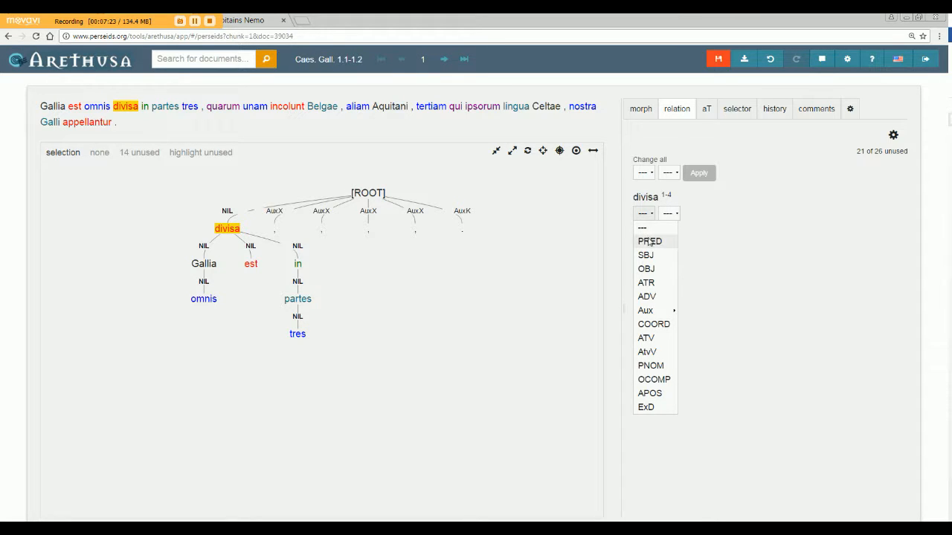
pyautogui.click(649, 241)
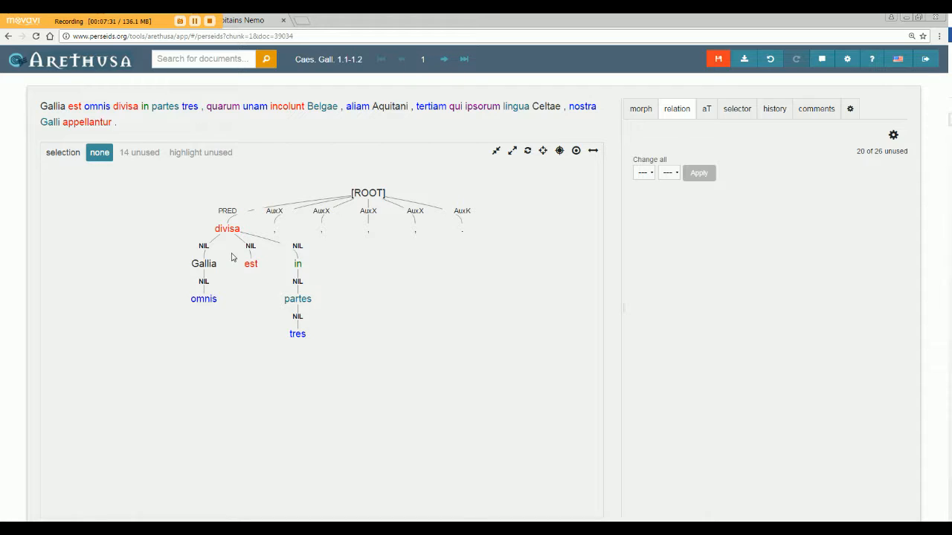
# - Label est as AuxV via its node popup
pyautogui.click(250, 265)
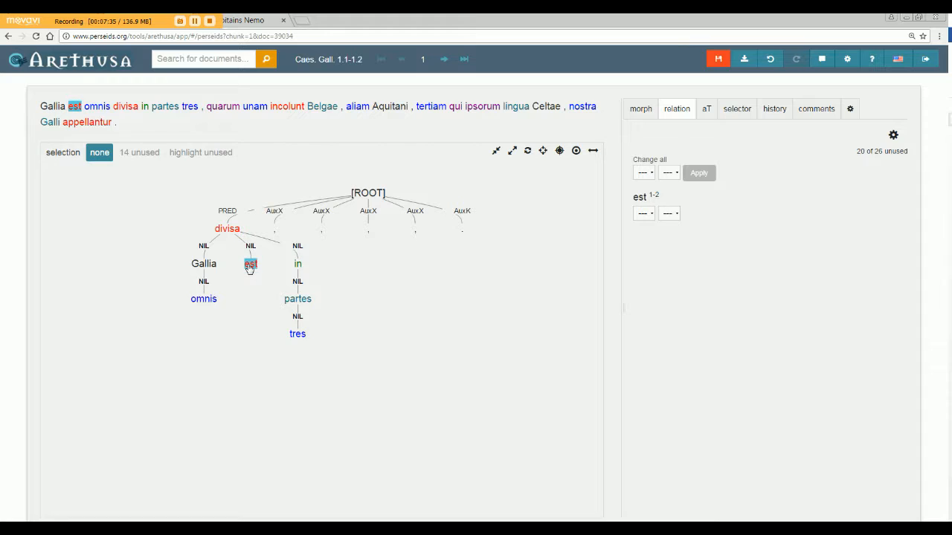
pyautogui.click(250, 265)
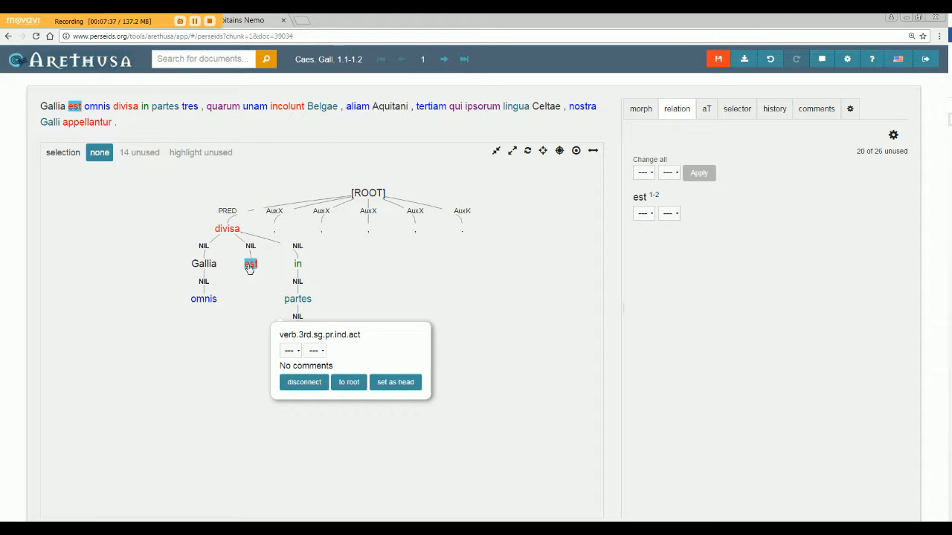
pyautogui.click(290, 351)
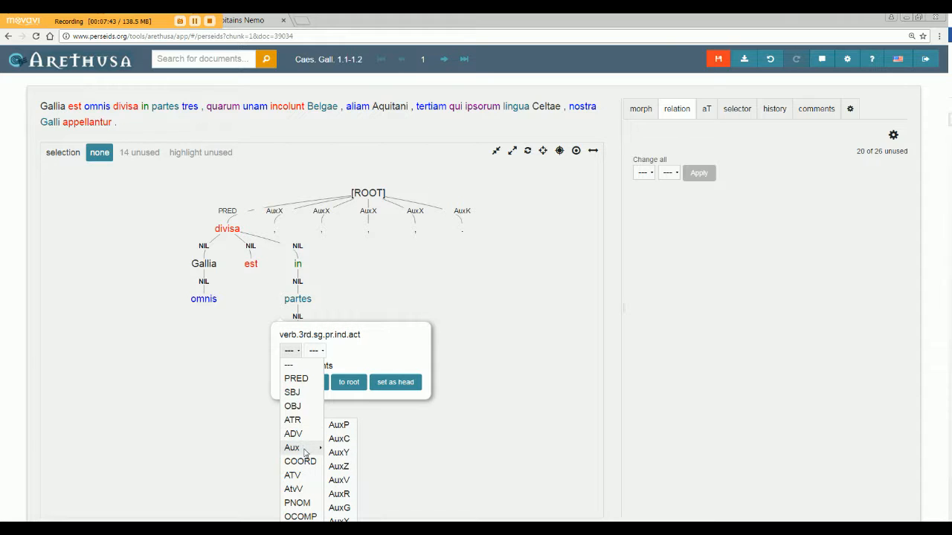
pyautogui.click(339, 479)
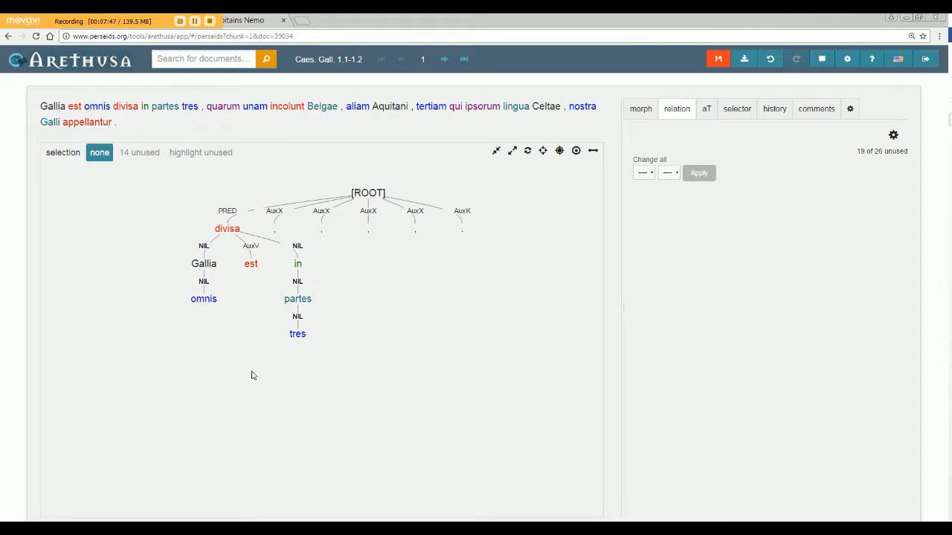
# - Label in as AuxP and Gallia as SBJ
pyautogui.click(298, 264)
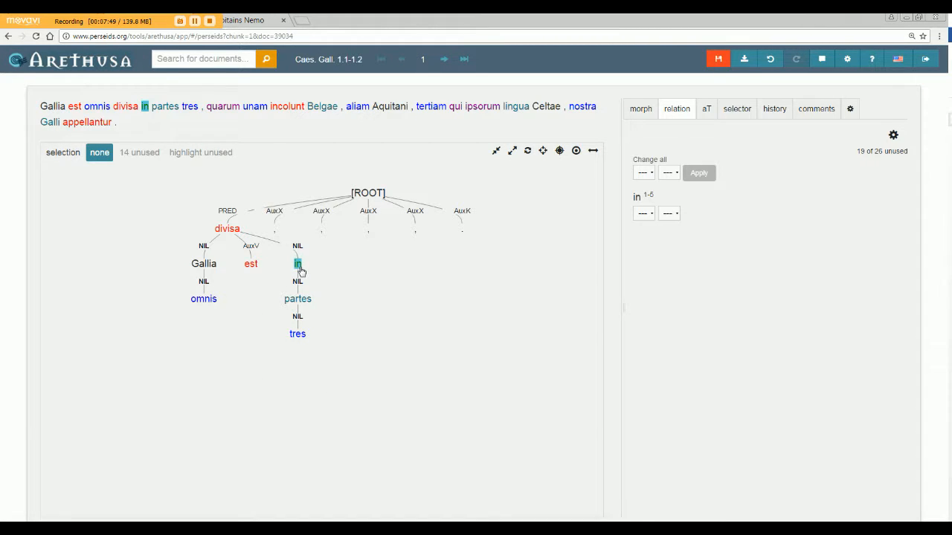
pyautogui.click(298, 263)
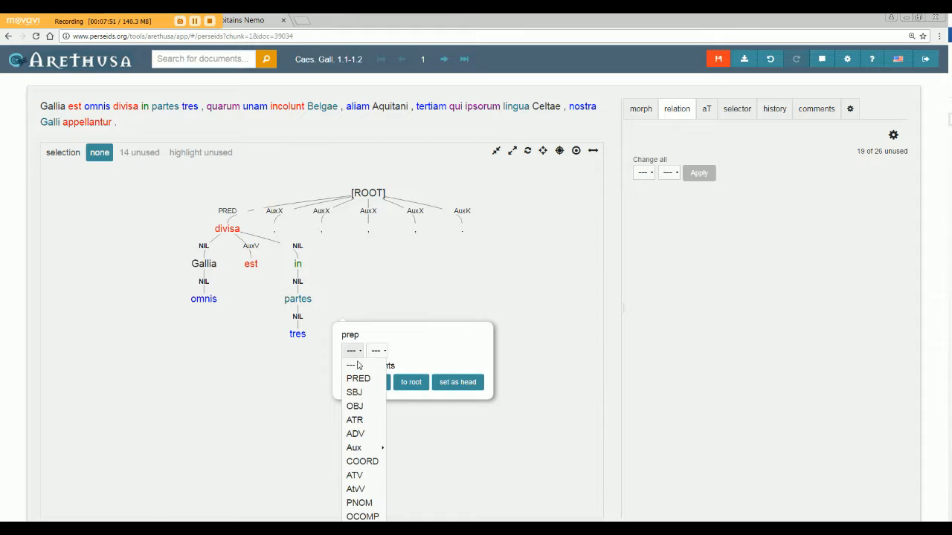
pyautogui.click(354, 448)
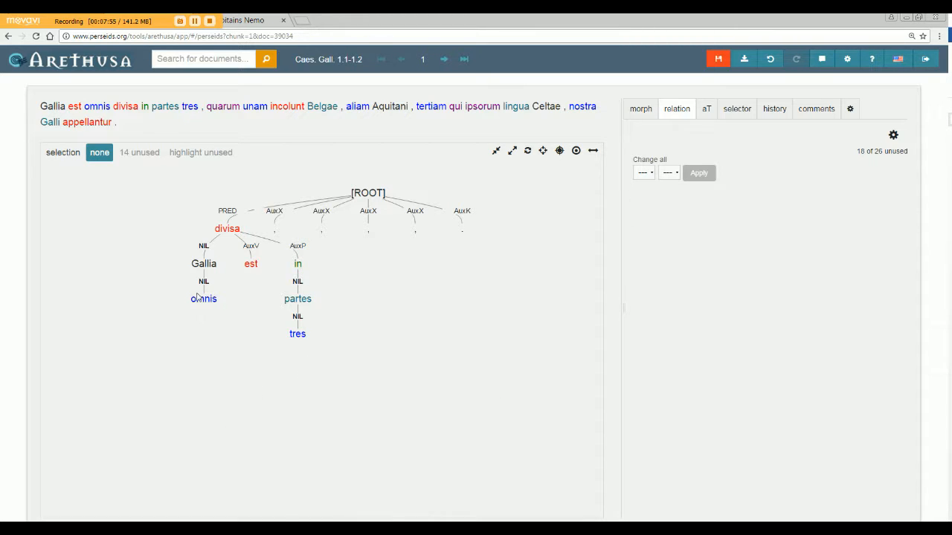
pyautogui.click(203, 263)
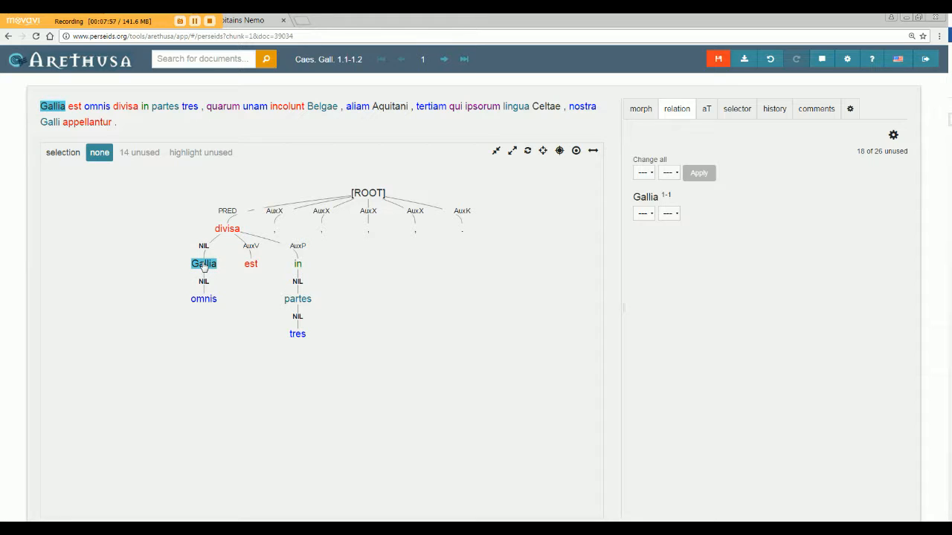
pyautogui.click(204, 263)
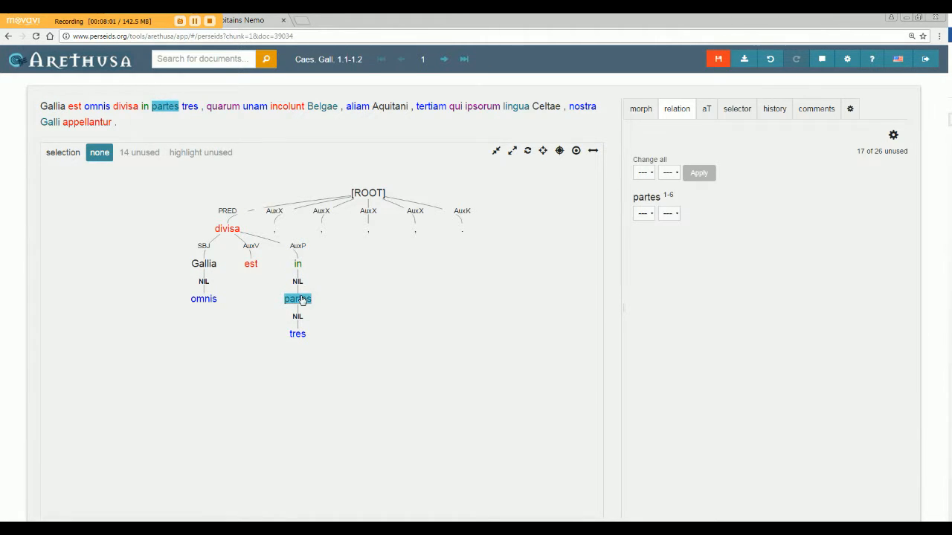
# - Label partes as ADV, then select omnis and tres together
pyautogui.click(297, 297)
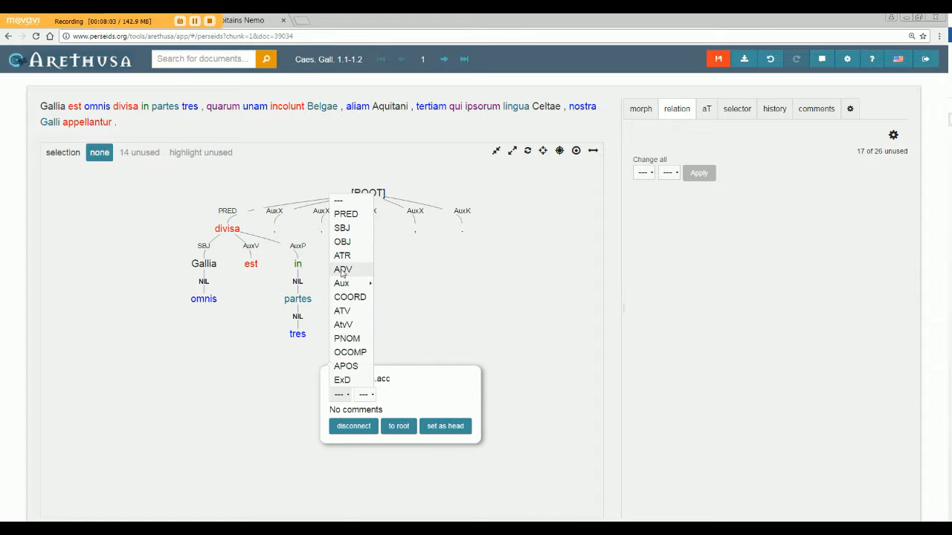
pyautogui.click(342, 269)
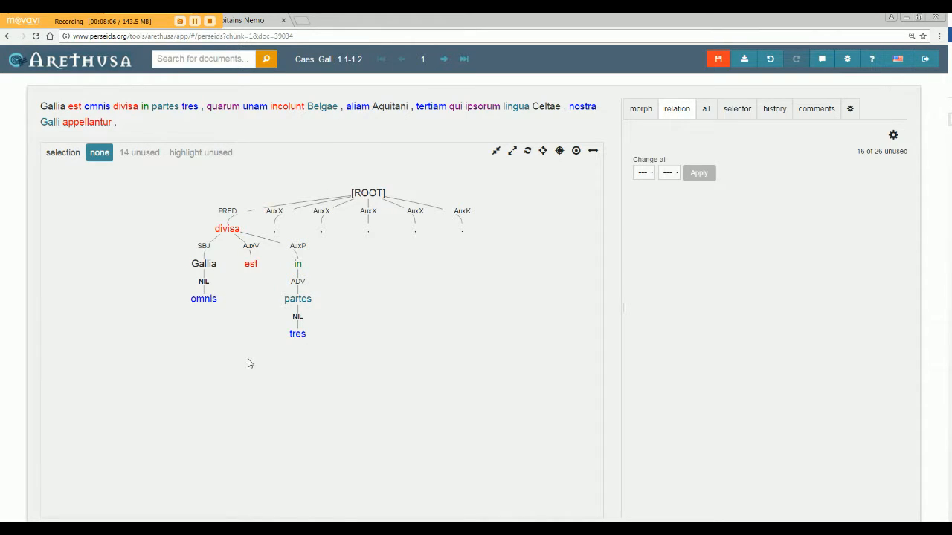
pyautogui.moveTo(208, 319)
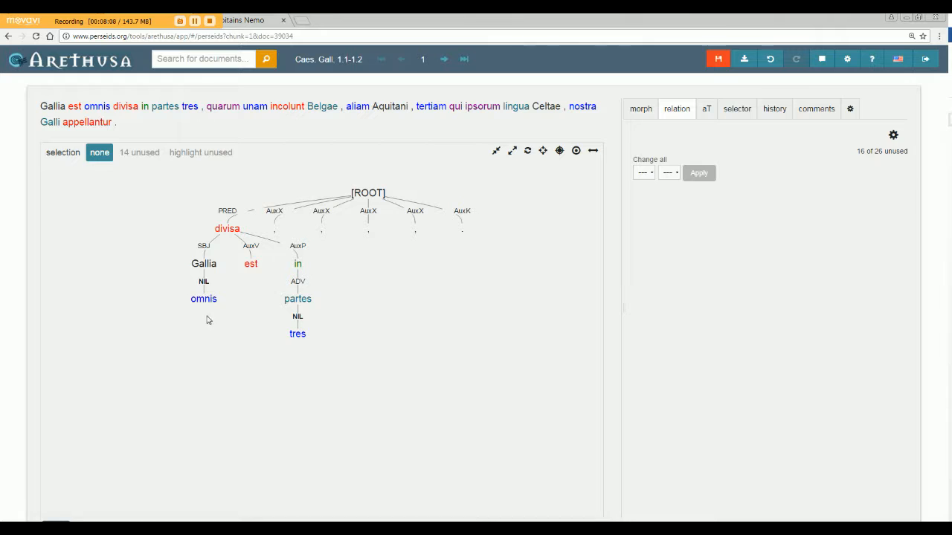
pyautogui.click(202, 297)
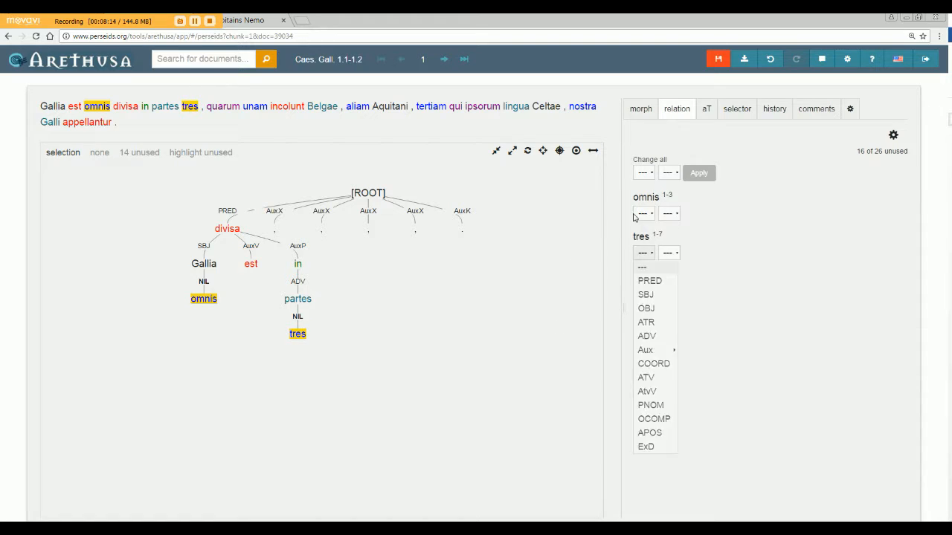
# - Apply ATR to both omnis and tres with Change all
pyautogui.click(643, 173)
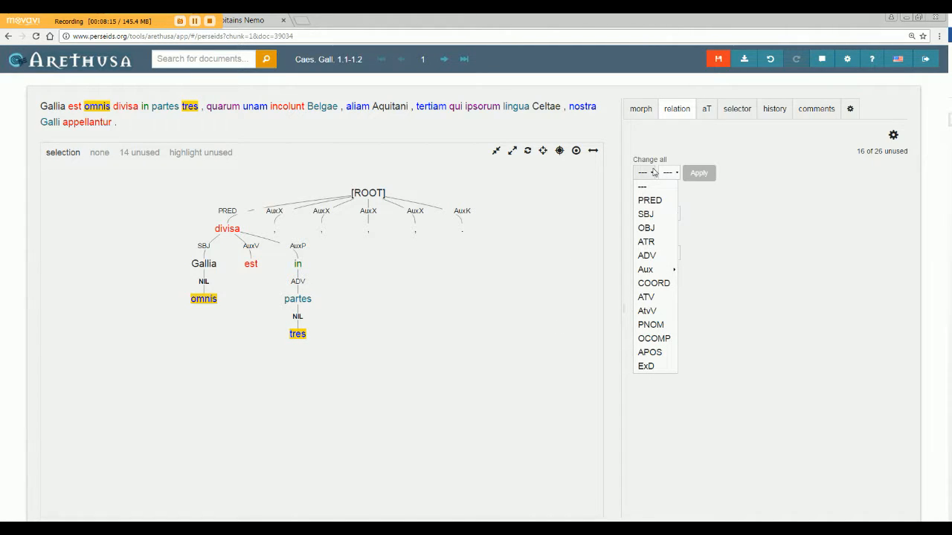
pyautogui.click(645, 241)
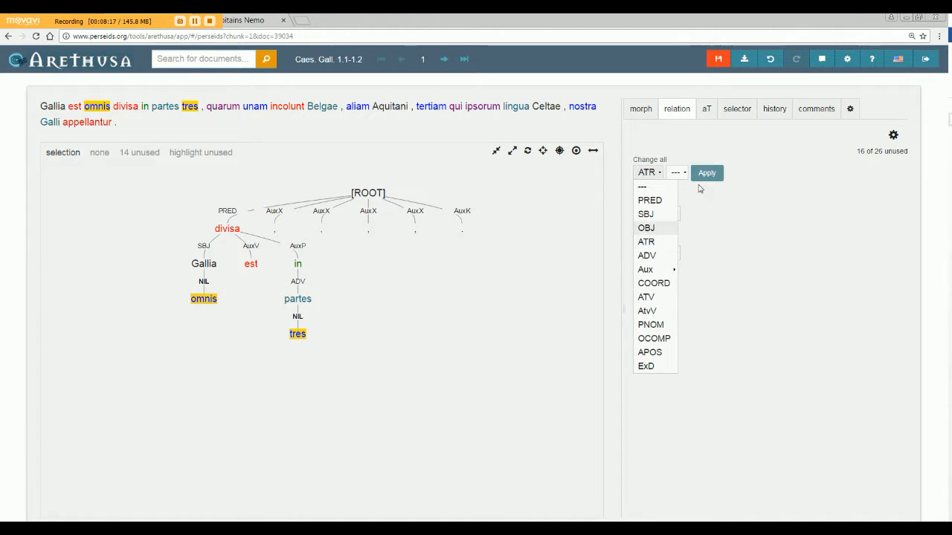
pyautogui.click(705, 173)
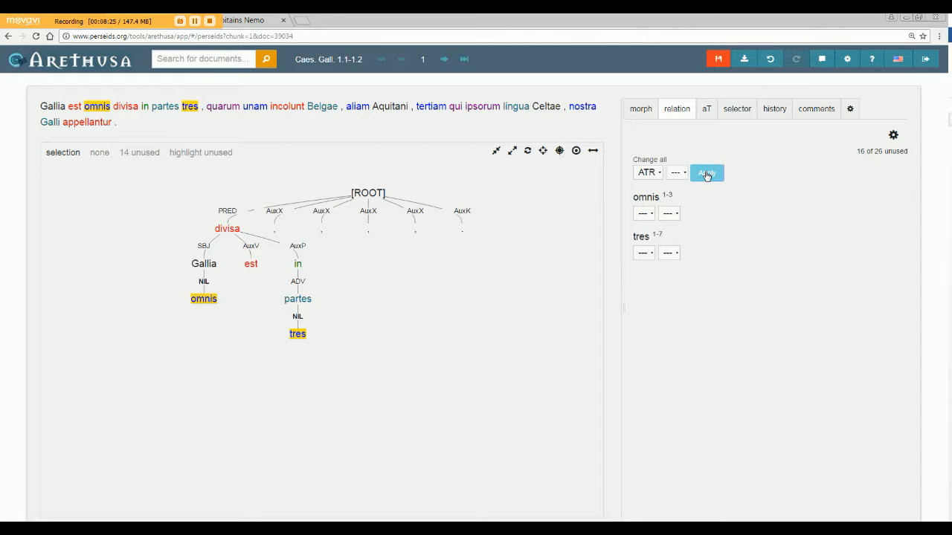
pyautogui.click(706, 172)
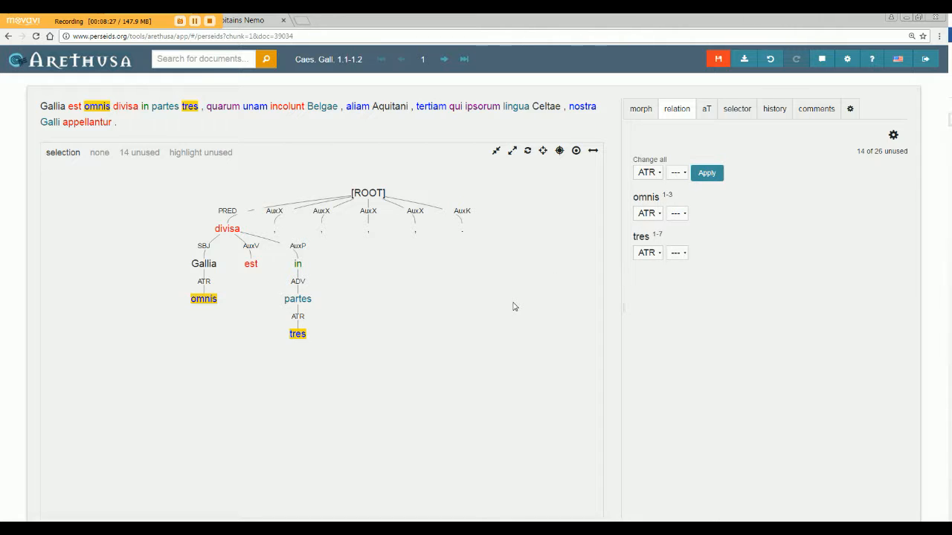
pyautogui.click(736, 109)
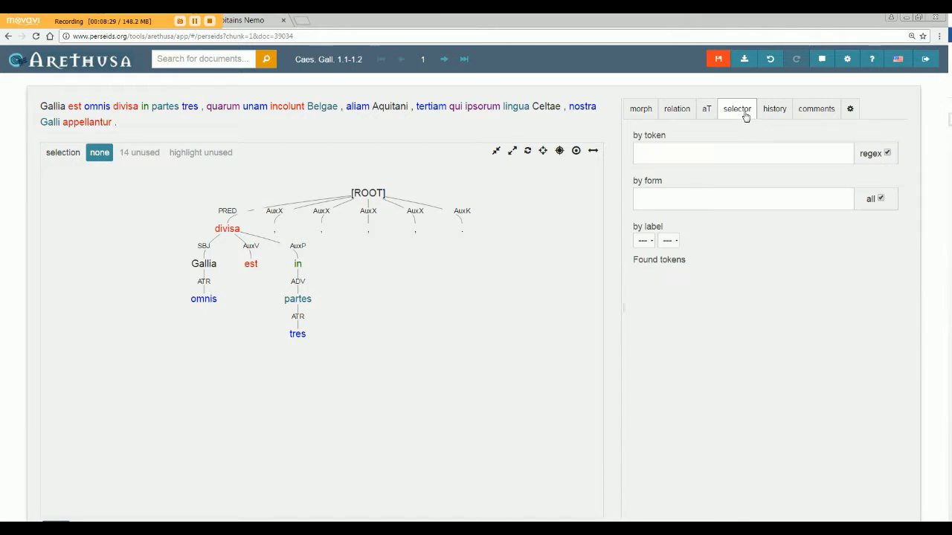
# - Search tokens by the form 'prep', find 'in' labelled AuxP, then clear the selection
pyautogui.click(743, 200)
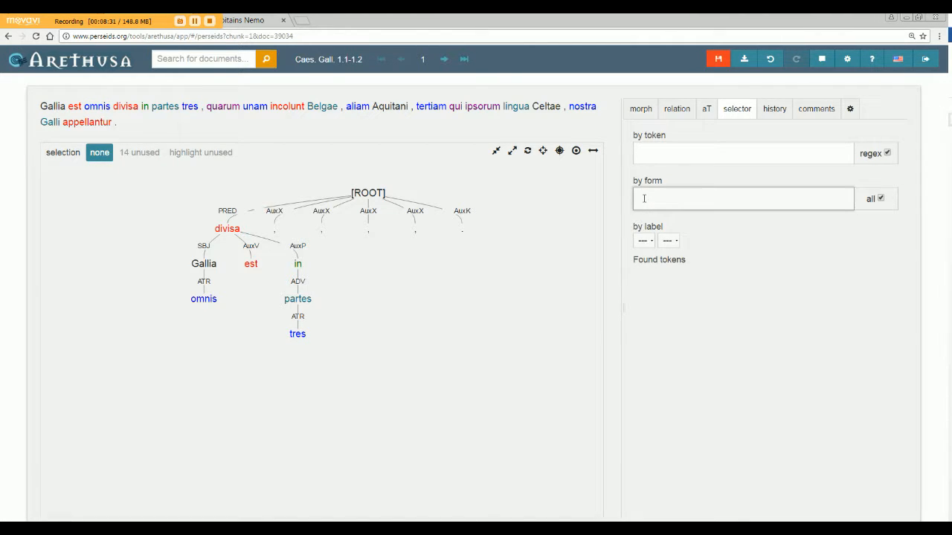
pyautogui.write('prep')
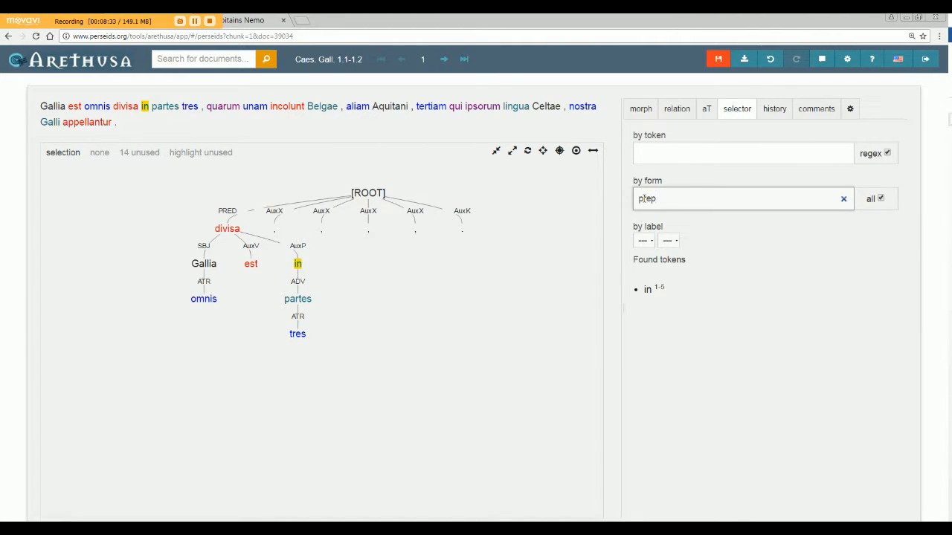
pyautogui.write('prep')
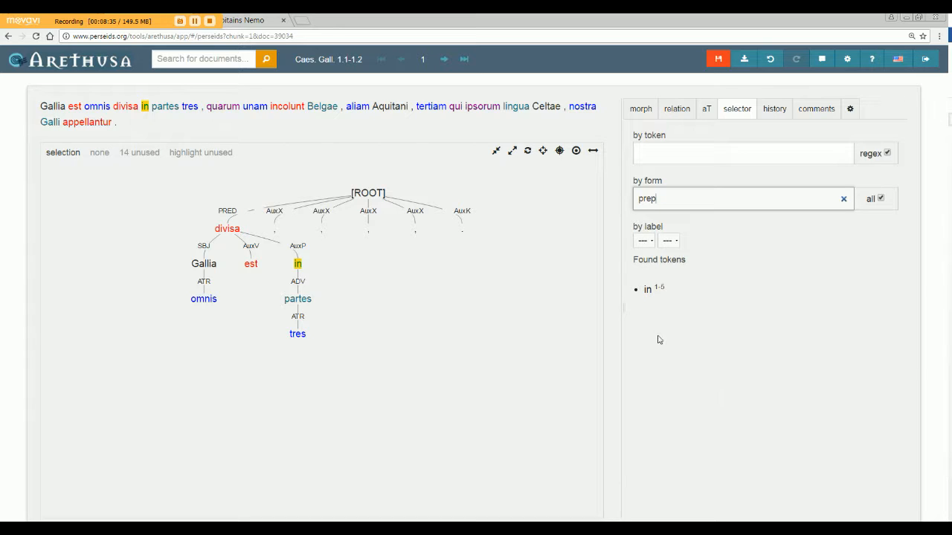
pyautogui.moveTo(656, 332)
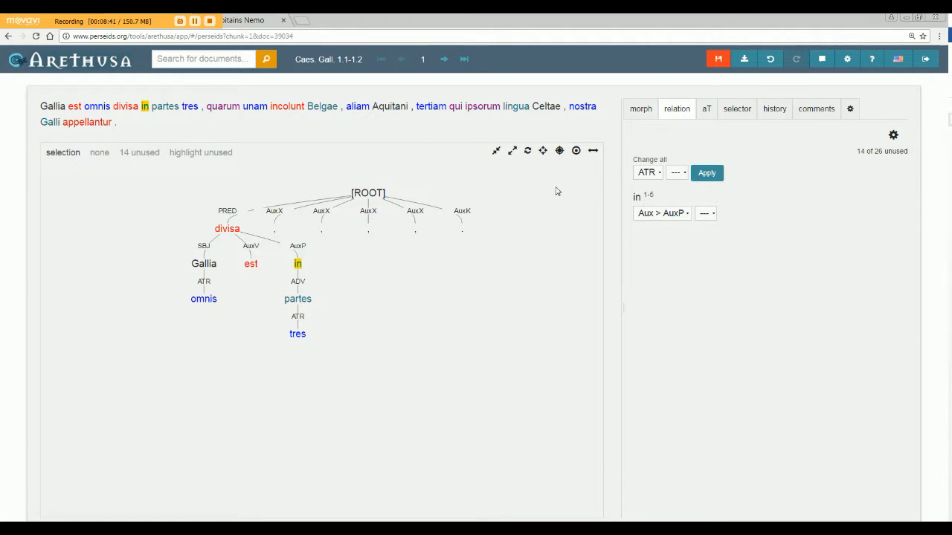
pyautogui.moveTo(346, 275)
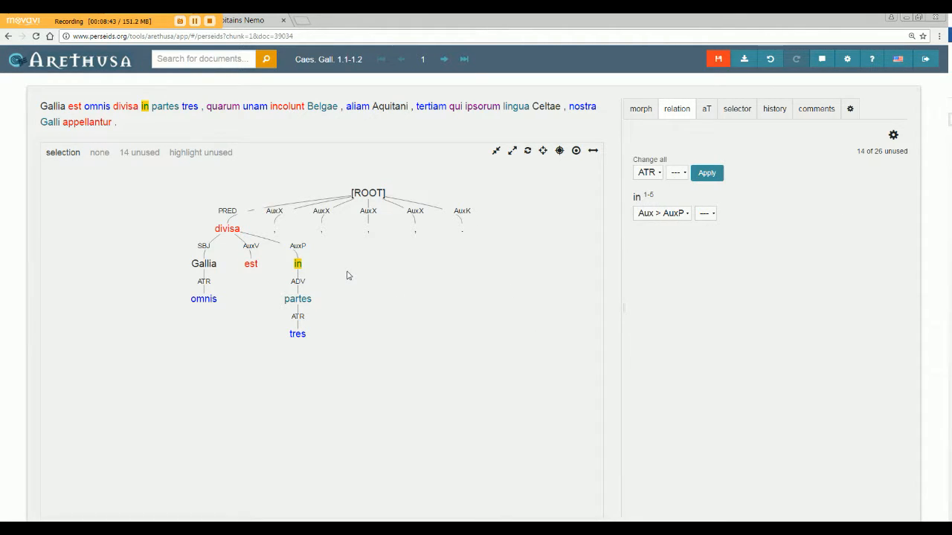
pyautogui.click(98, 152)
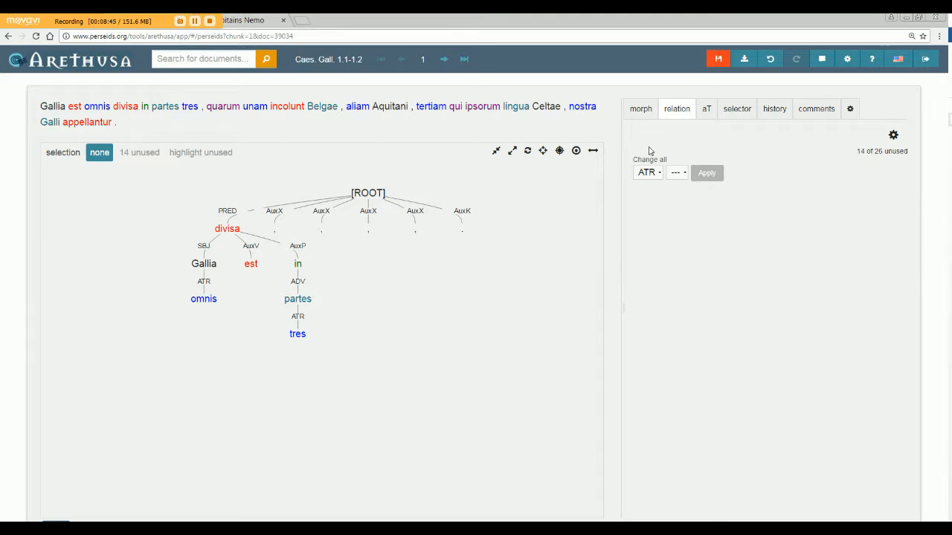
# - Create an elliptic token behind appellantur under the root, then reselect divisa
pyautogui.click(705, 108)
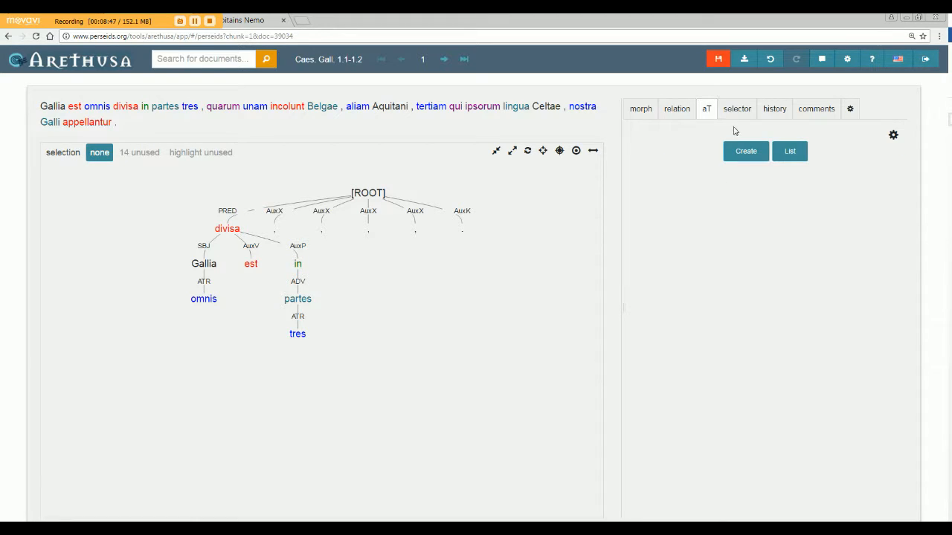
pyautogui.click(745, 152)
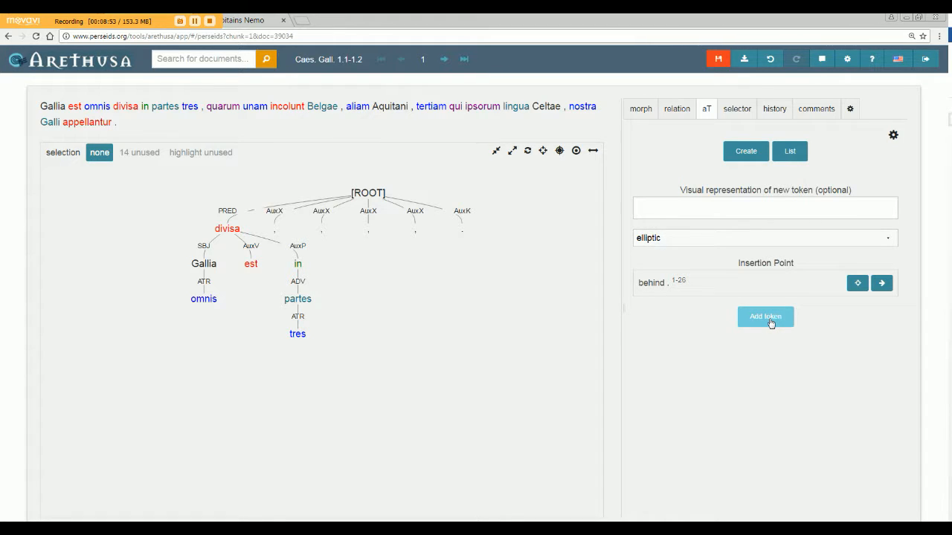
pyautogui.click(765, 315)
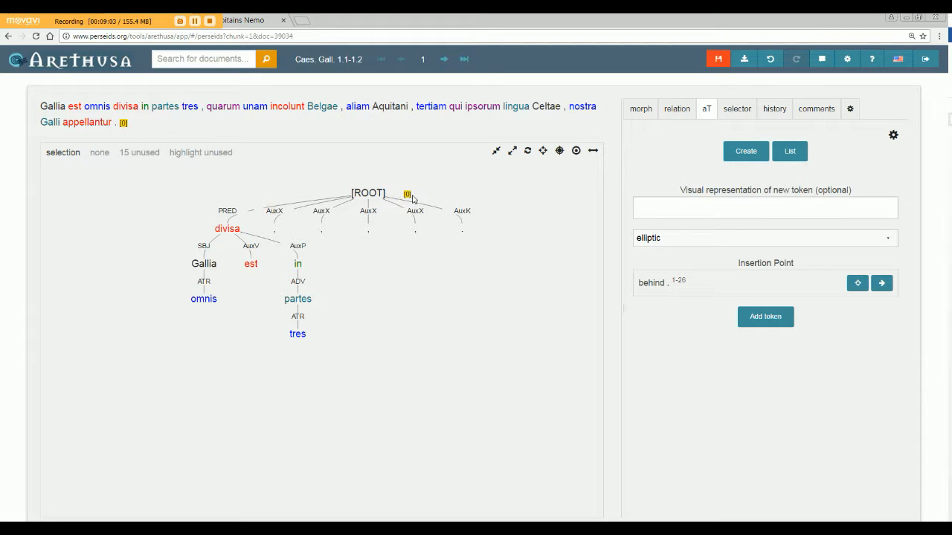
pyautogui.moveTo(405, 199)
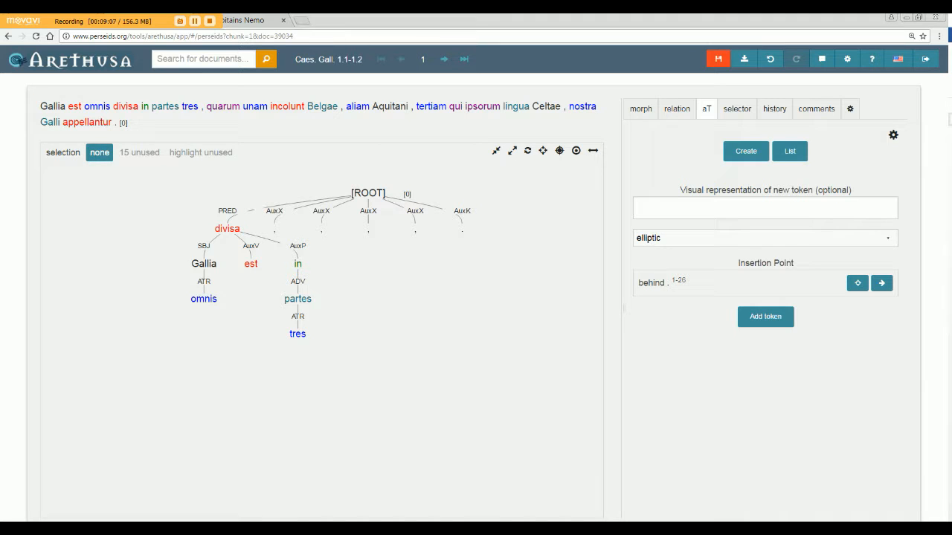
pyautogui.moveTo(505, 151)
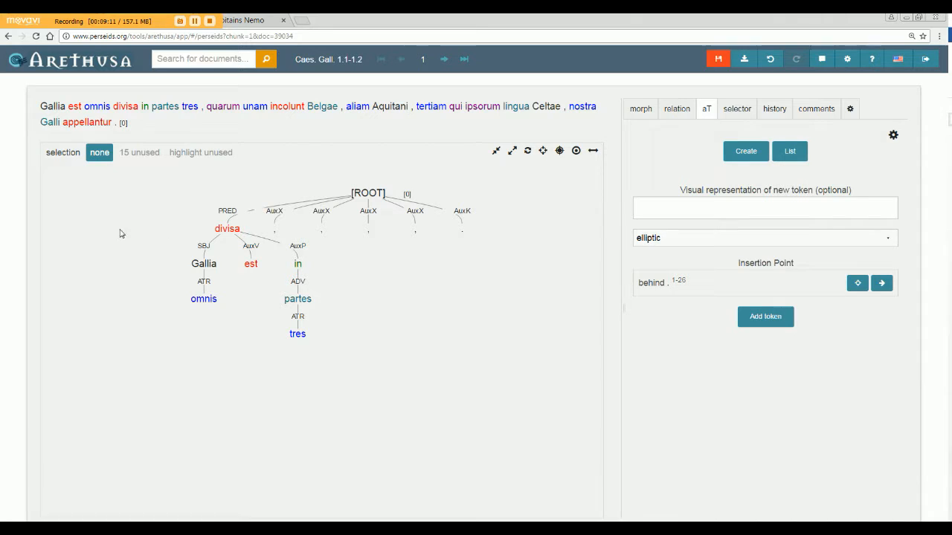
pyautogui.click(125, 105)
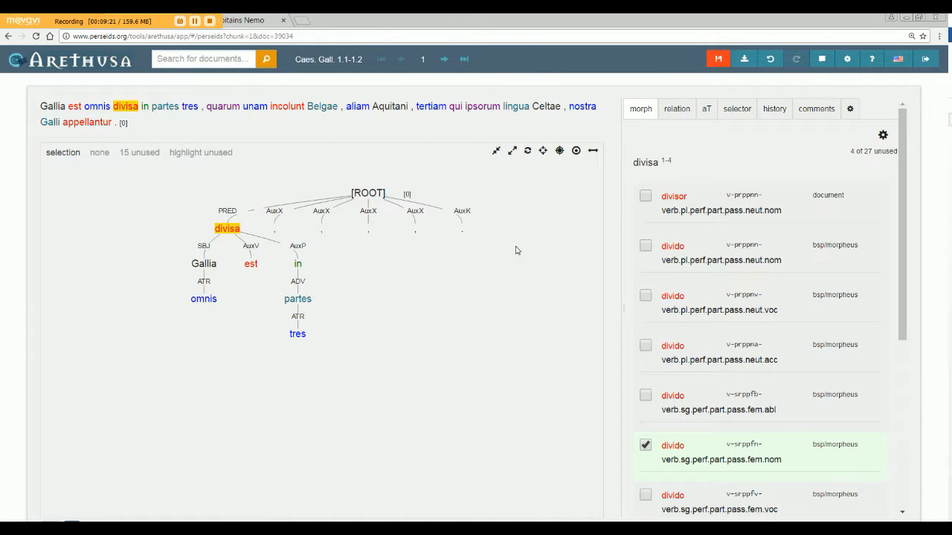
# - Give omnis the adj.sg.fem.nom reading from its morphology list
pyautogui.click(250, 265)
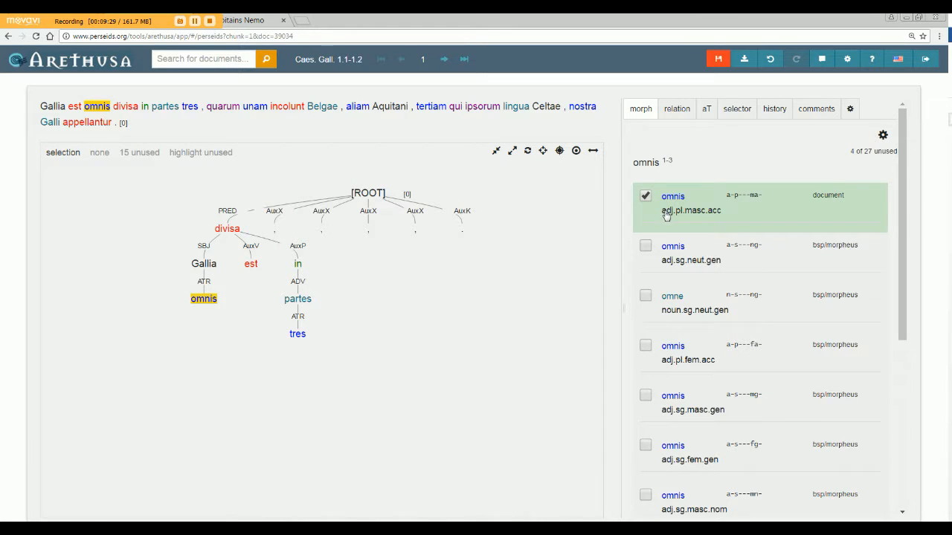
pyautogui.scroll(-3)
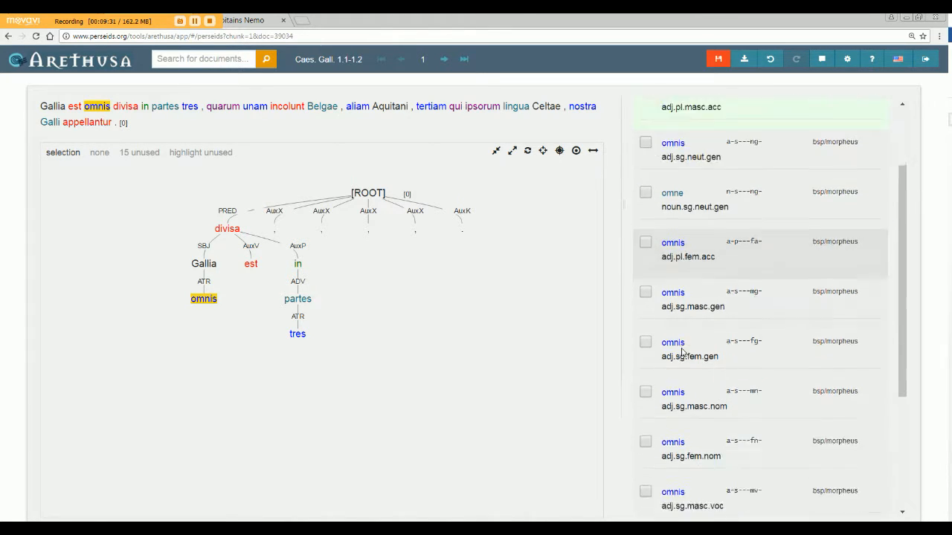
pyautogui.scroll(-3)
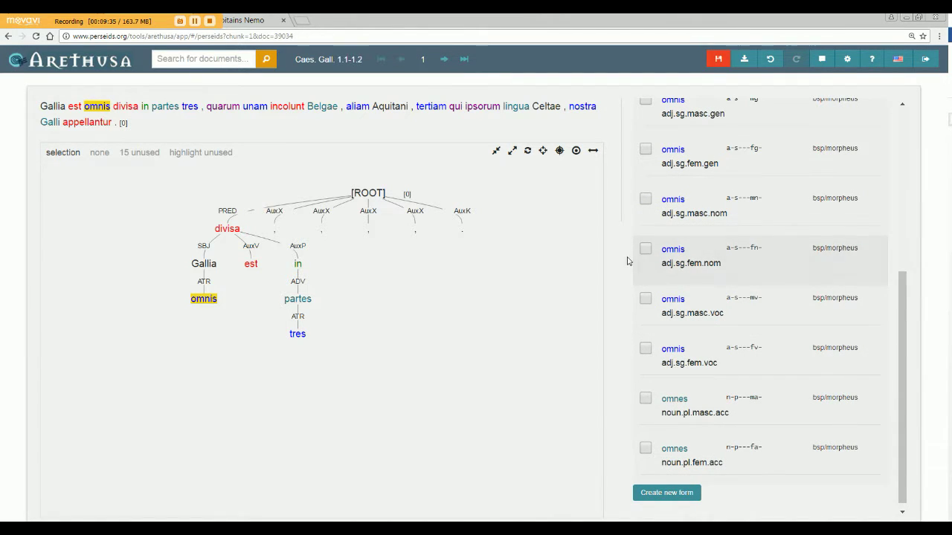
pyautogui.click(645, 248)
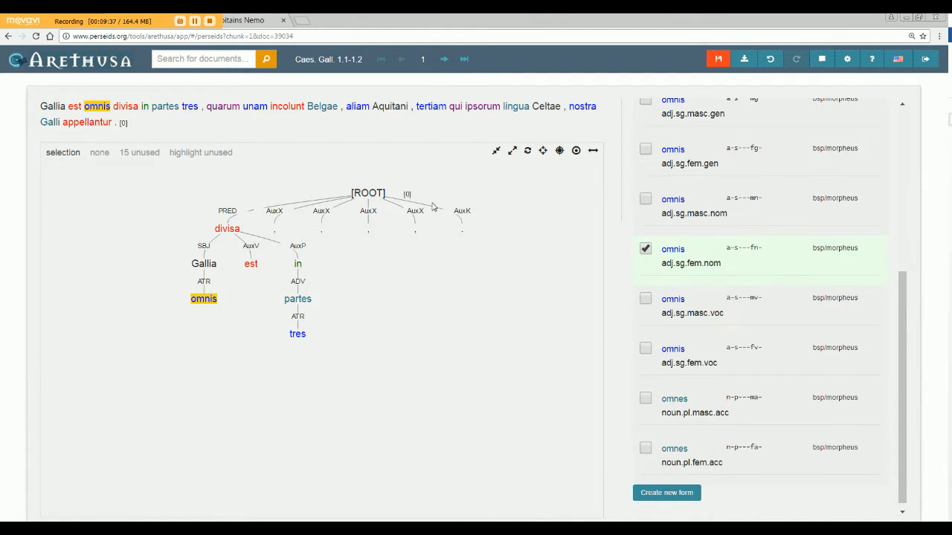
pyautogui.moveTo(491, 238)
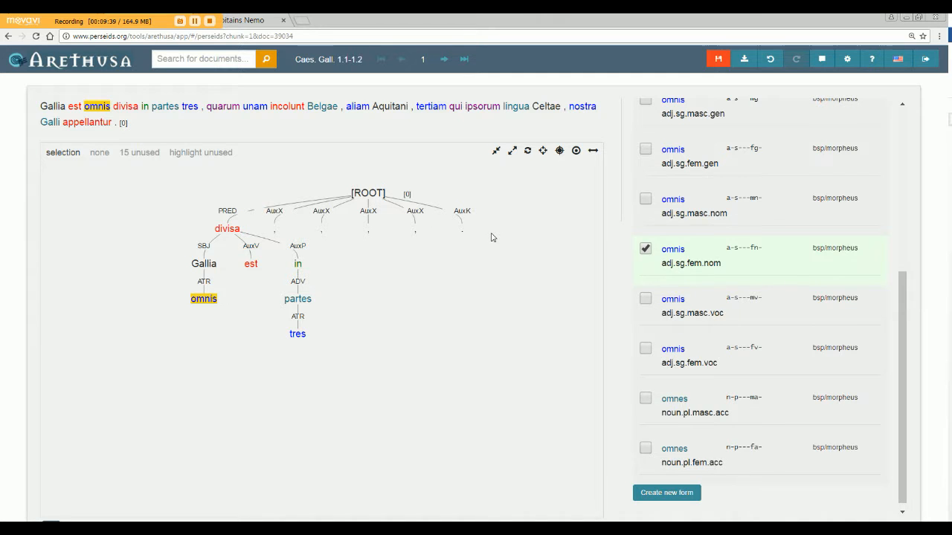
# - Review the readings of in, partes and Gallia, the last having none
pyautogui.click(298, 264)
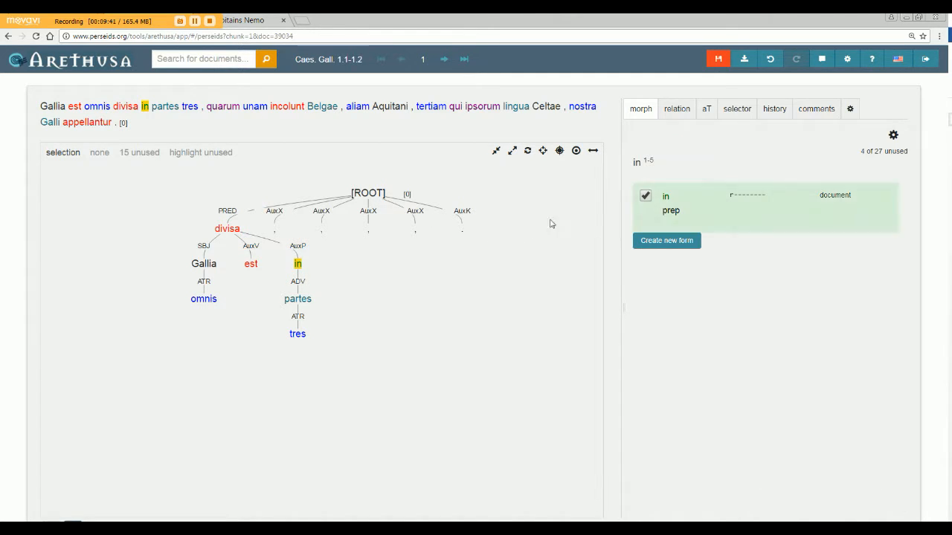
pyautogui.click(298, 297)
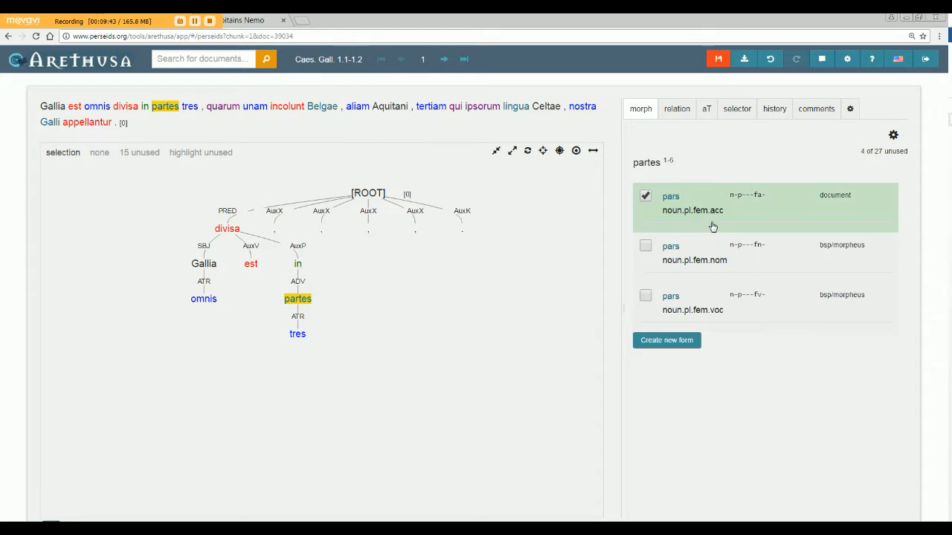
pyautogui.click(298, 333)
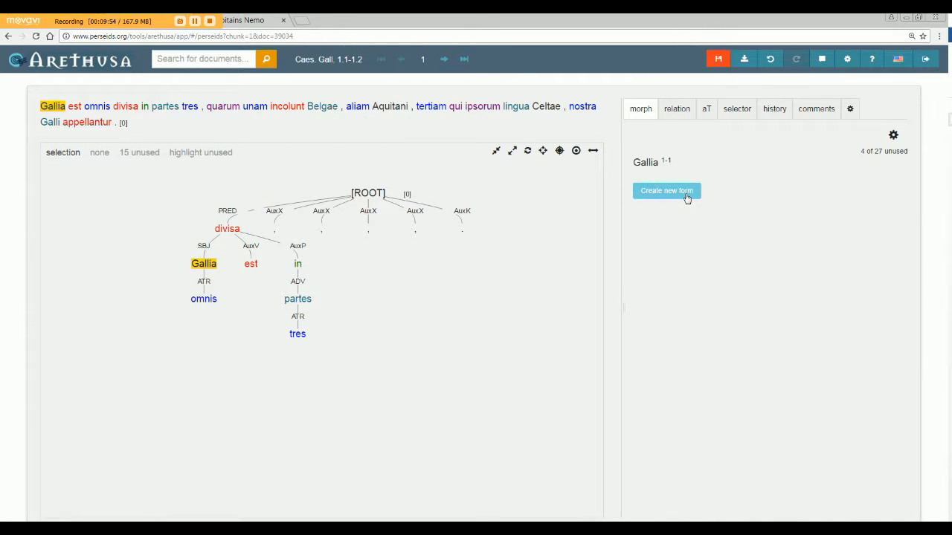
# - Create and save a new form for Gallia: noun, singular, feminine, nominative
pyautogui.click(667, 190)
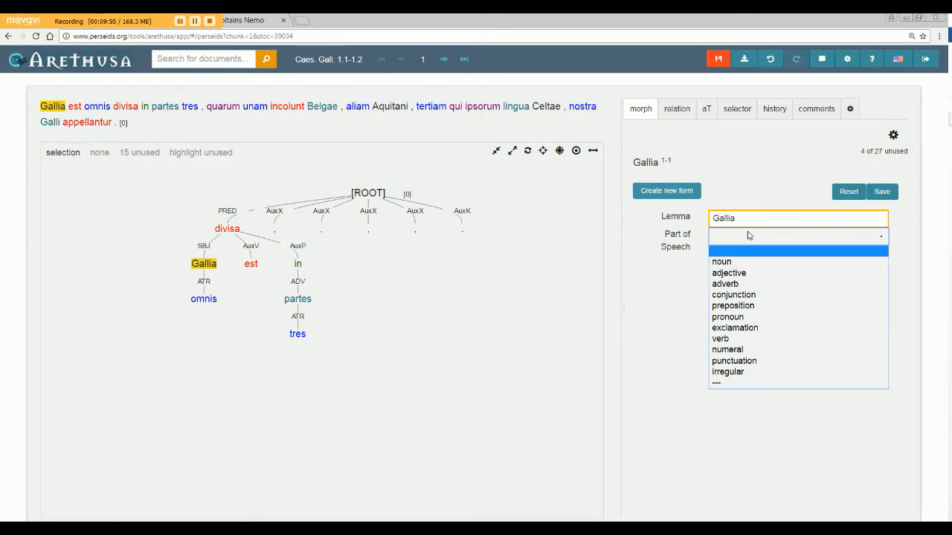
pyautogui.click(722, 261)
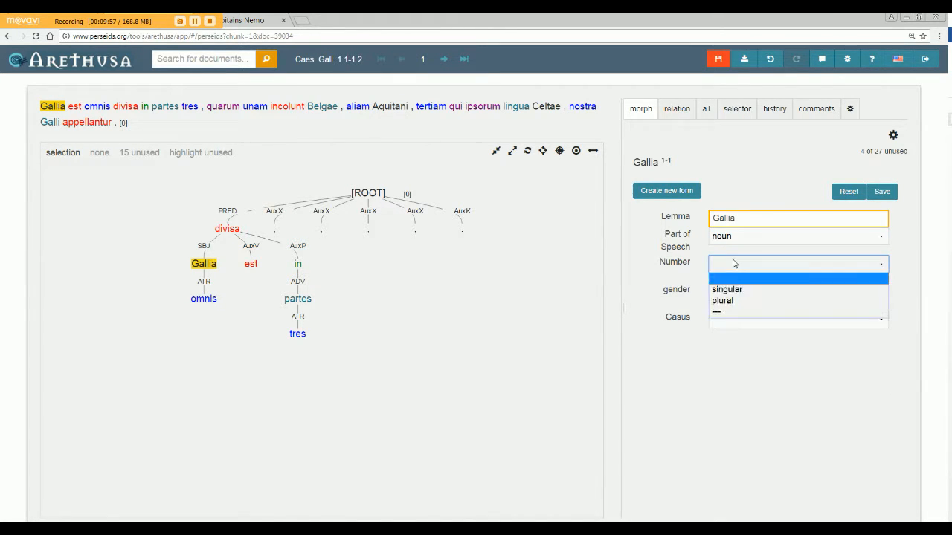
pyautogui.click(726, 289)
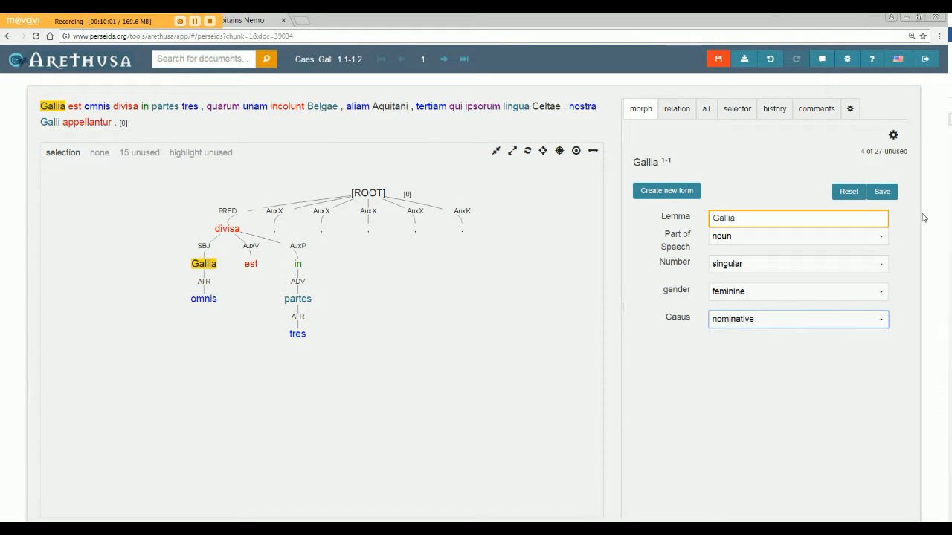
pyautogui.click(882, 190)
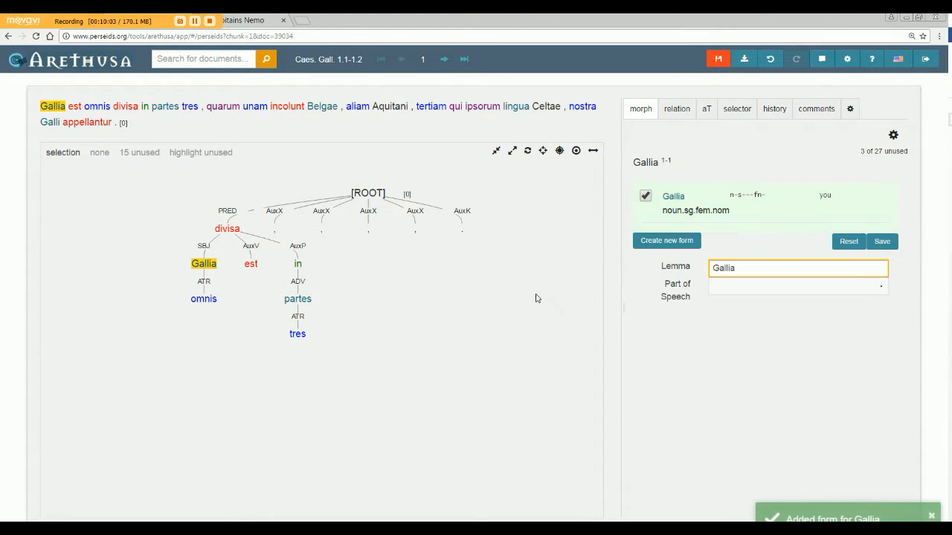
pyautogui.moveTo(428, 370)
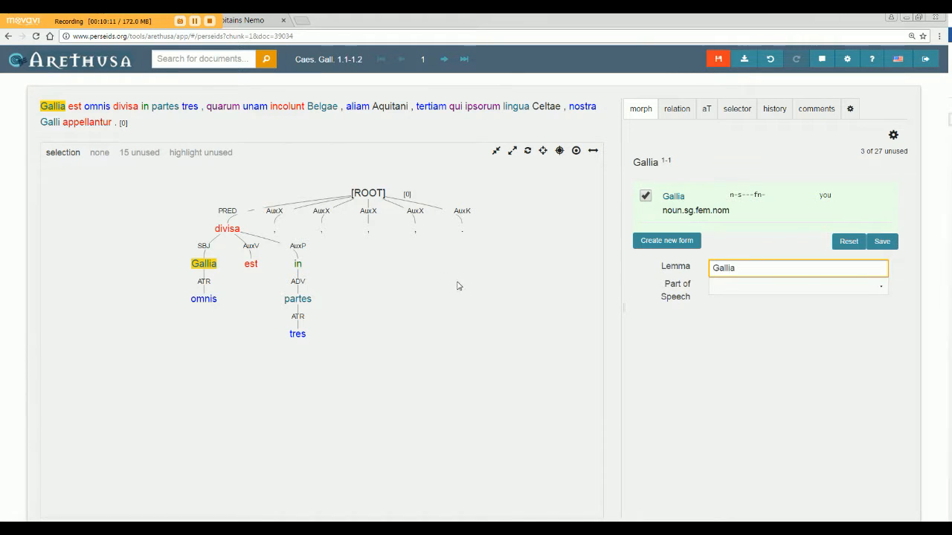
pyautogui.moveTo(719, 59)
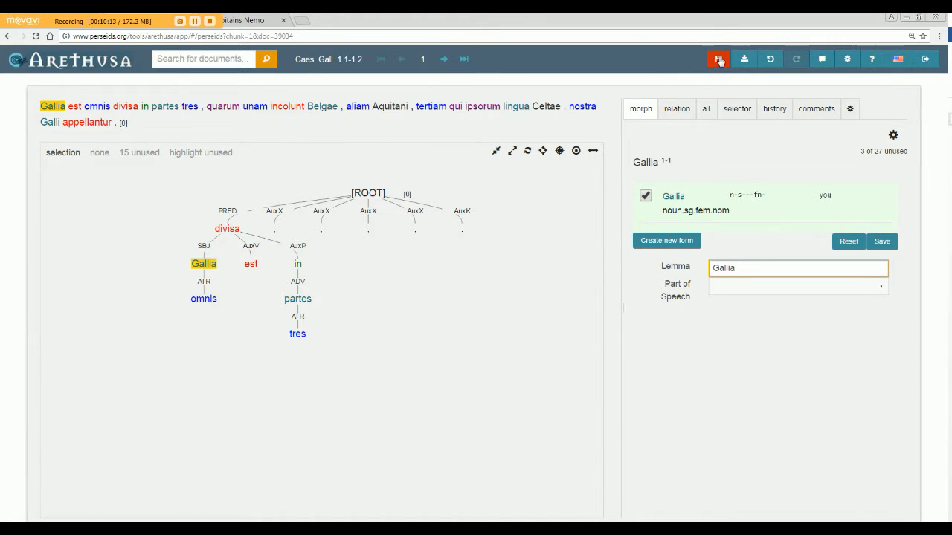
# - Save the sentence annotation and exit back to the Perseids publication
pyautogui.click(719, 60)
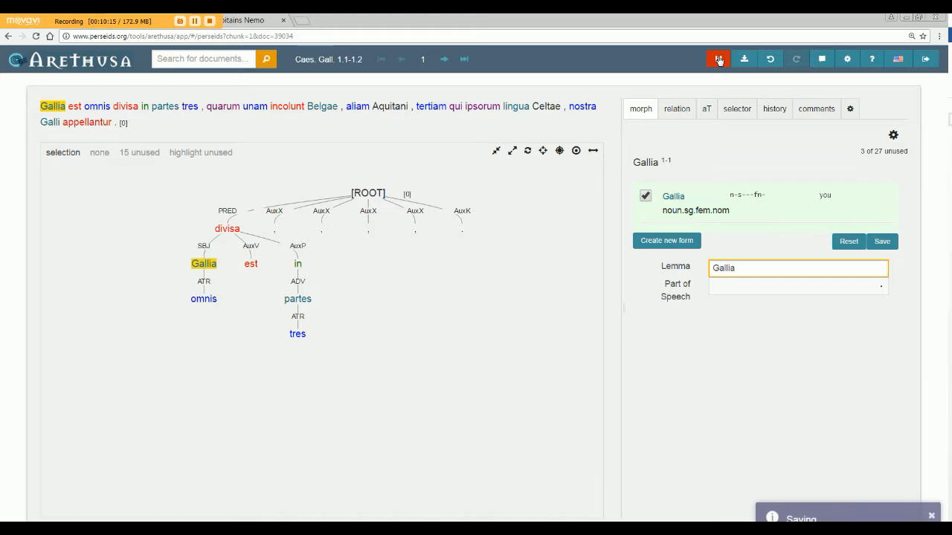
pyautogui.click(718, 59)
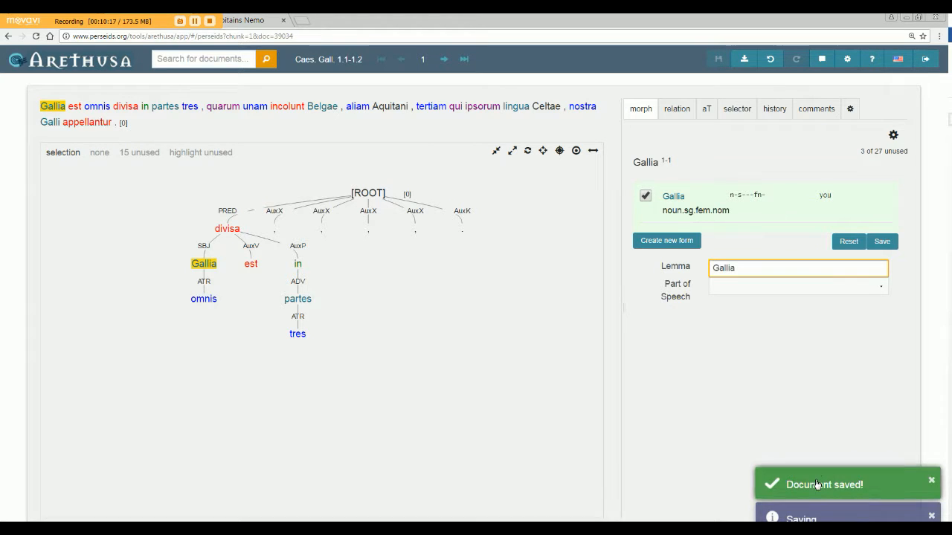
pyautogui.moveTo(479, 295)
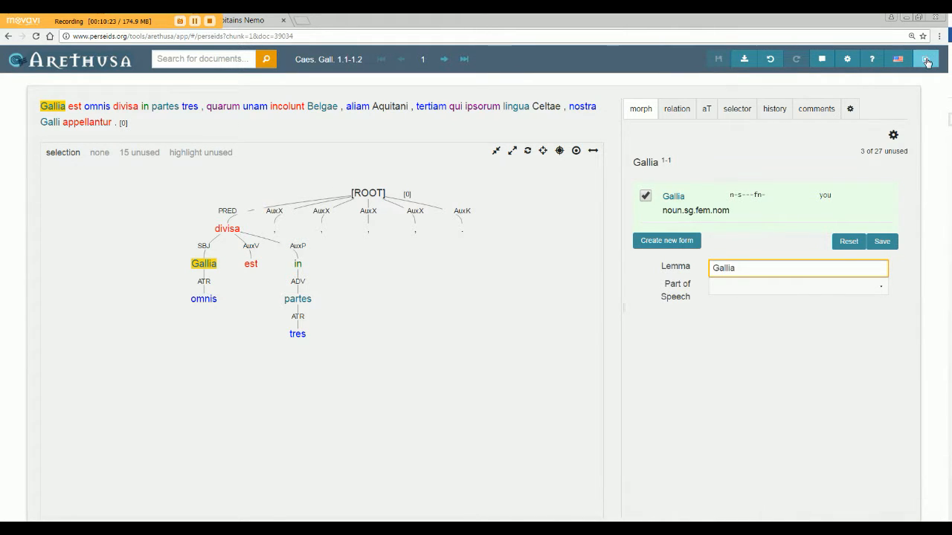
pyautogui.moveTo(927, 60)
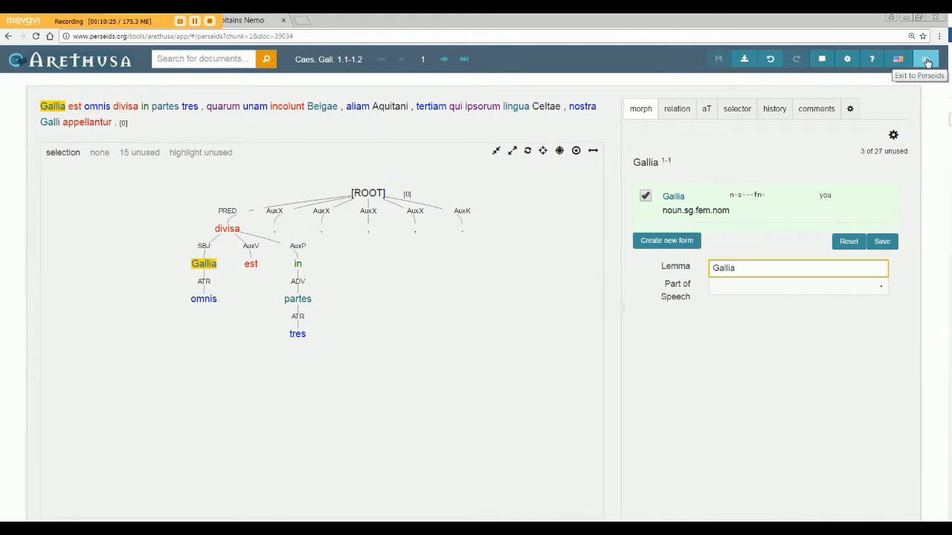
pyautogui.click(926, 59)
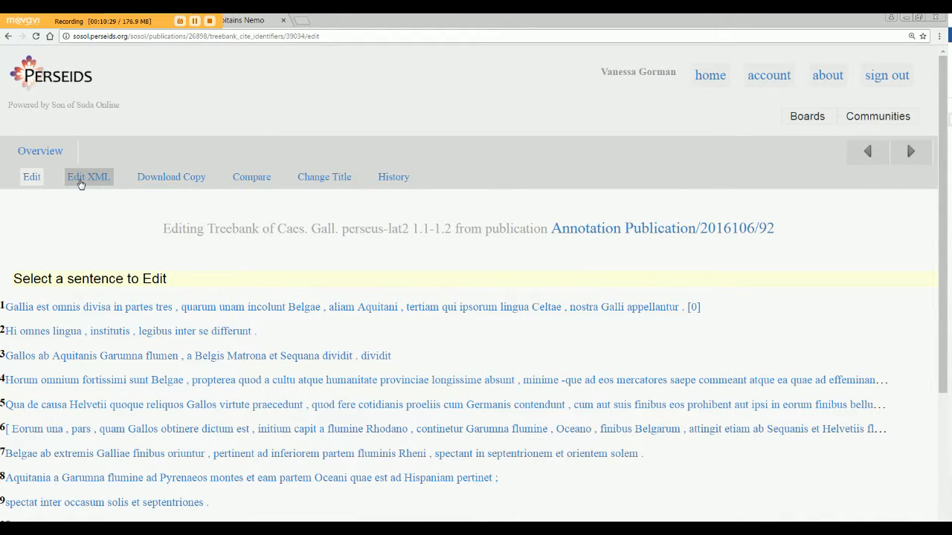
# - Switch to the treebank's Edit XML view and focus the XML text
pyautogui.click(87, 177)
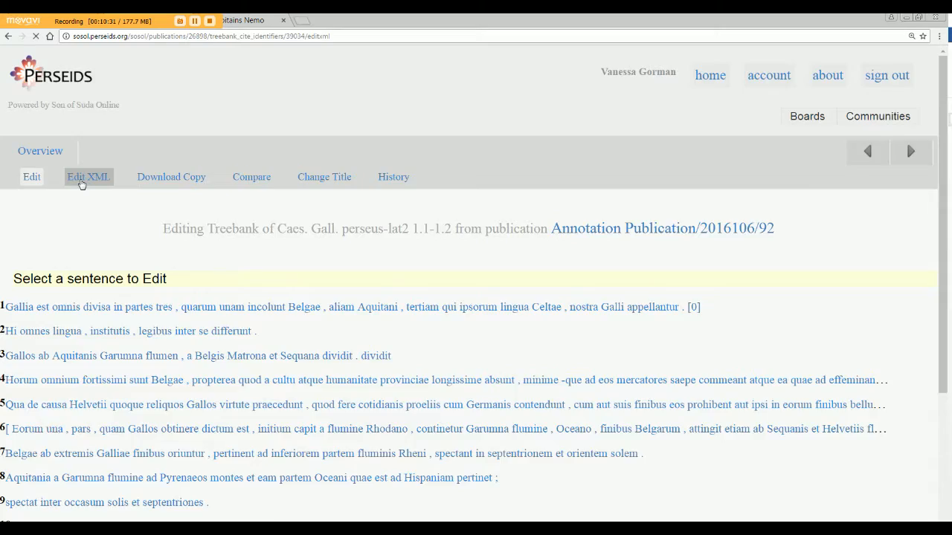
pyautogui.click(89, 177)
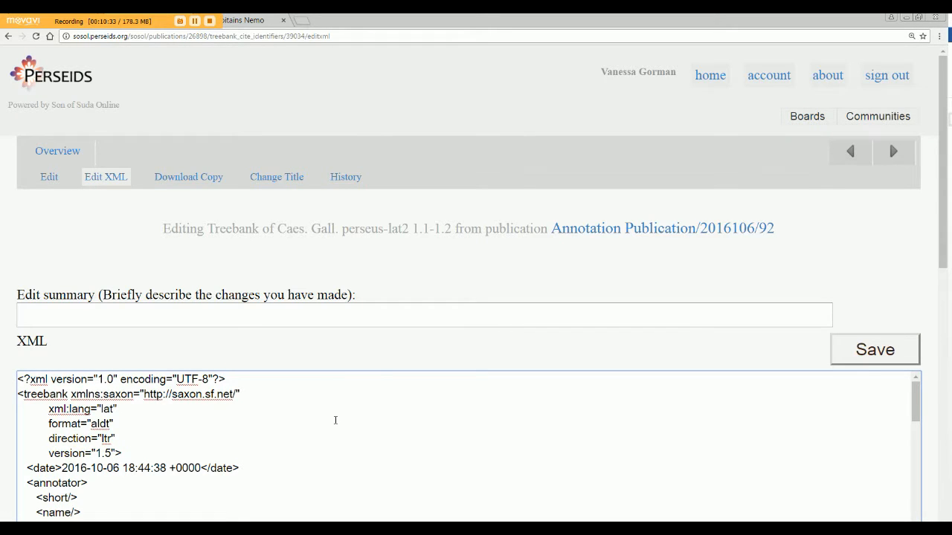
pyautogui.scroll(-3)
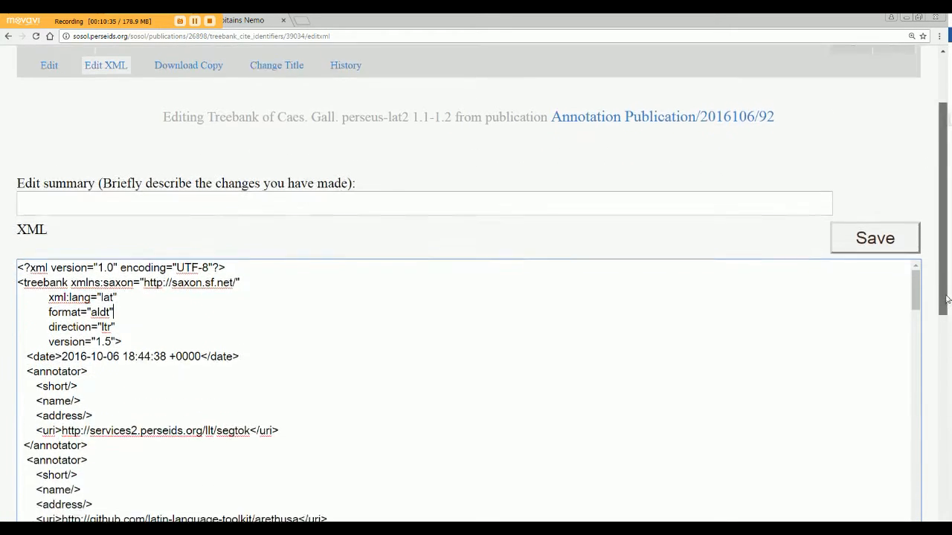
pyautogui.scroll(-3)
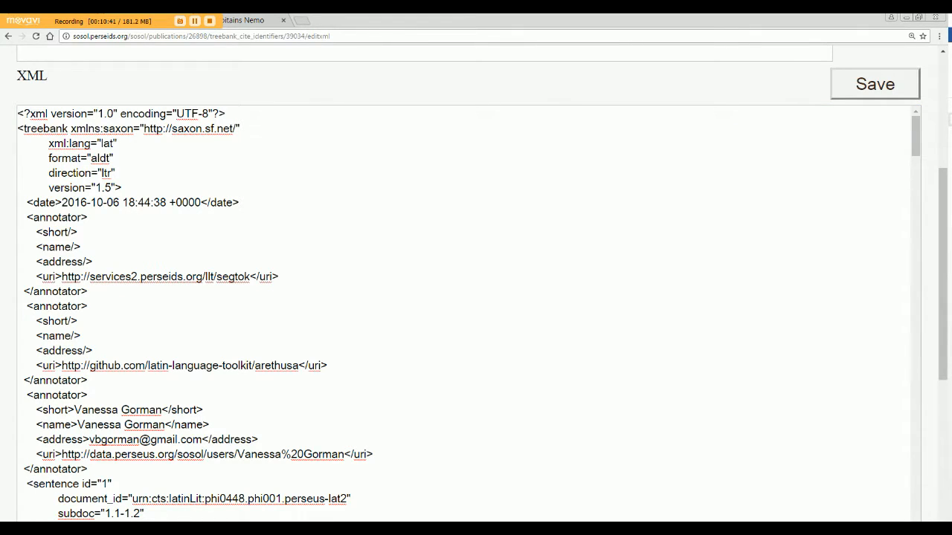
pyautogui.moveTo(678, 351)
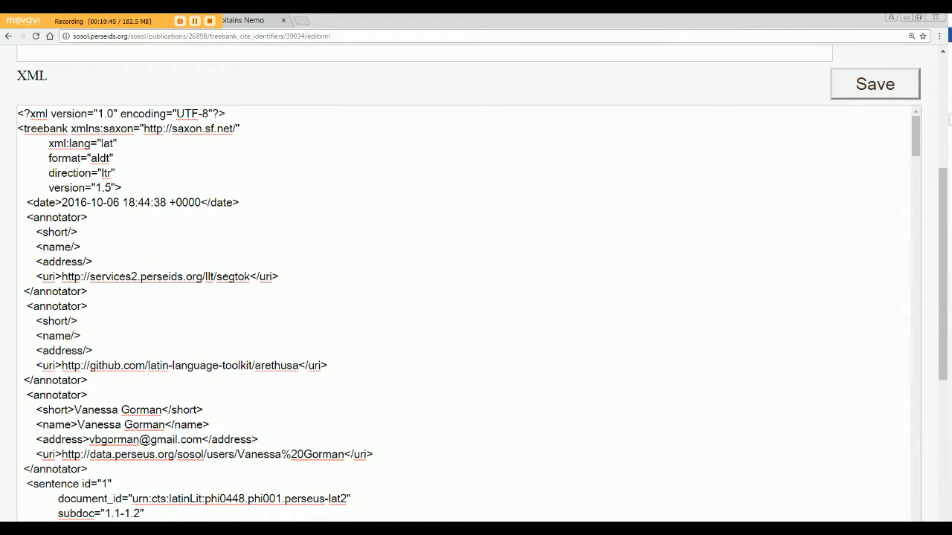
pyautogui.click(326, 366)
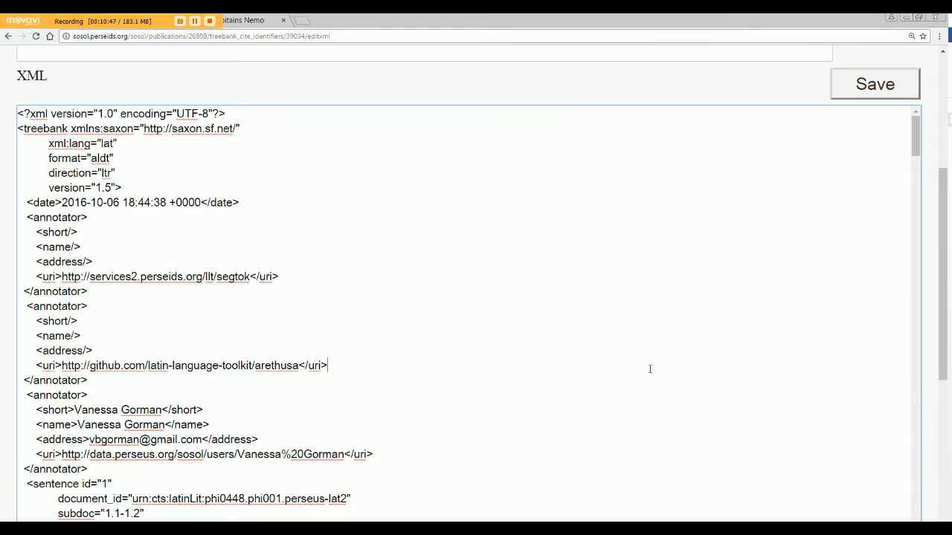
pyautogui.scroll(-3)
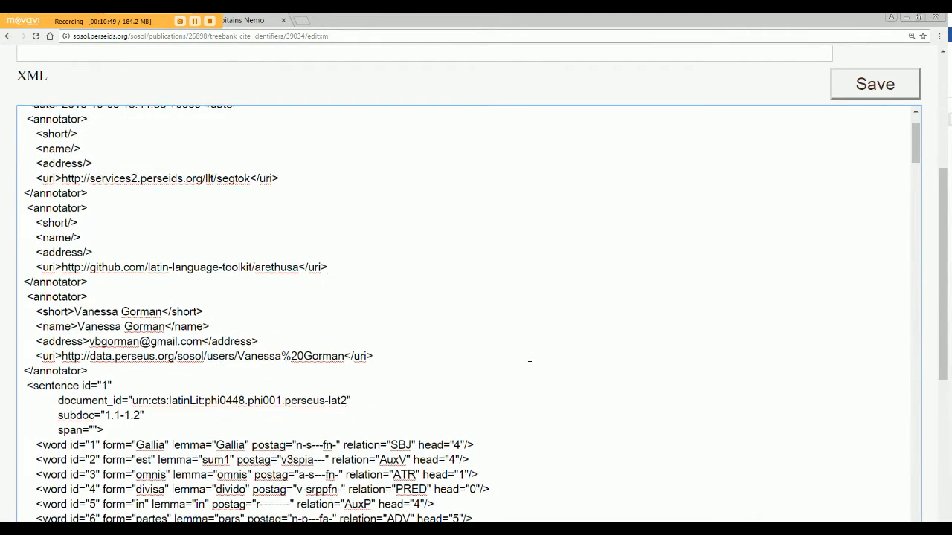
pyautogui.scroll(-3)
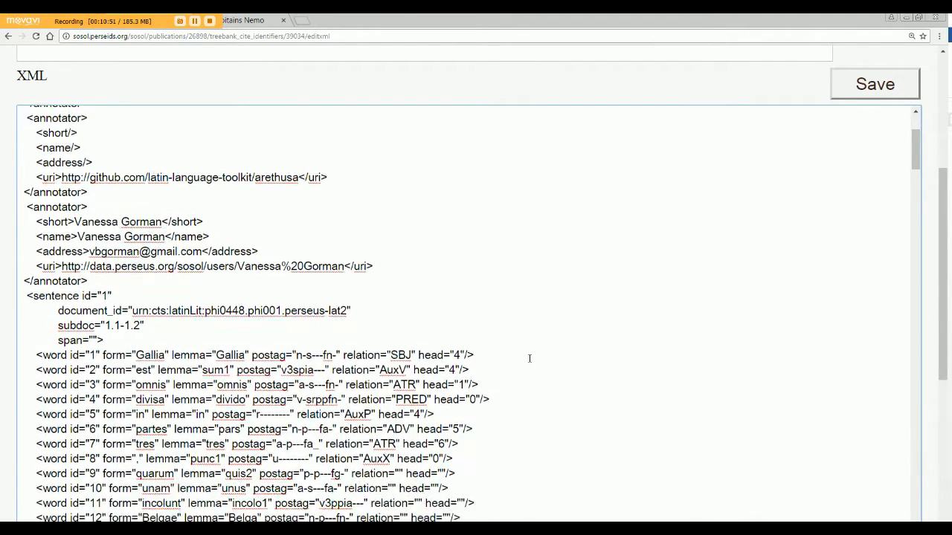
pyautogui.scroll(-3)
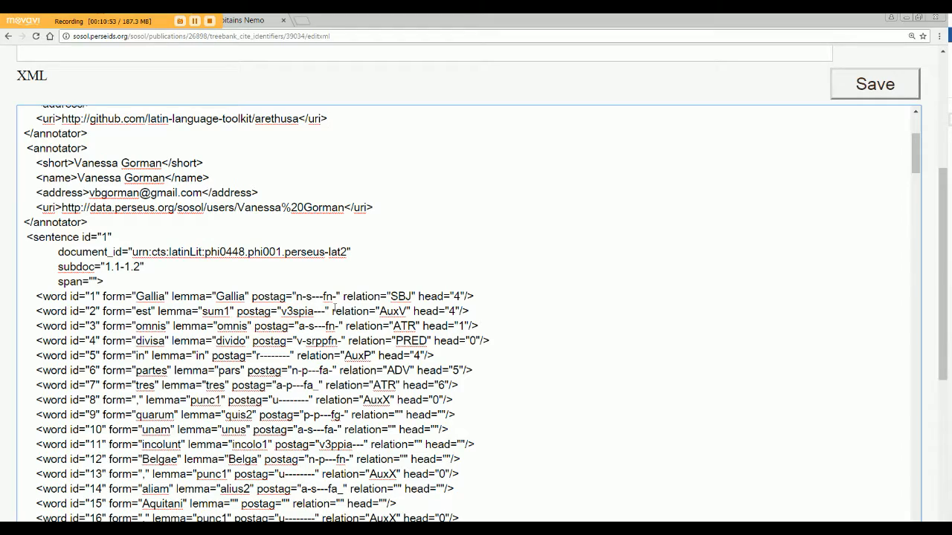
pyautogui.scroll(-3)
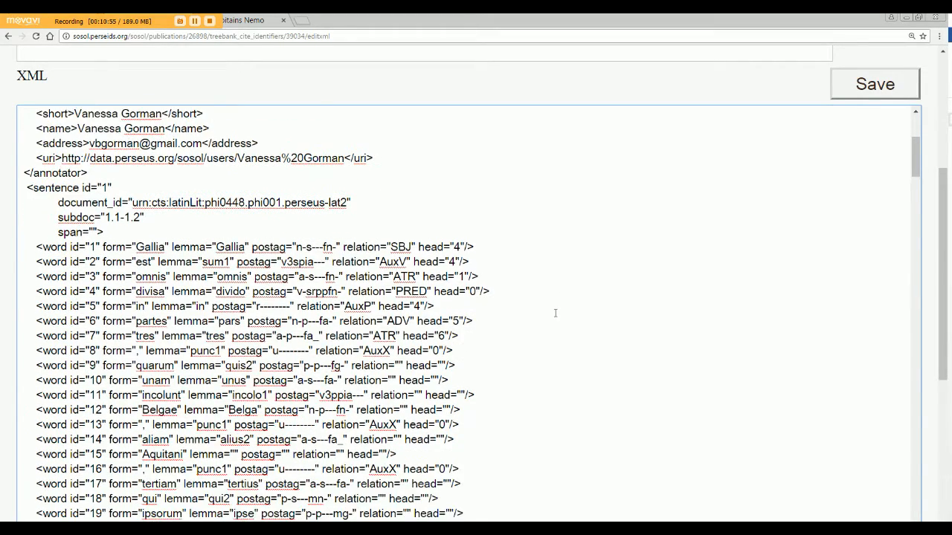
pyautogui.scroll(-3)
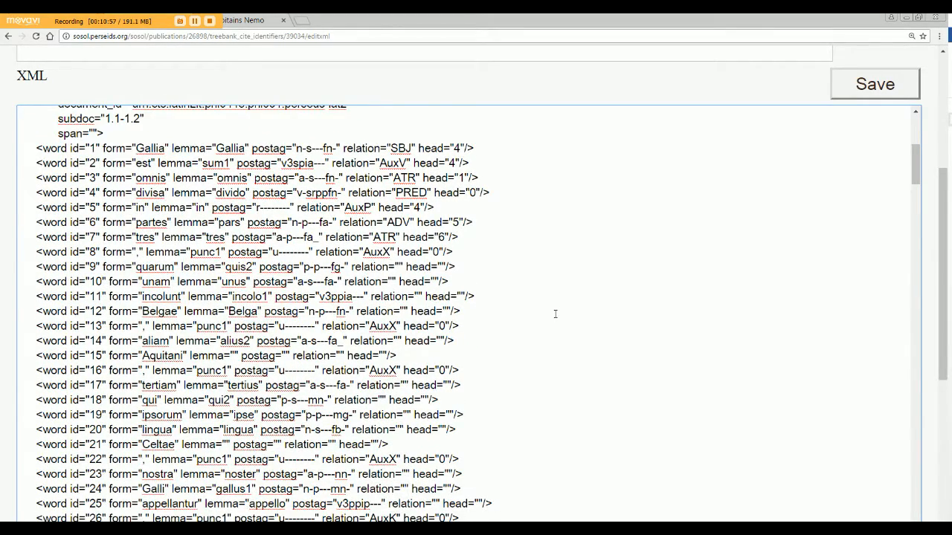
pyautogui.scroll(3)
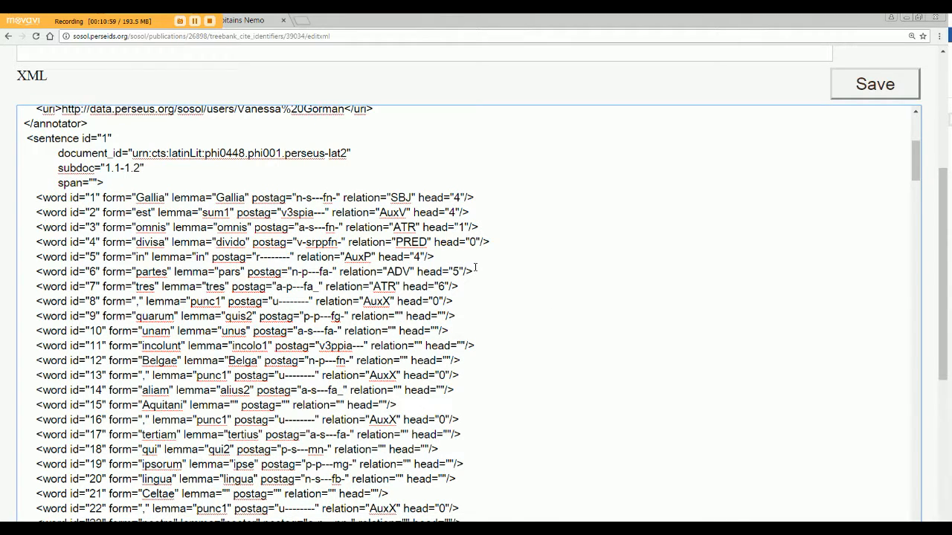
pyautogui.moveTo(154, 207)
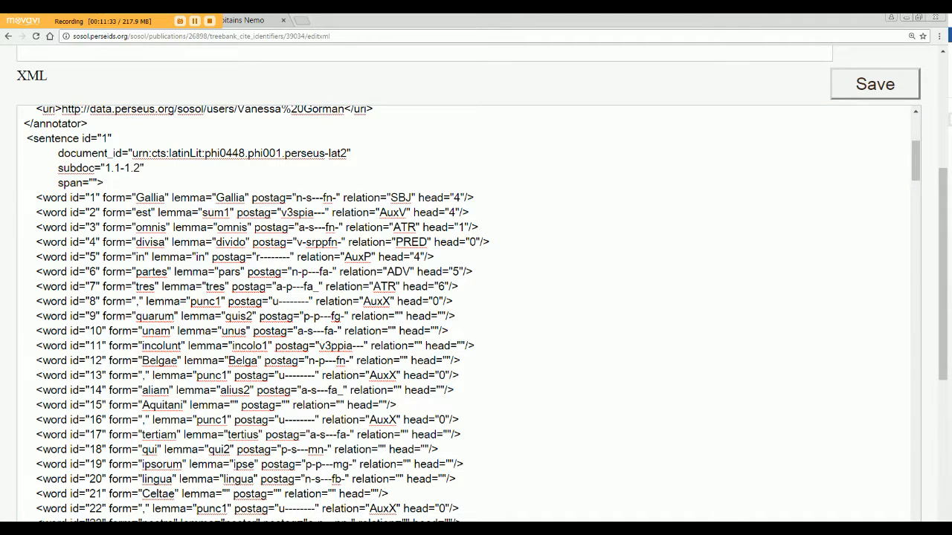
pyautogui.moveTo(563, 214)
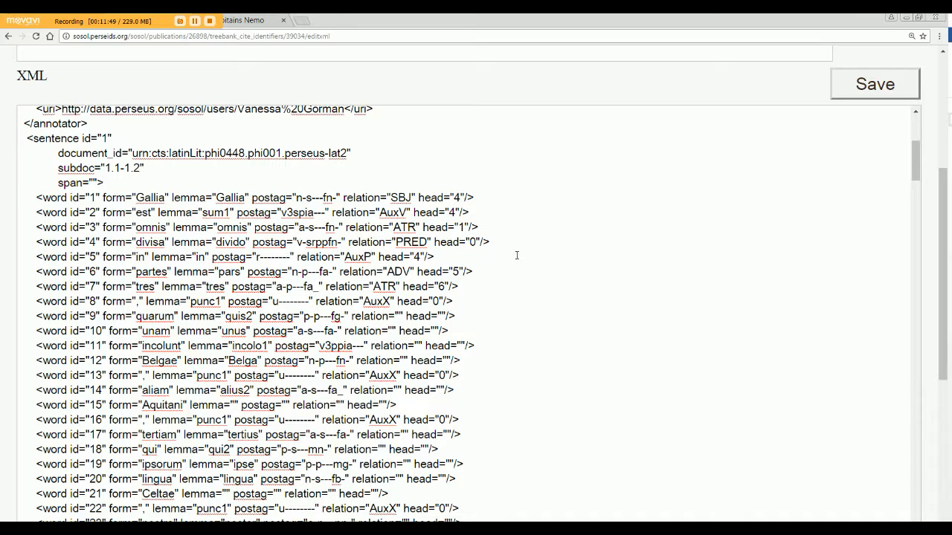
pyautogui.moveTo(541, 131)
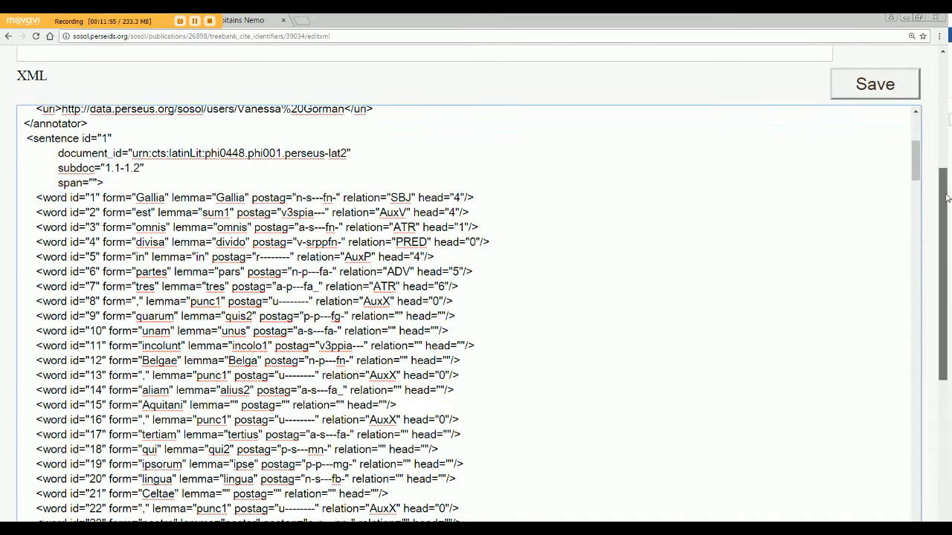
pyautogui.scroll(3)
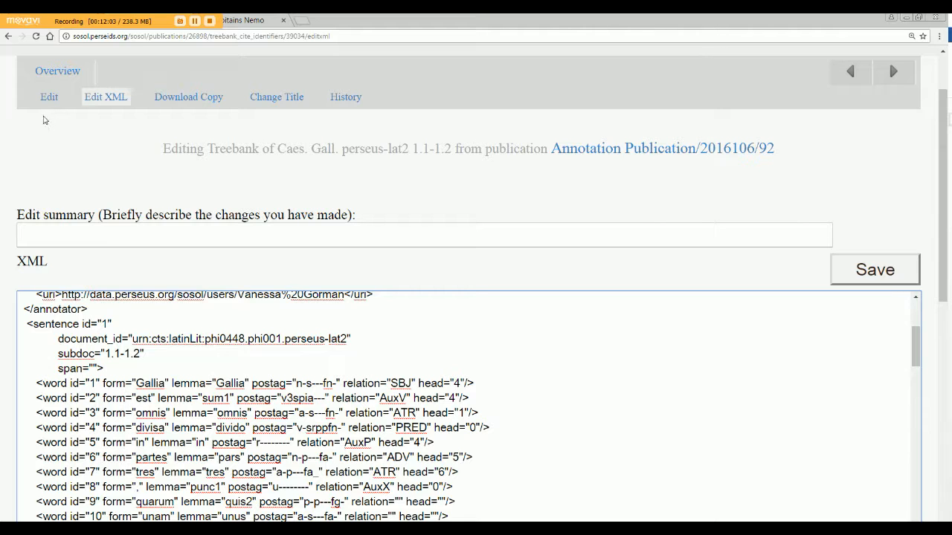
# - Return to the Edit sentence list and reopen the first sentence, Gallia est omnis divisa…
pyautogui.click(48, 96)
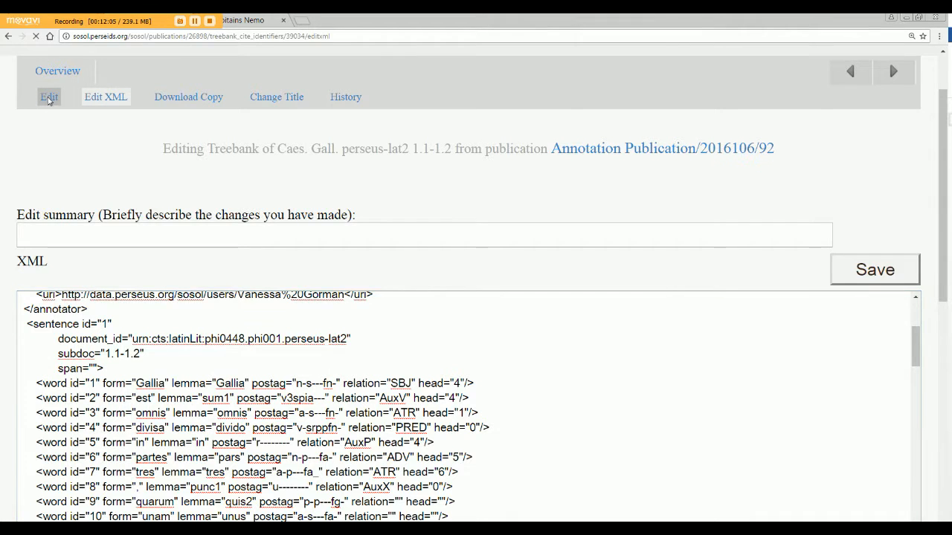
pyautogui.click(48, 96)
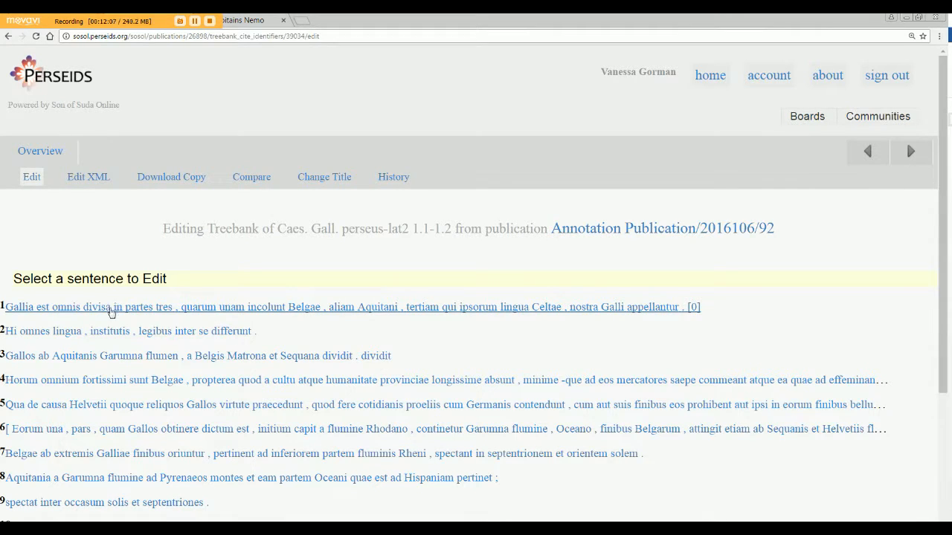
pyautogui.click(112, 307)
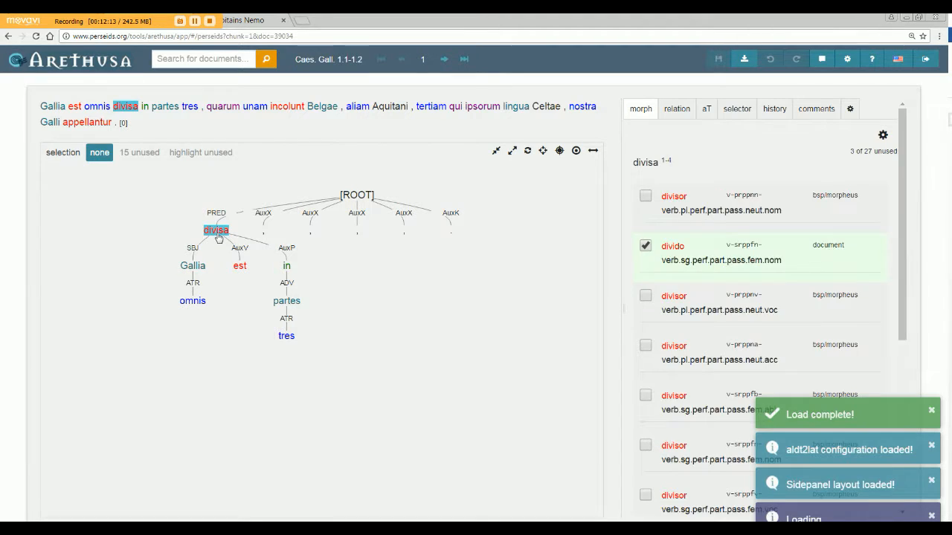
# - Select est, then widen, centre and zoom the tree with the toolbar icons
pyautogui.click(240, 265)
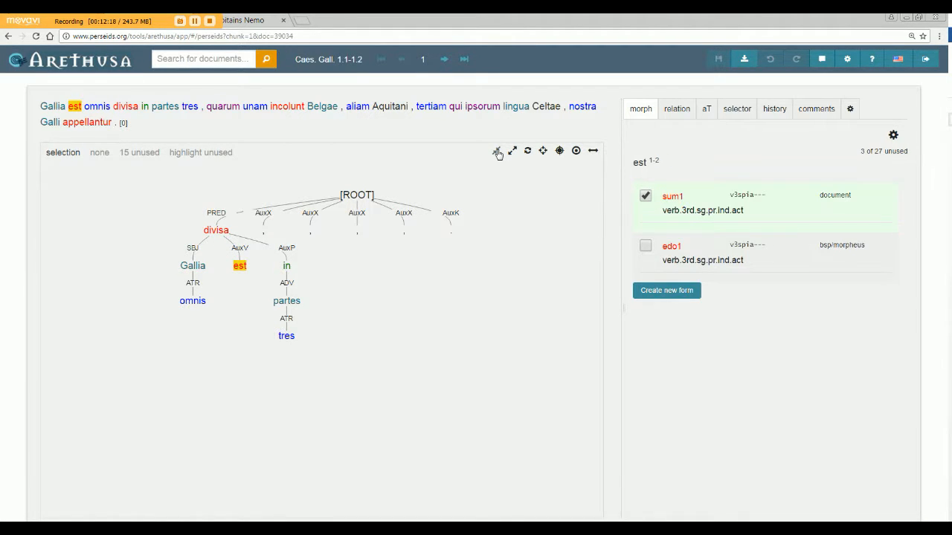
pyautogui.moveTo(496, 150)
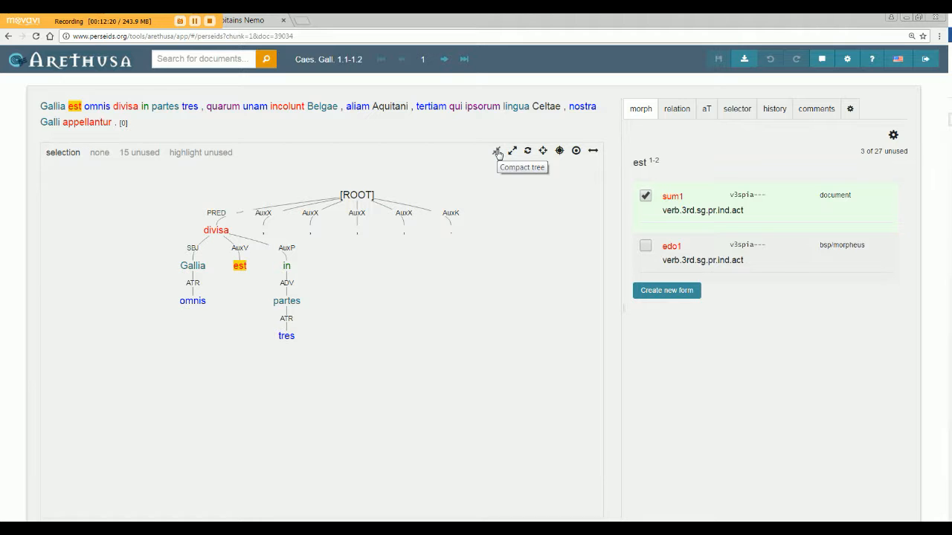
pyautogui.moveTo(511, 152)
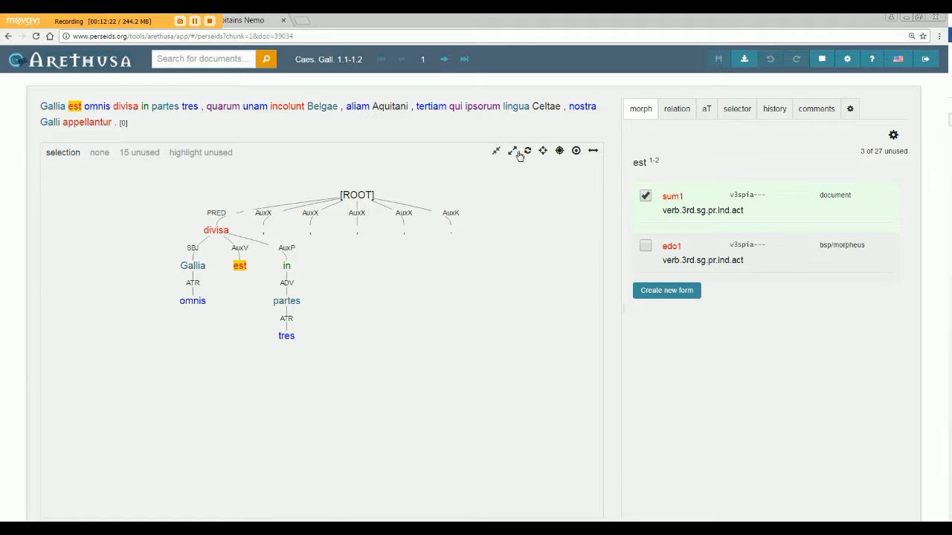
pyautogui.click(513, 151)
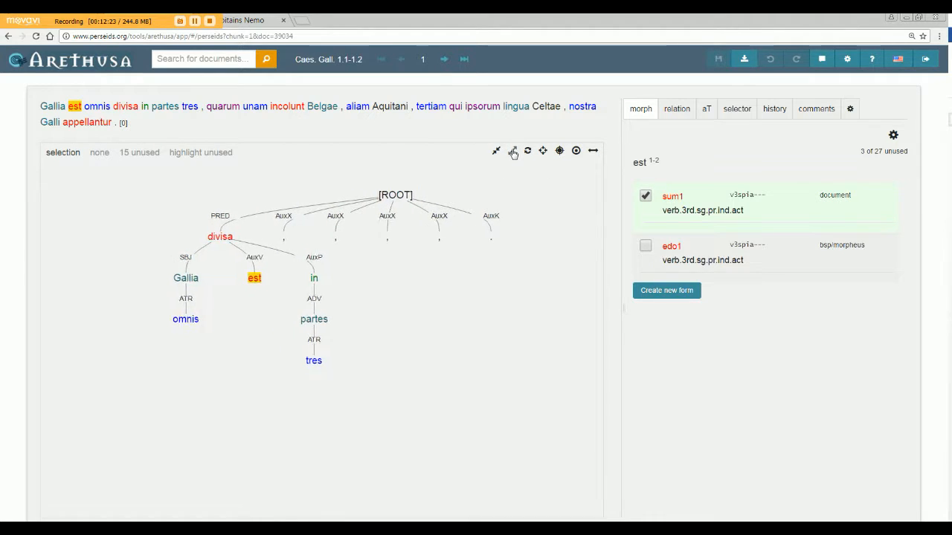
pyautogui.click(526, 151)
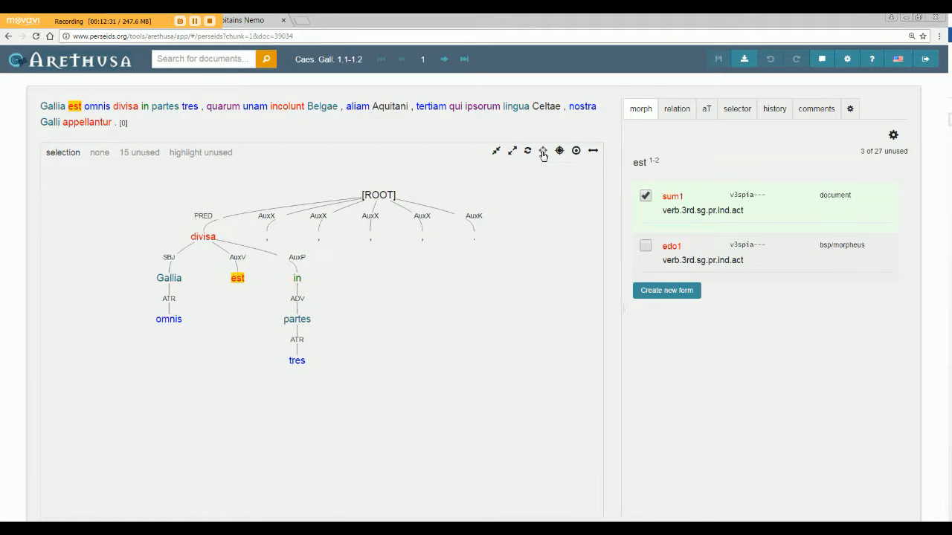
pyautogui.click(543, 151)
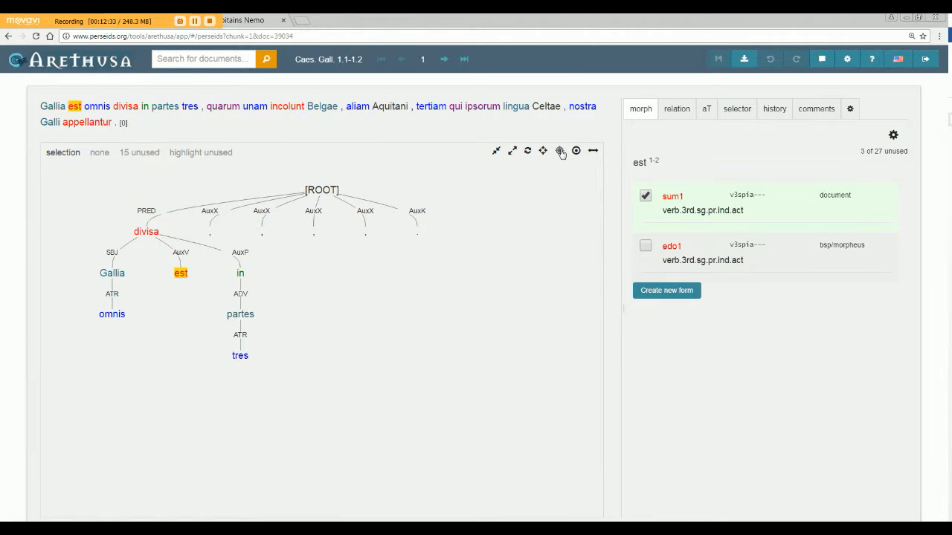
pyautogui.click(577, 152)
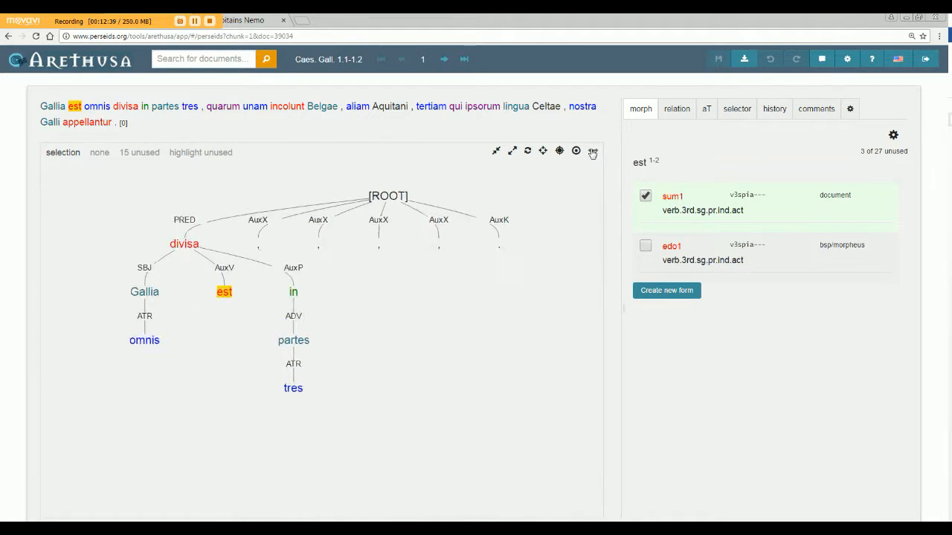
pyautogui.click(592, 151)
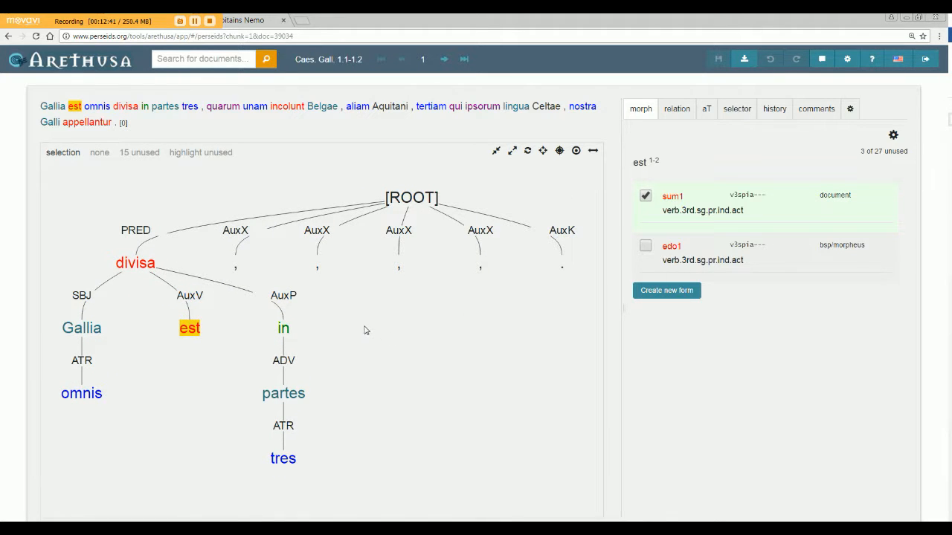
pyautogui.moveTo(371, 309)
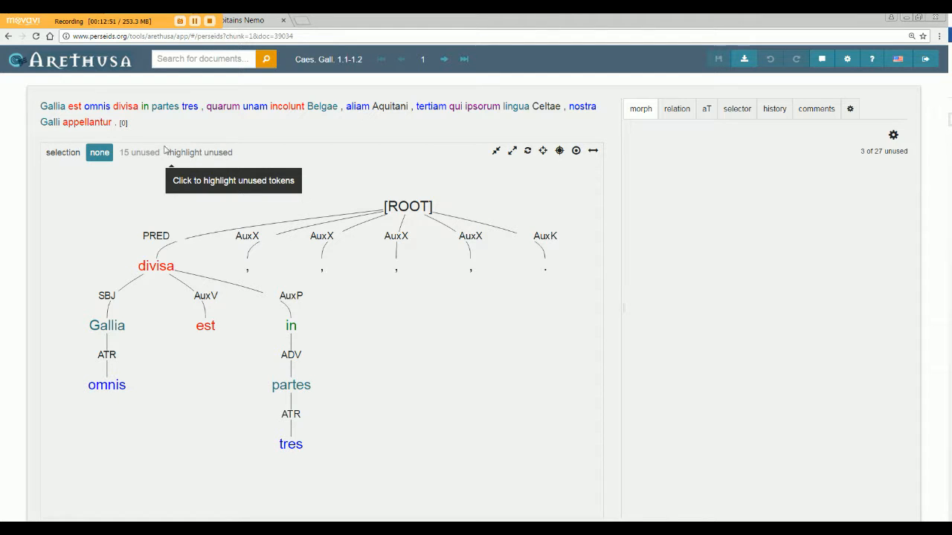
pyautogui.moveTo(187, 156)
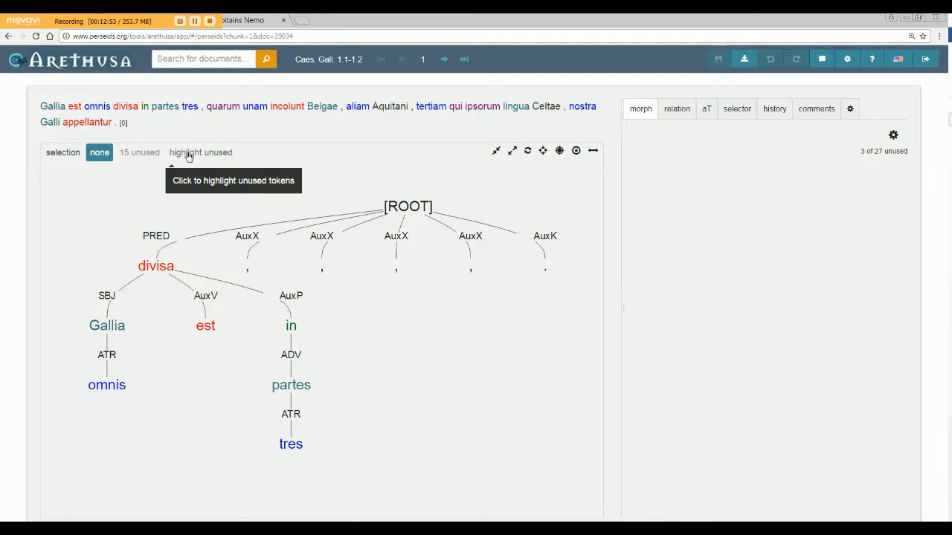
# - Toggle unused-token highlighting on and off, then show divisa's morphological readings
pyautogui.click(200, 152)
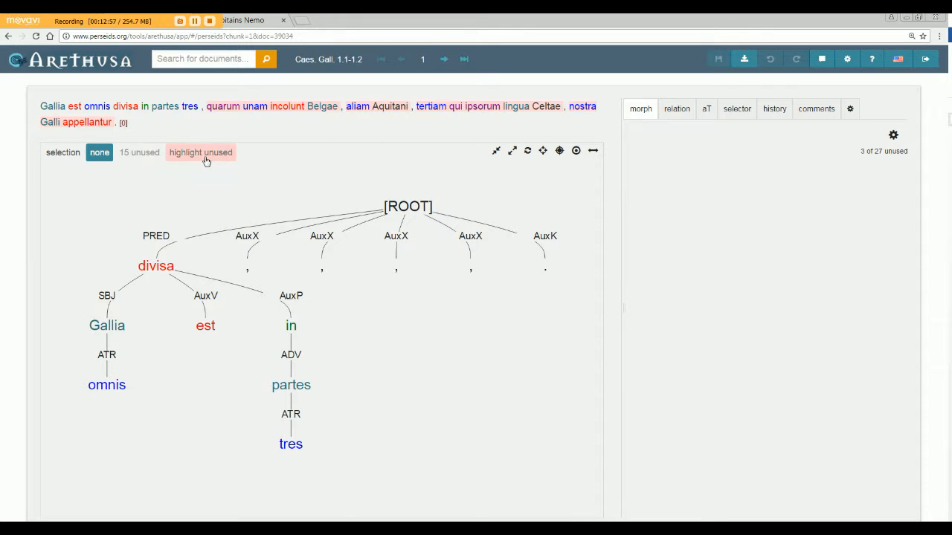
pyautogui.click(201, 152)
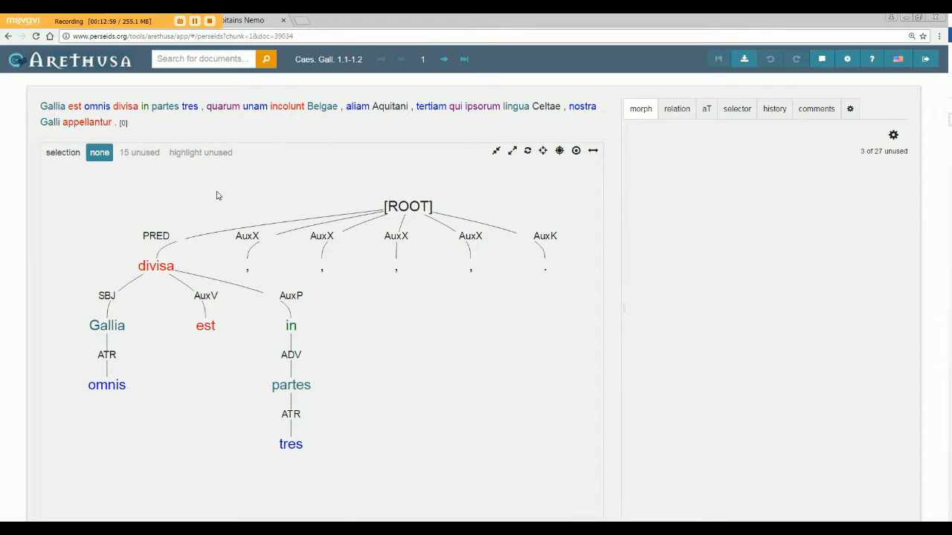
pyautogui.click(156, 265)
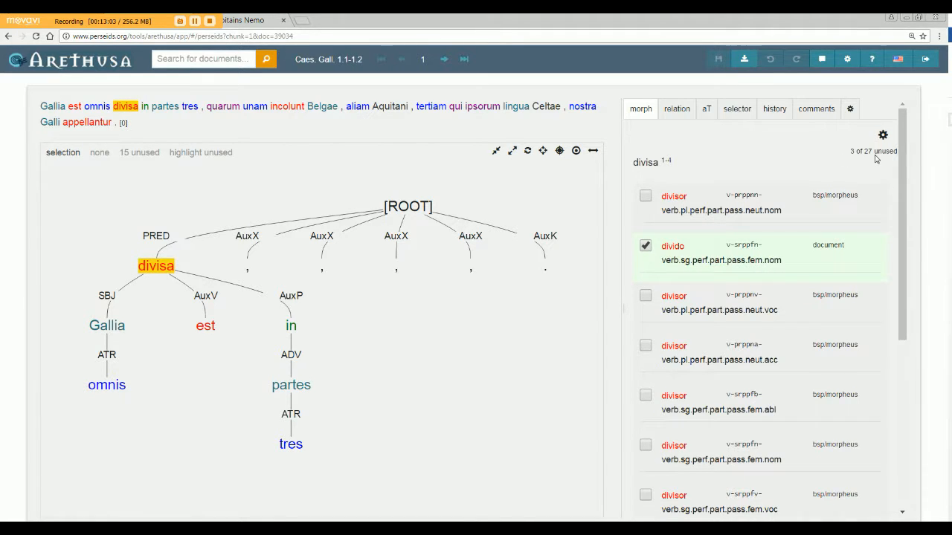
pyautogui.moveTo(876, 152)
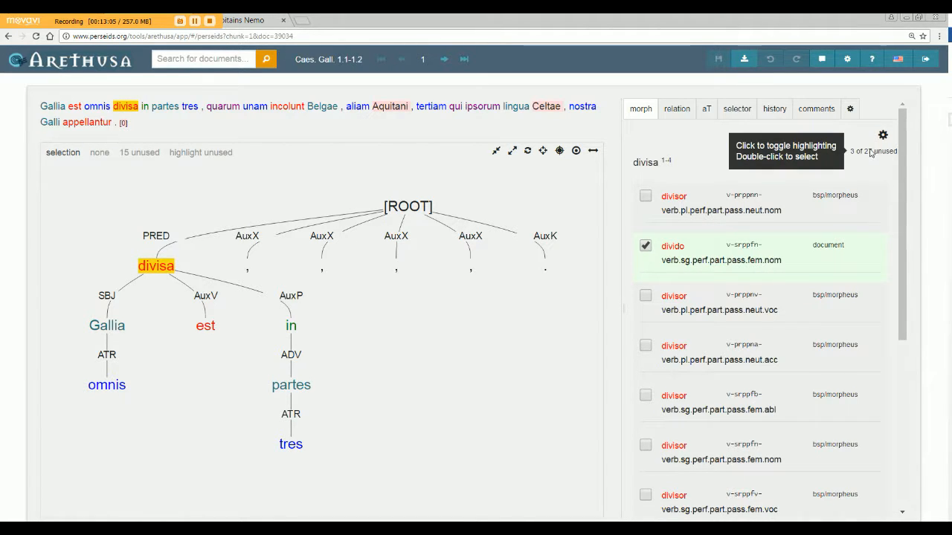
pyautogui.moveTo(530, 121)
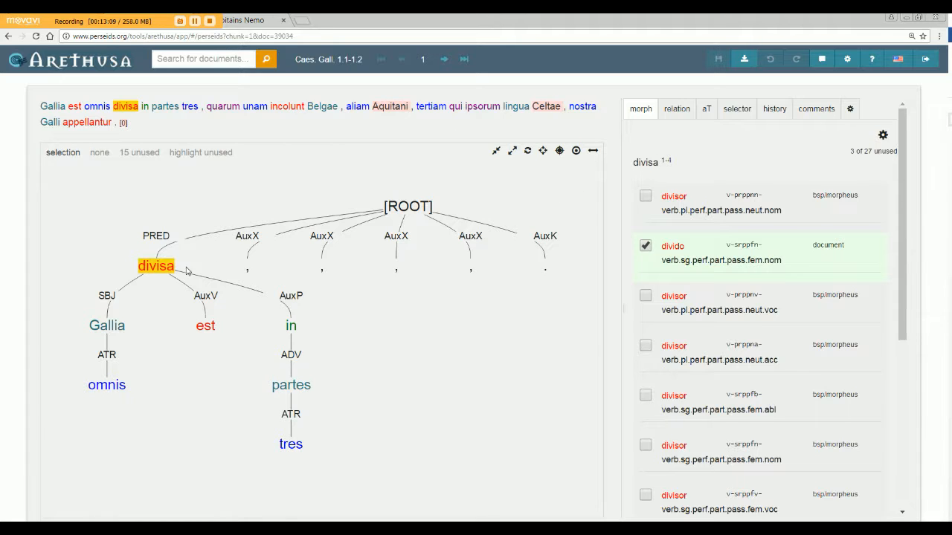
pyautogui.moveTo(479, 156)
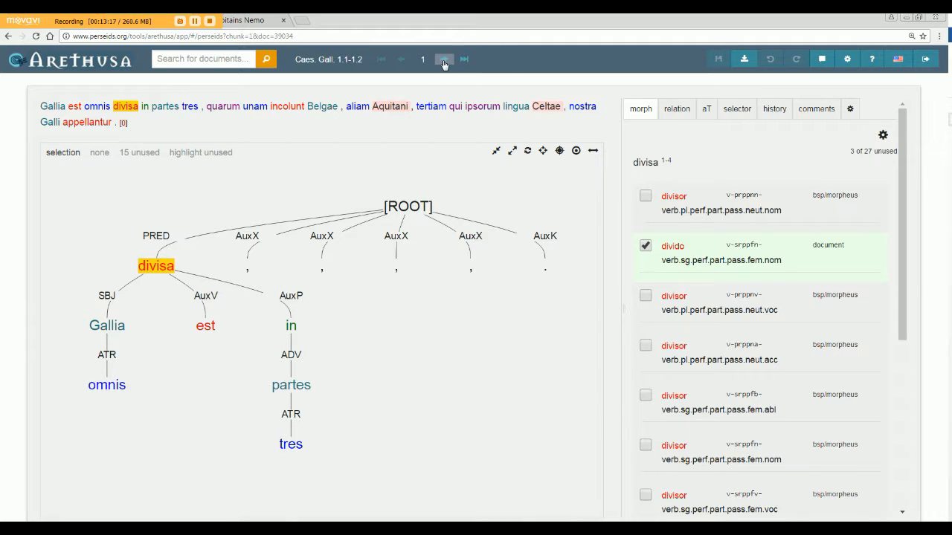
# - Step forward with the next-sentence arrow to sentence 3, Gallos ab Aquitanis…
pyautogui.click(445, 59)
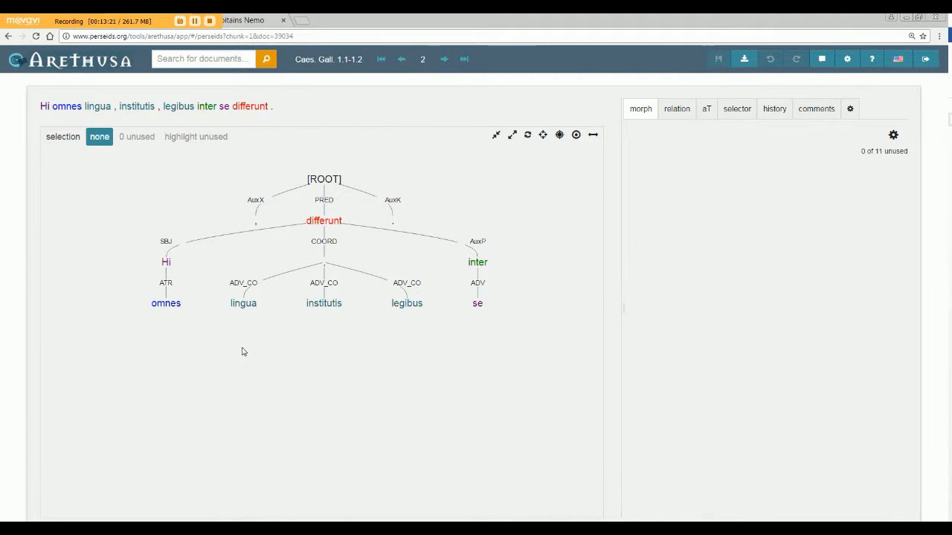
pyautogui.click(244, 303)
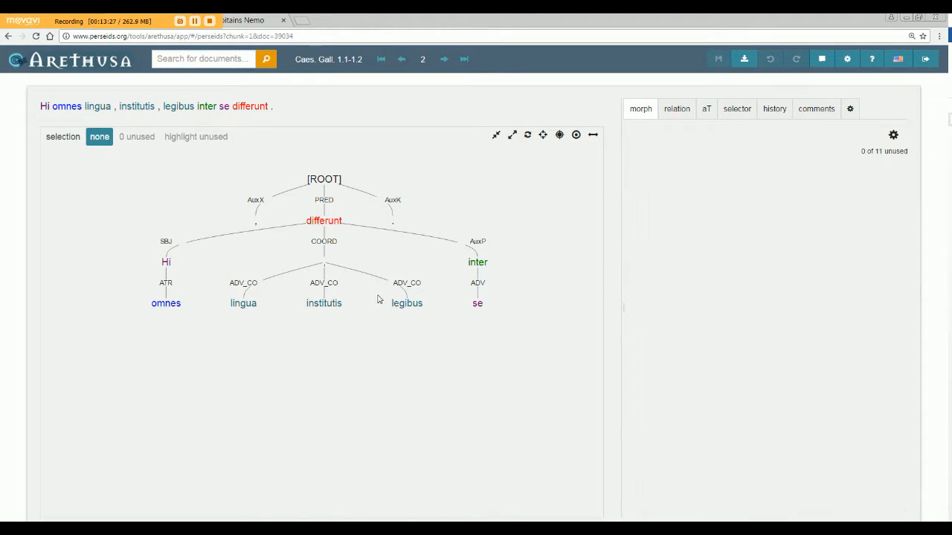
pyautogui.moveTo(262, 317)
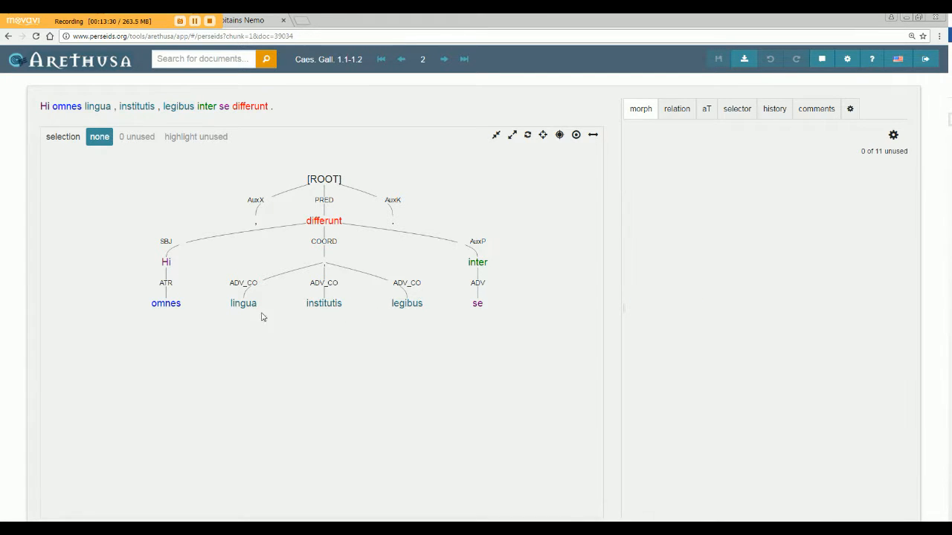
pyautogui.moveTo(327, 271)
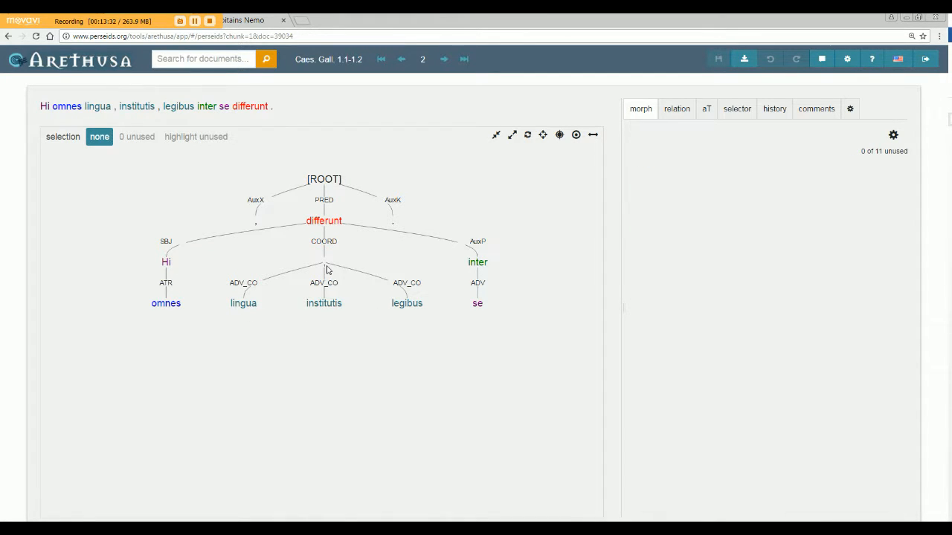
pyautogui.moveTo(408, 99)
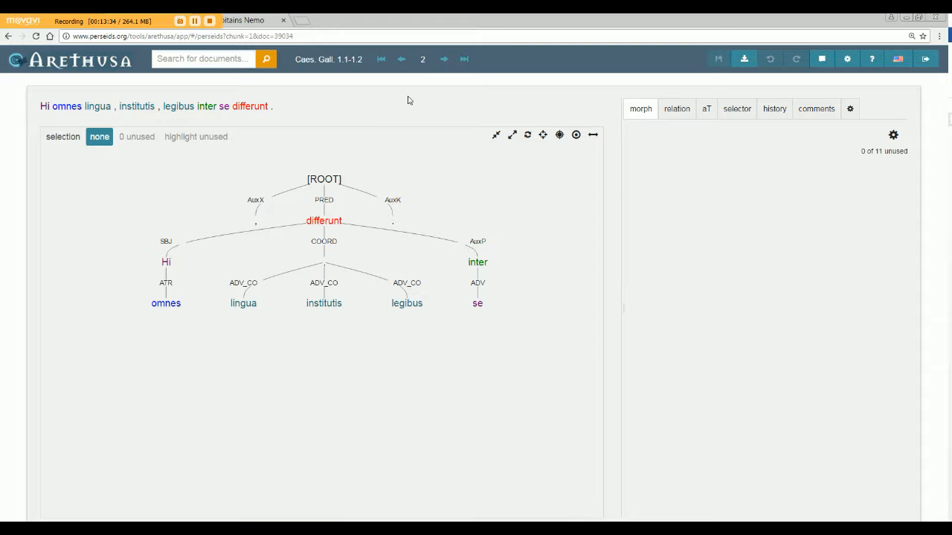
pyautogui.click(443, 60)
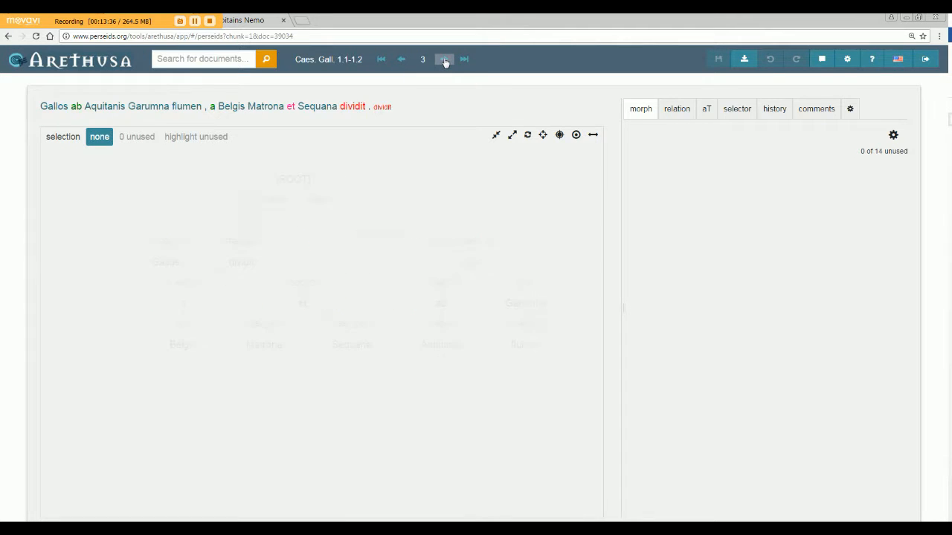
pyautogui.click(443, 59)
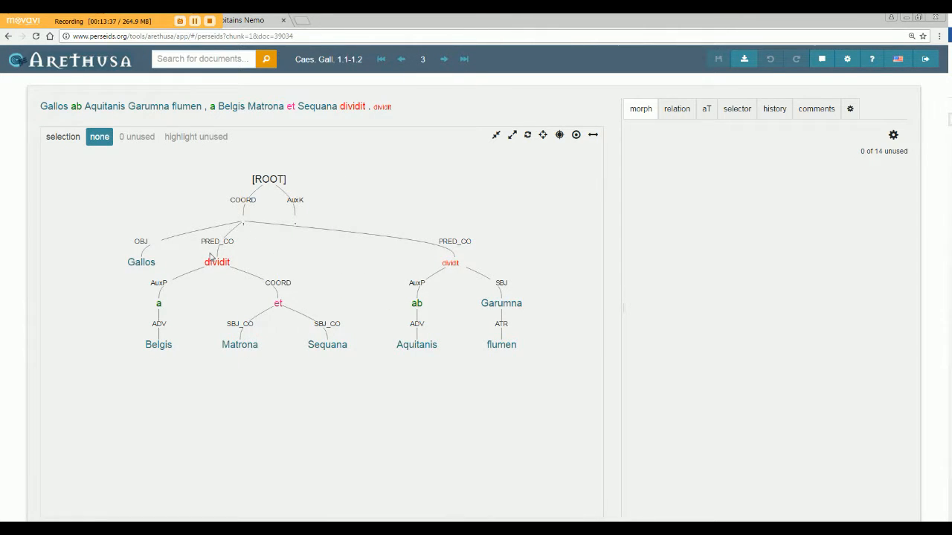
pyautogui.moveTo(363, 154)
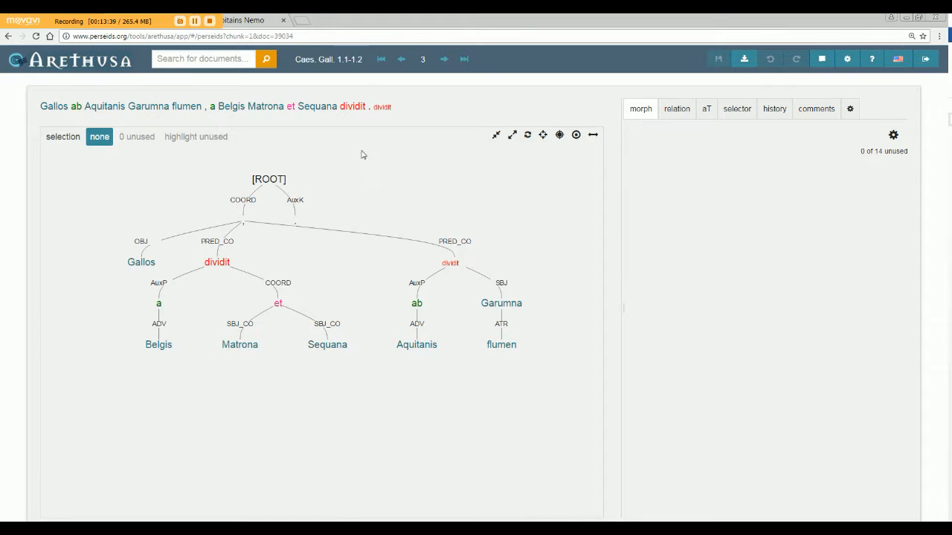
# - Inspect the elliptic dividit token's morphology, then deselect it
pyautogui.click(380, 107)
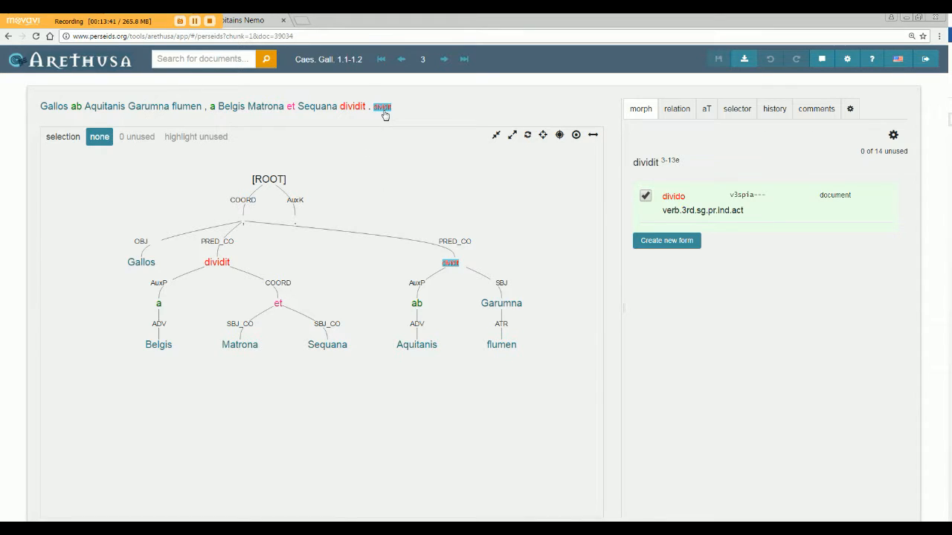
pyautogui.moveTo(375, 116)
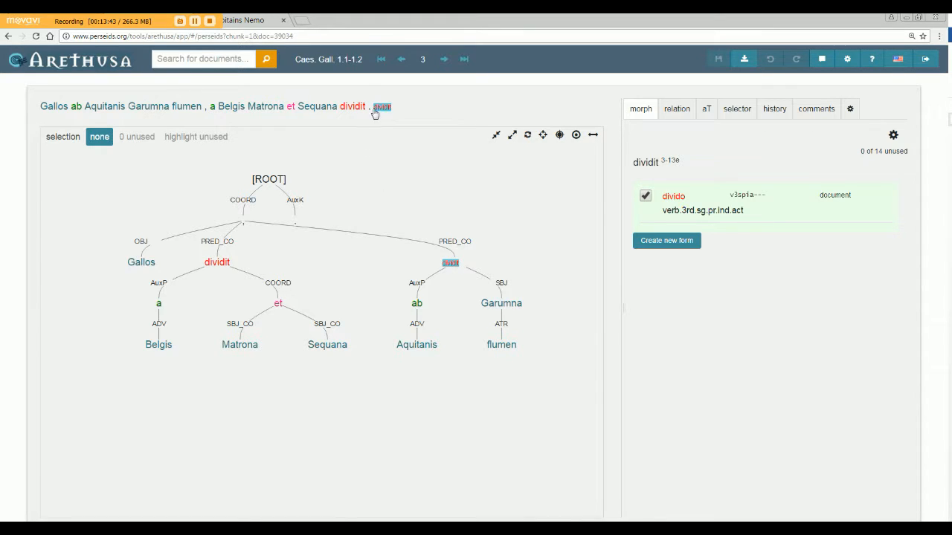
pyautogui.click(217, 262)
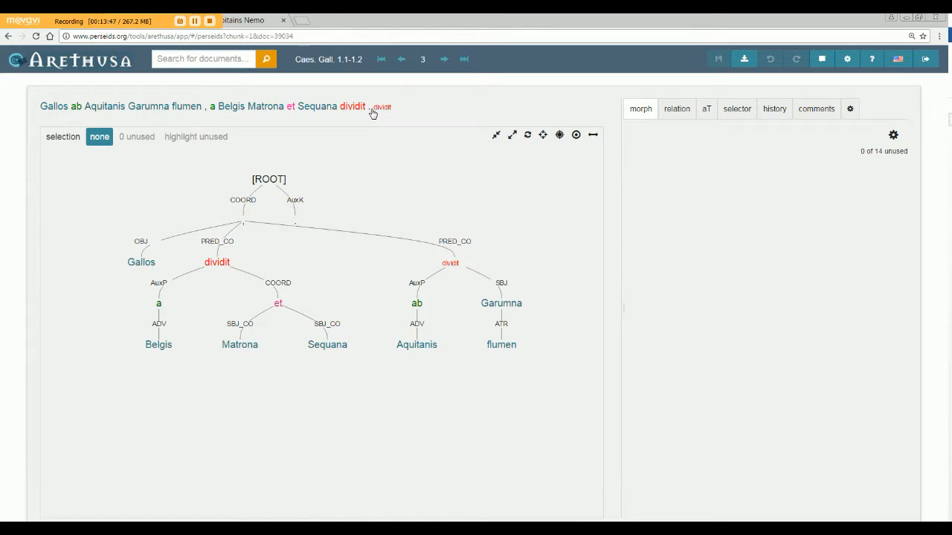
# - List the sentence's artificial tokens in the aT tool, then go on to sentence 4
pyautogui.click(705, 109)
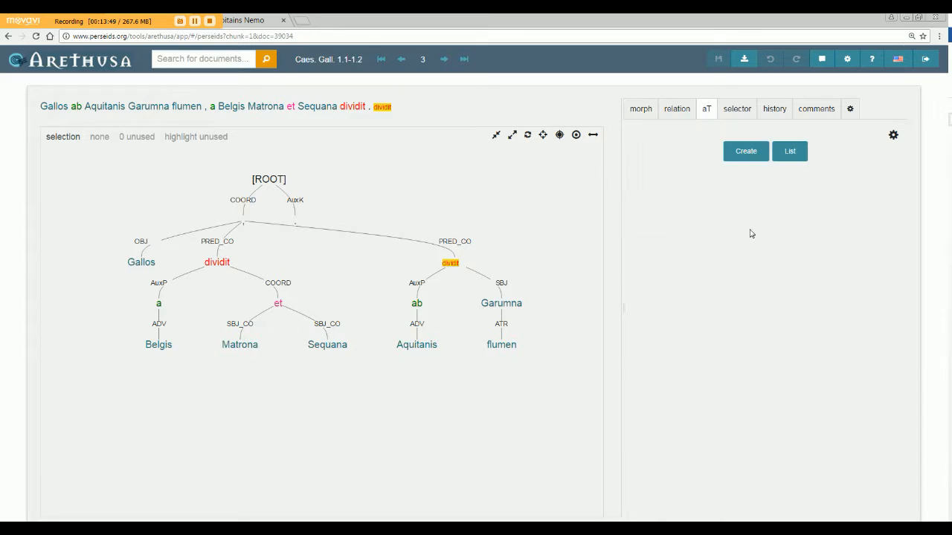
pyautogui.click(789, 151)
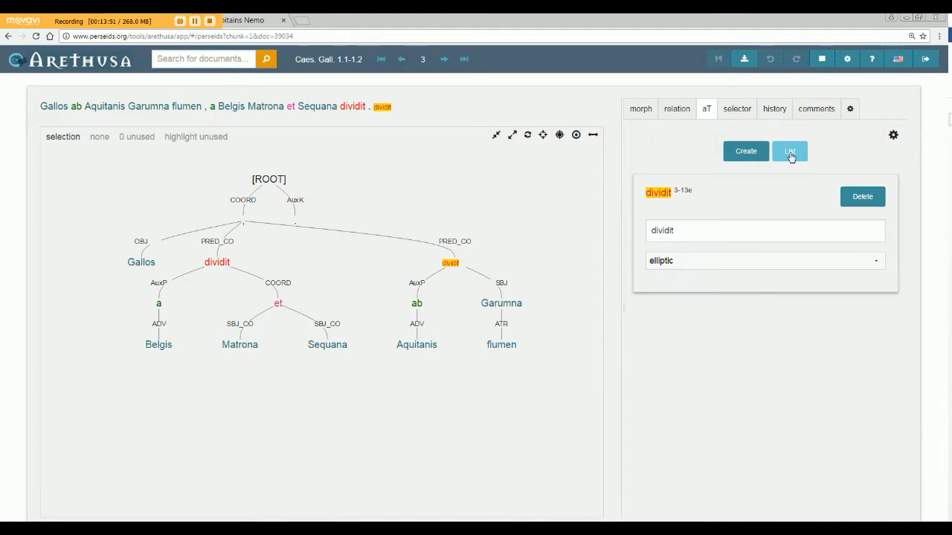
pyautogui.moveTo(381, 116)
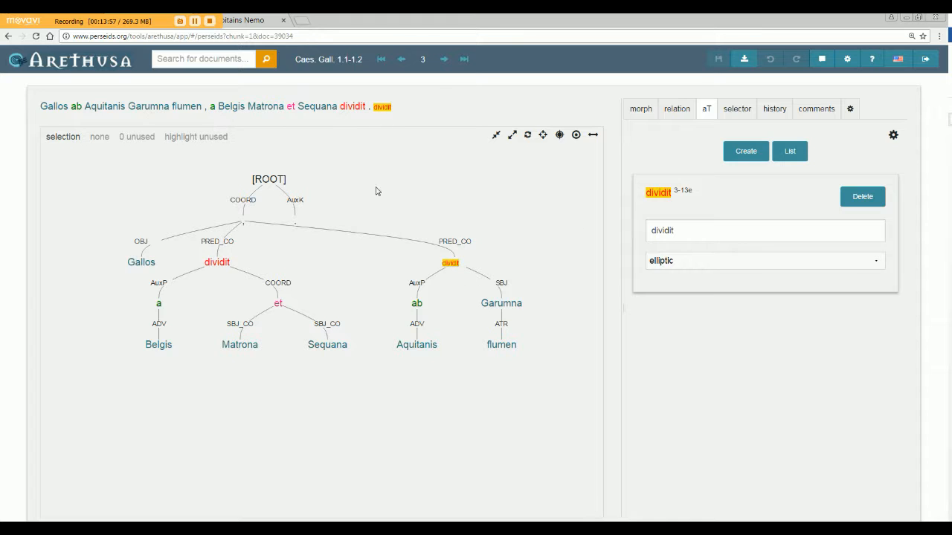
pyautogui.click(443, 60)
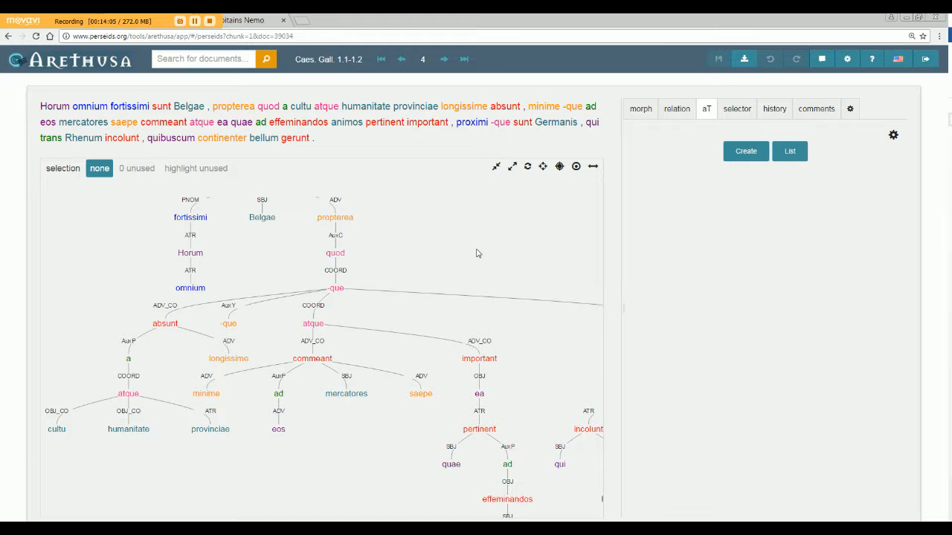
pyautogui.moveTo(512, 327)
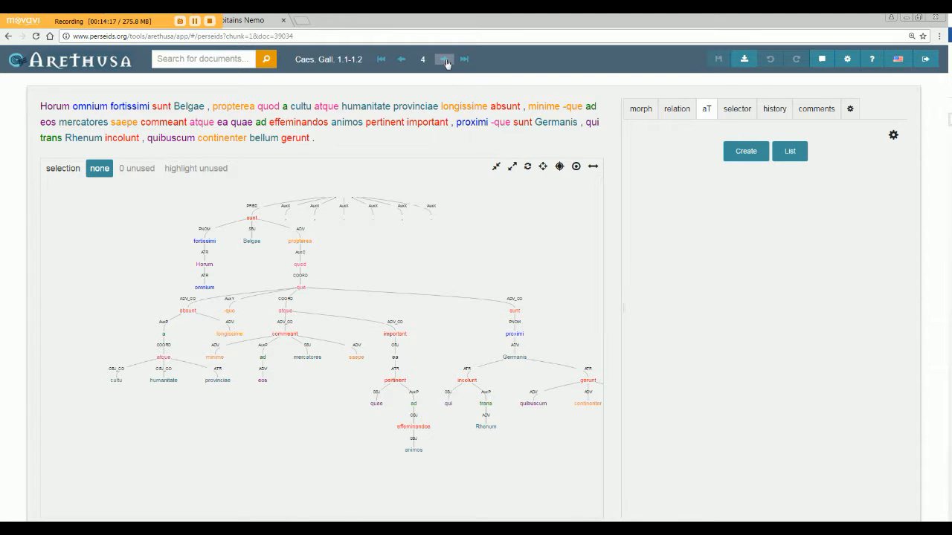
# - Advance to sentence 5, 'Qua de causa Helvetii quoque reliquos Gallos', with its completed tree
pyautogui.click(443, 60)
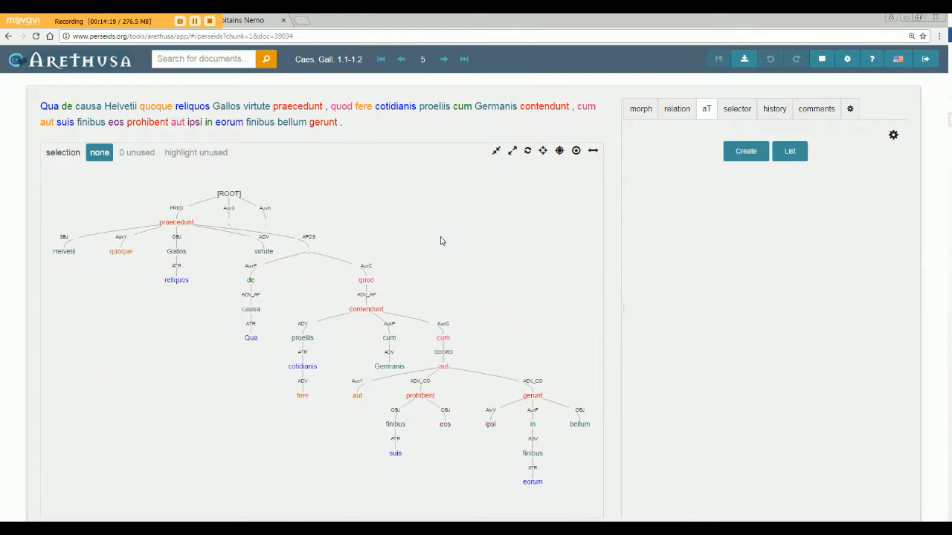
pyautogui.moveTo(470, 311)
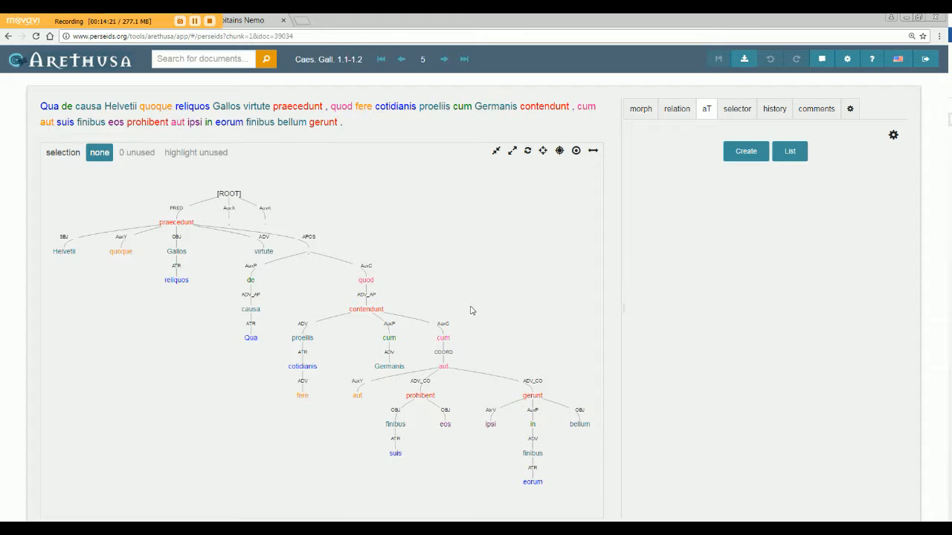
pyautogui.moveTo(481, 318)
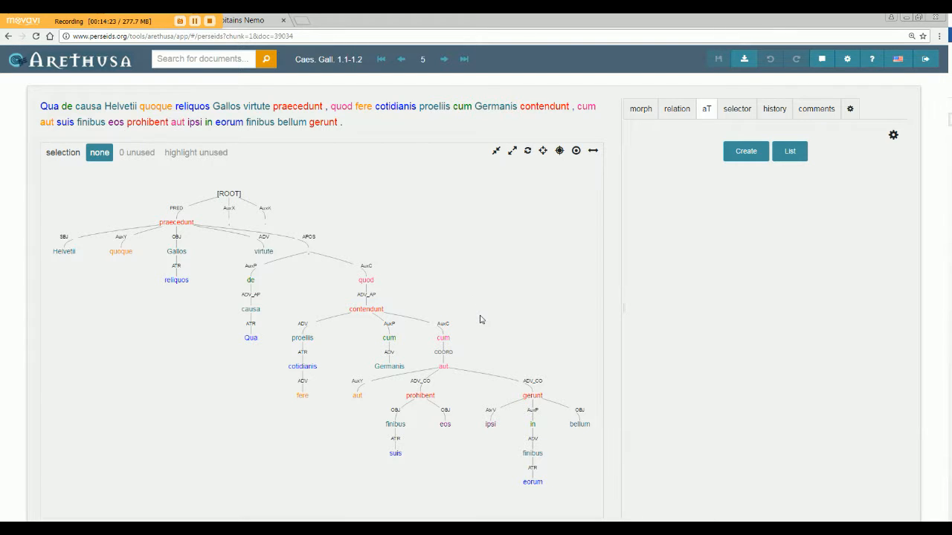
pyautogui.moveTo(467, 242)
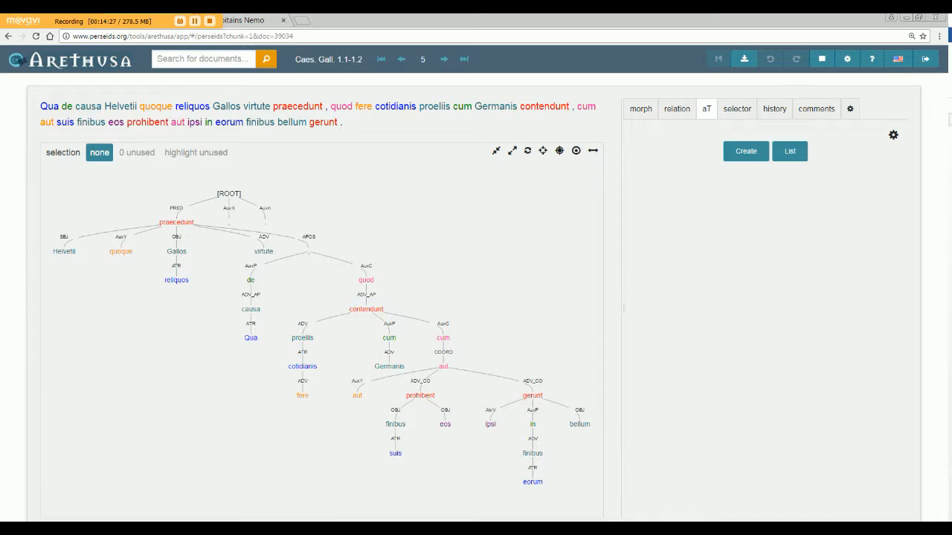
pyautogui.moveTo(623, 424)
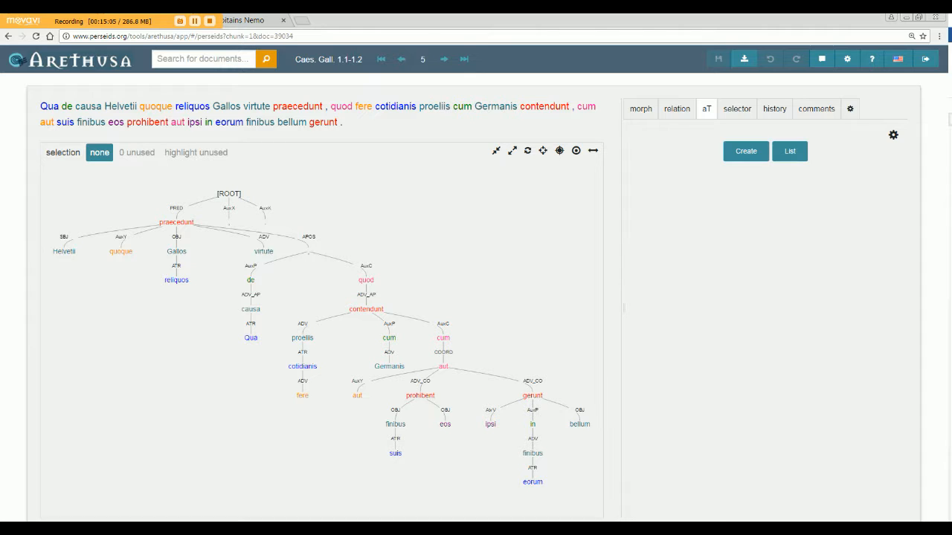
pyautogui.moveTo(866, 340)
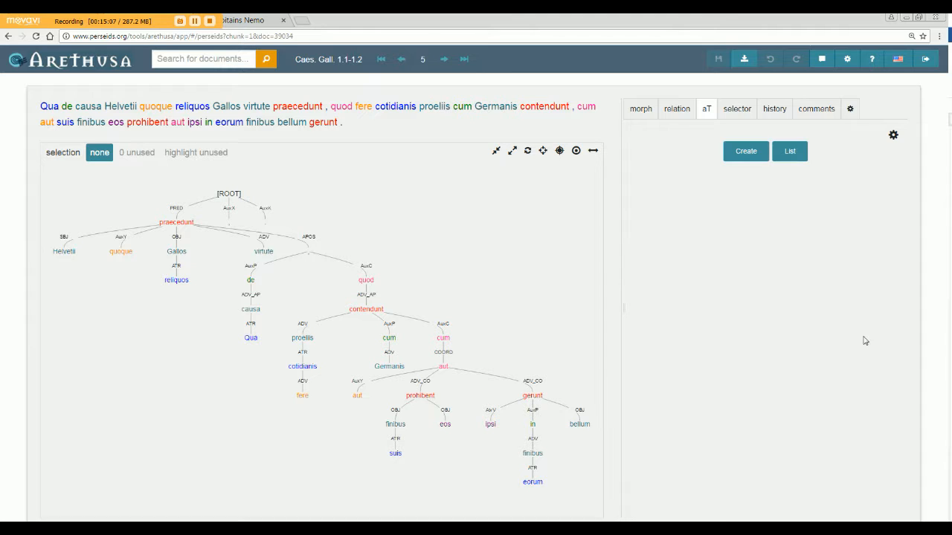
pyautogui.moveTo(589, 310)
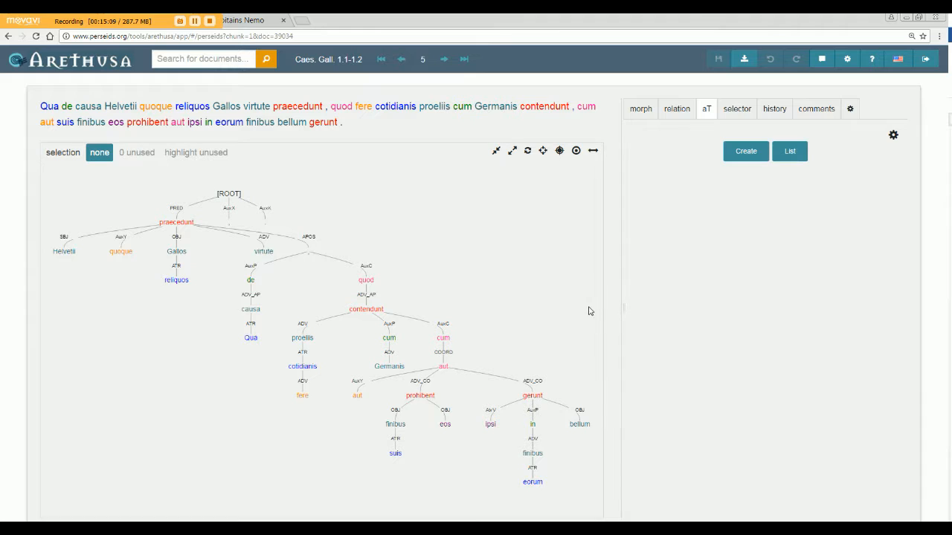